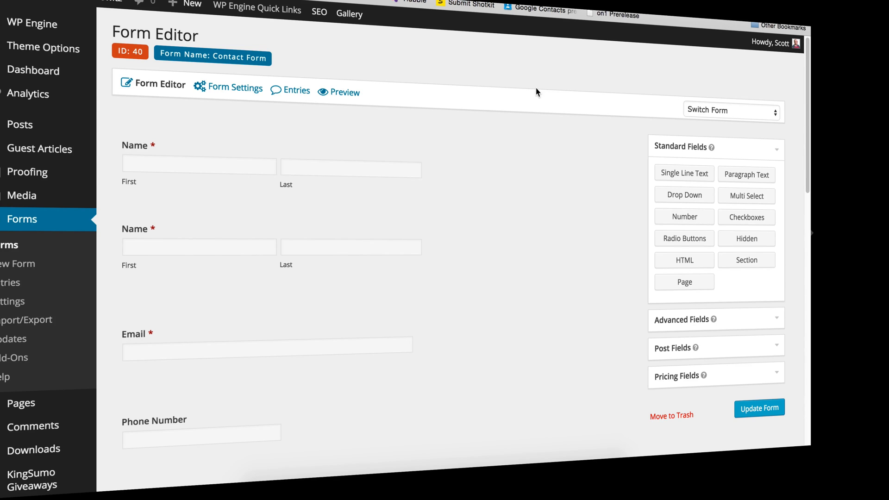
mouse_move(680, 78)
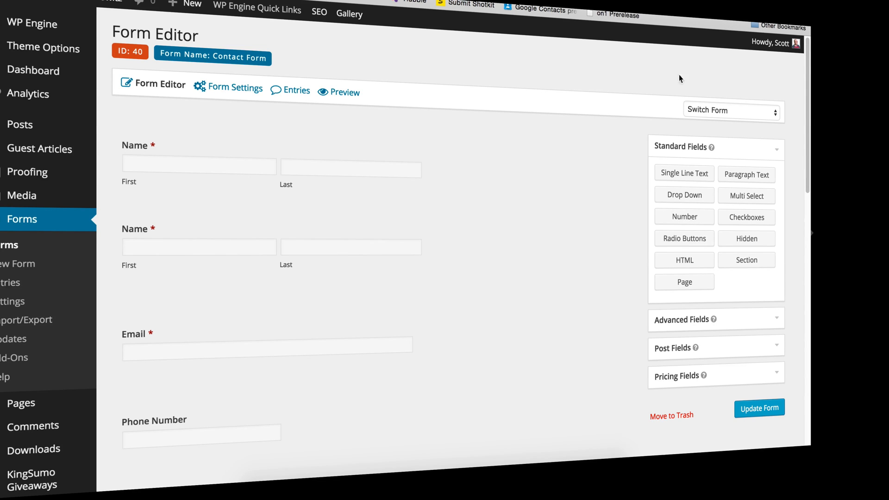
mouse_move(801, 75)
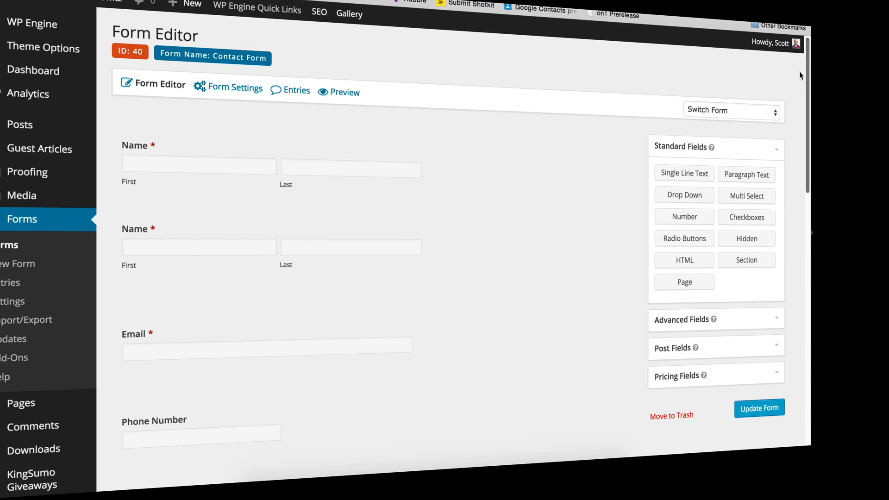
Check that the hidden Campaign Source field's Advanced tab uses parameter name utm_source.
click(267, 357)
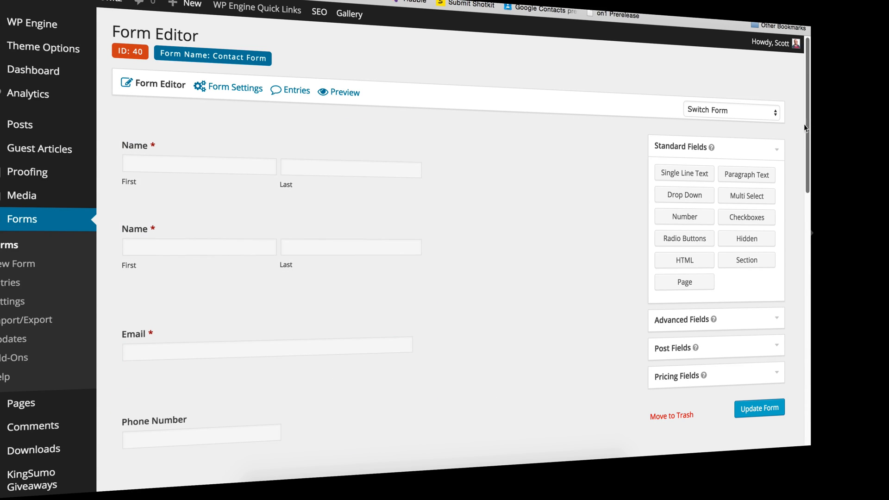
scroll(down, 3)
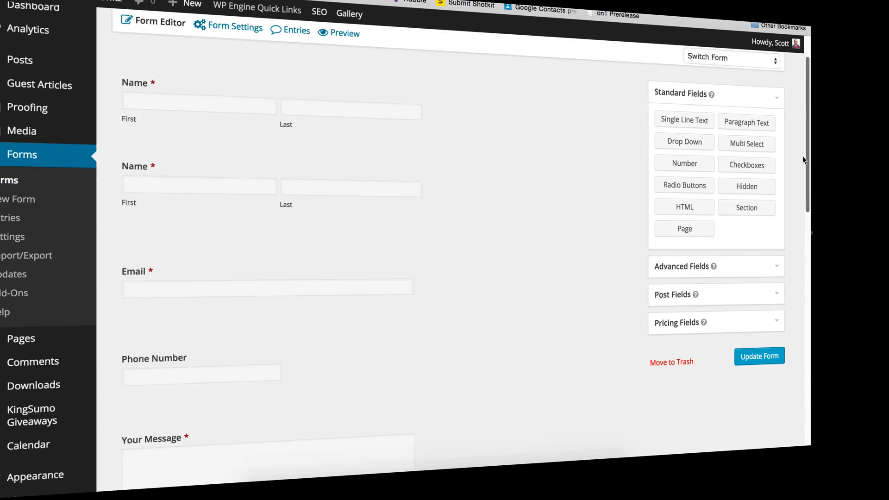
scroll(down, 3)
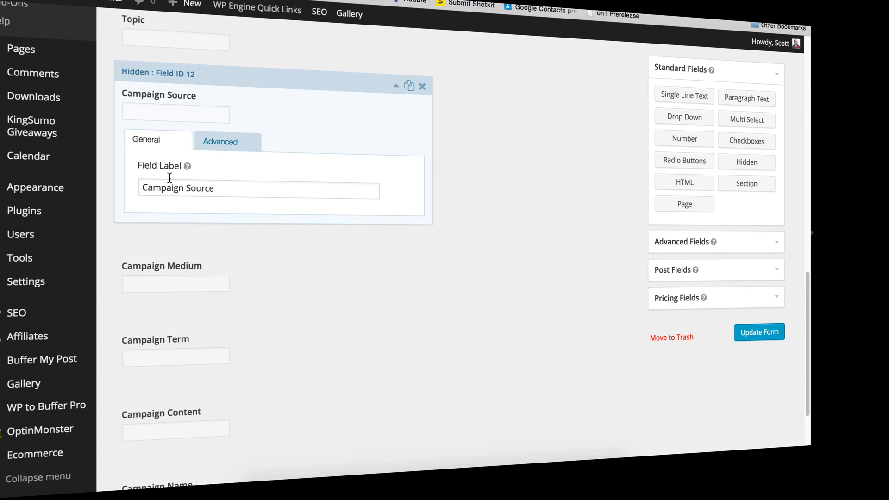
click(220, 141)
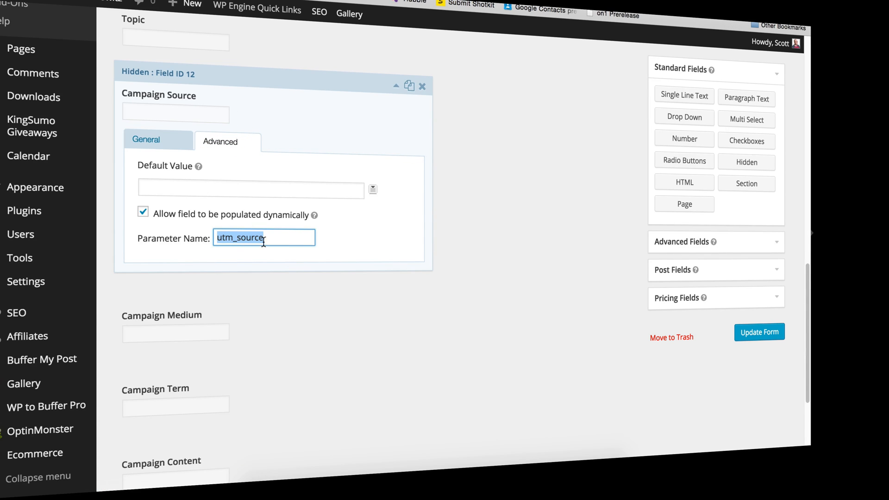
click(353, 236)
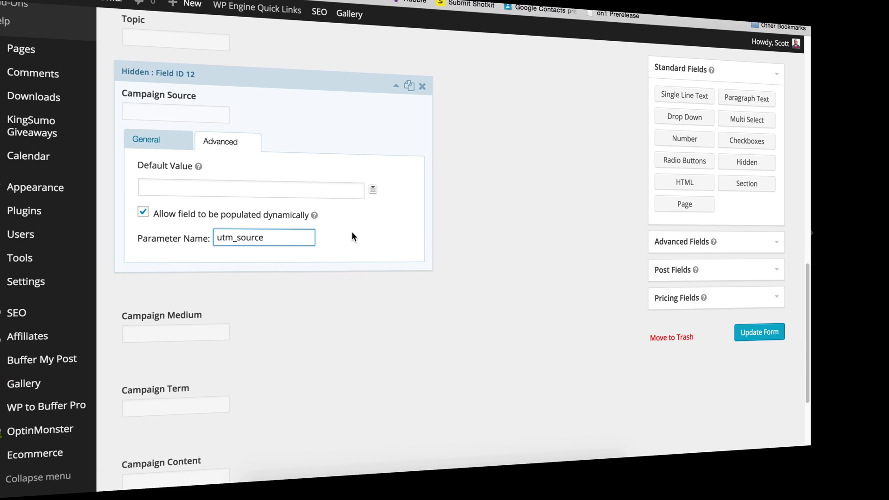
mouse_move(271, 189)
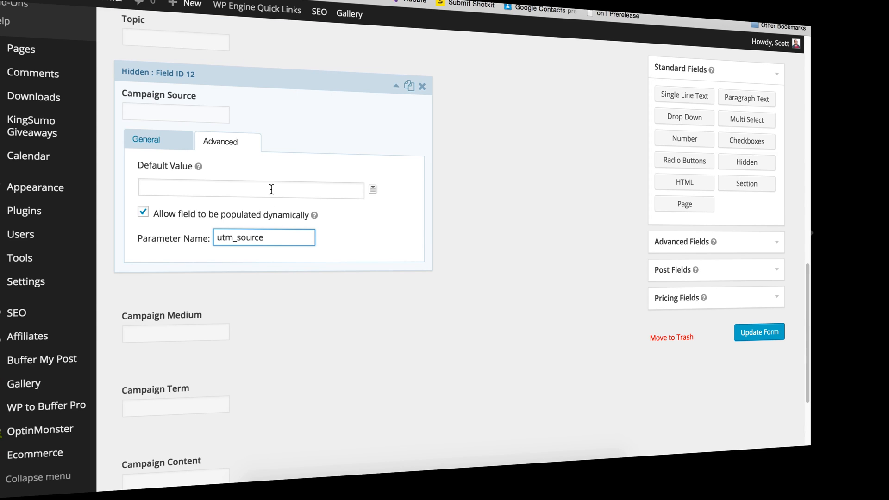
mouse_move(286, 193)
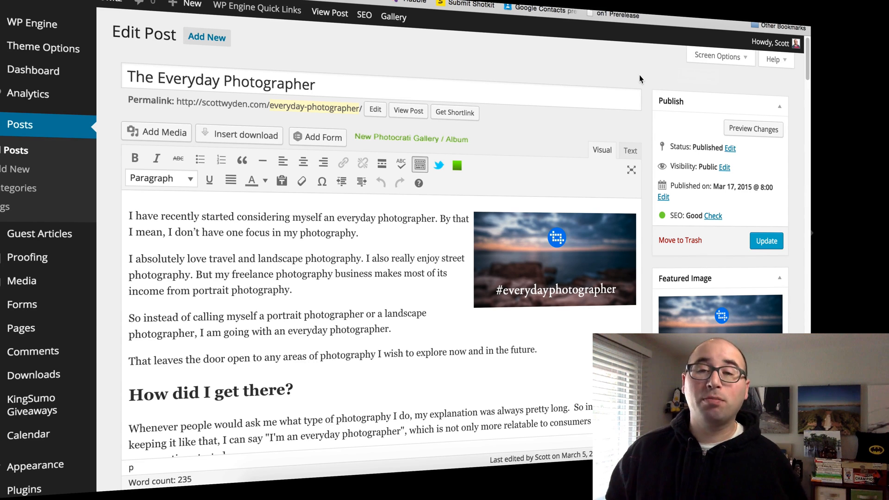
mouse_move(753, 81)
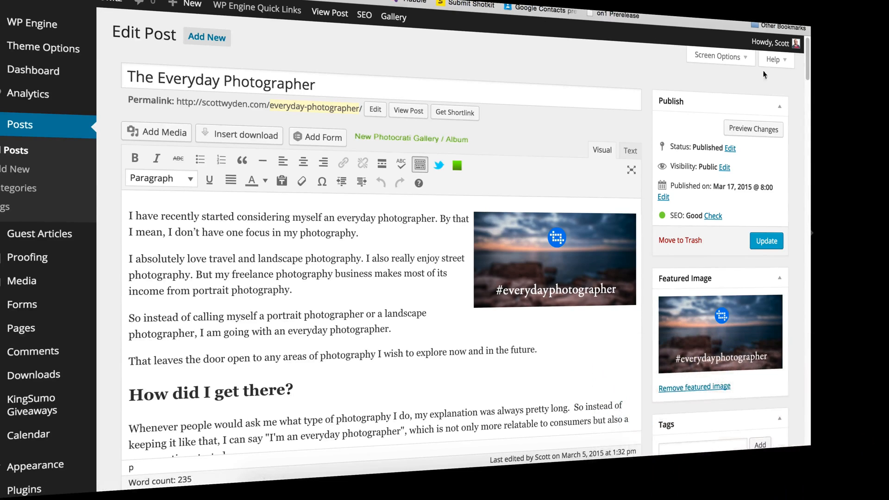
Scroll The Everyday Photographer editor down to the Yoast SEO box's General tab.
scroll(down, 3)
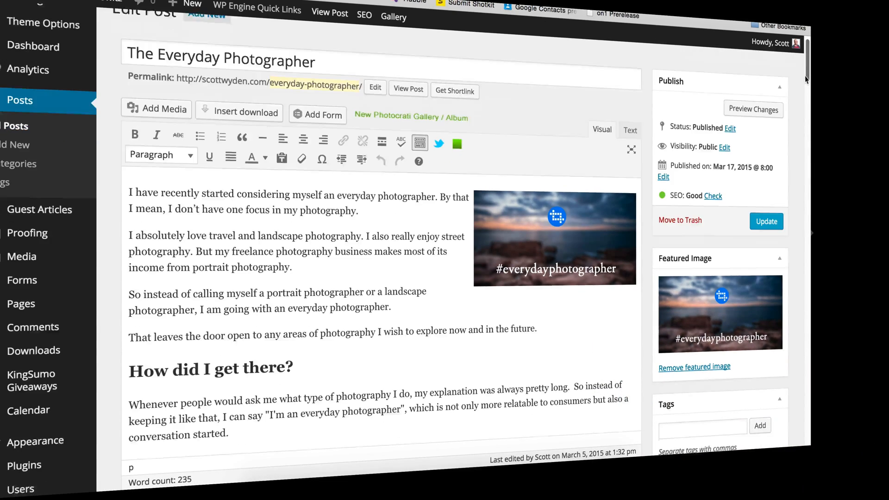
scroll(down, 3)
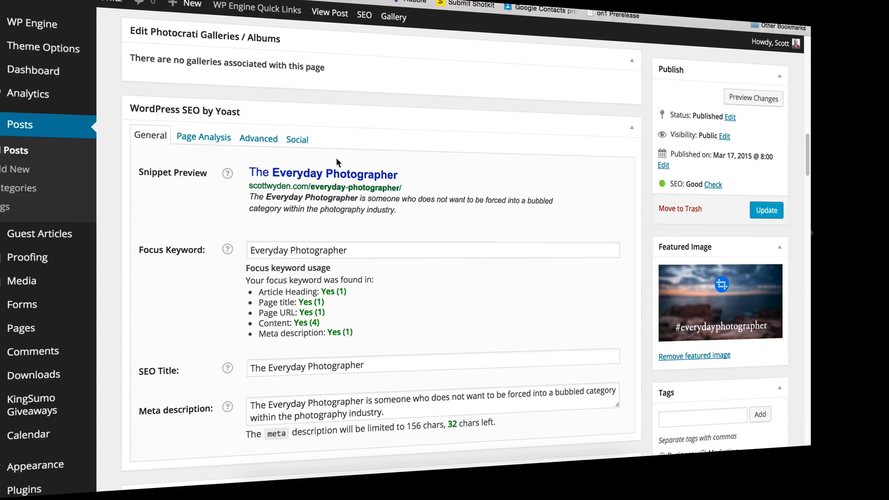
scroll(down, 3)
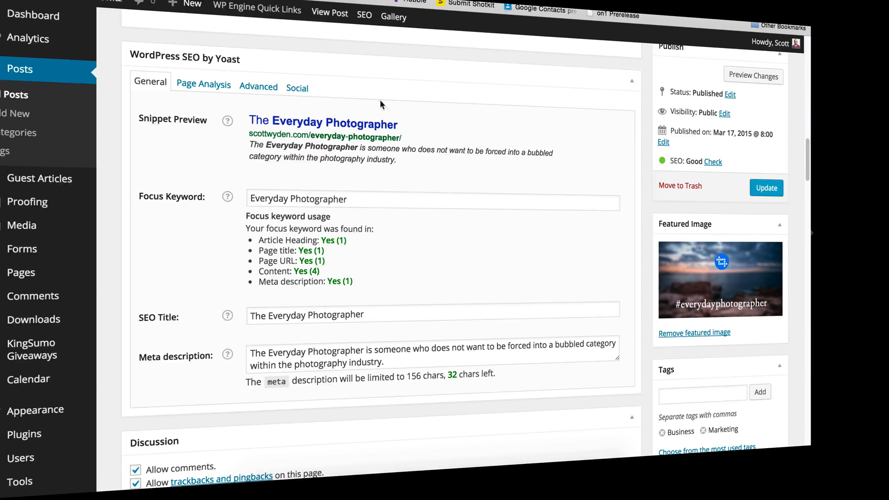
Show Yoast's Page Analysis findings on keyword, word count and readability.
click(203, 84)
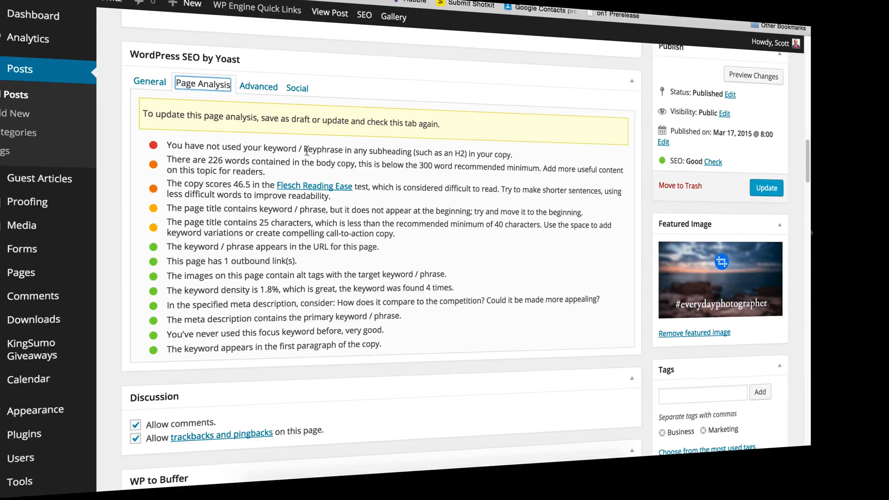
drag(145, 123, 439, 124)
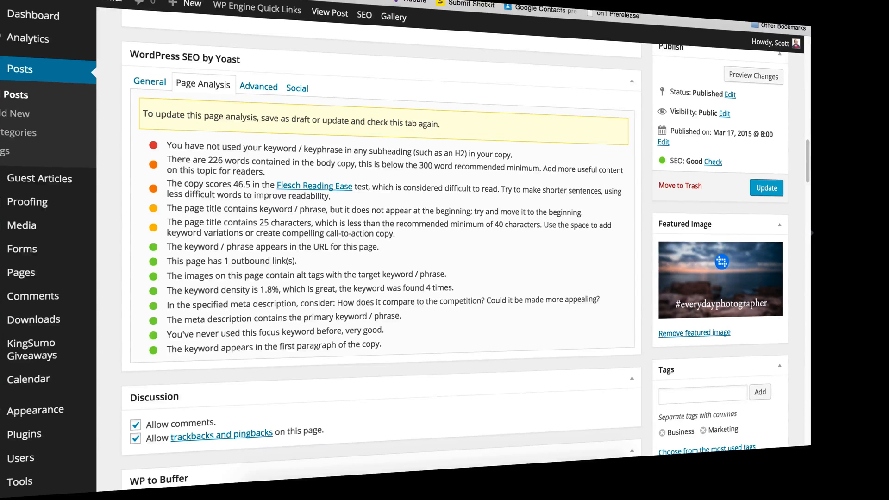
Browse Yoast's Advanced and Social tabs, reviewing the Facebook and Twitter title, description and image fields.
click(258, 86)
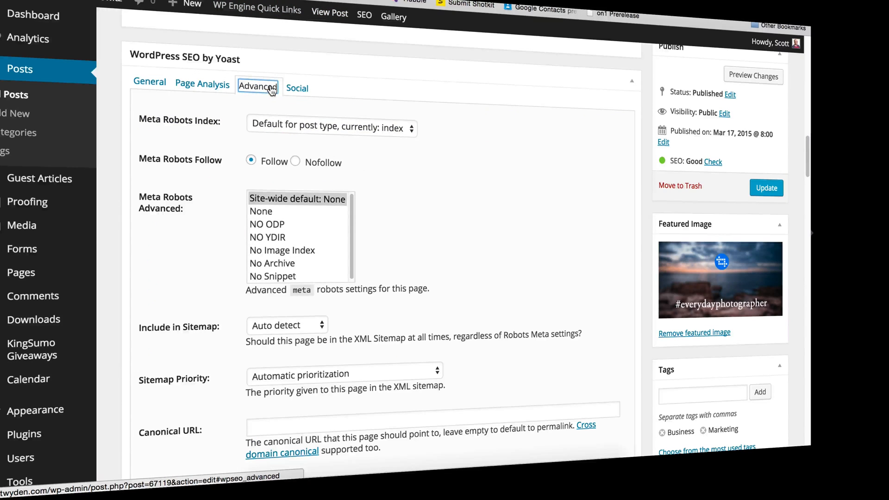
mouse_move(284, 87)
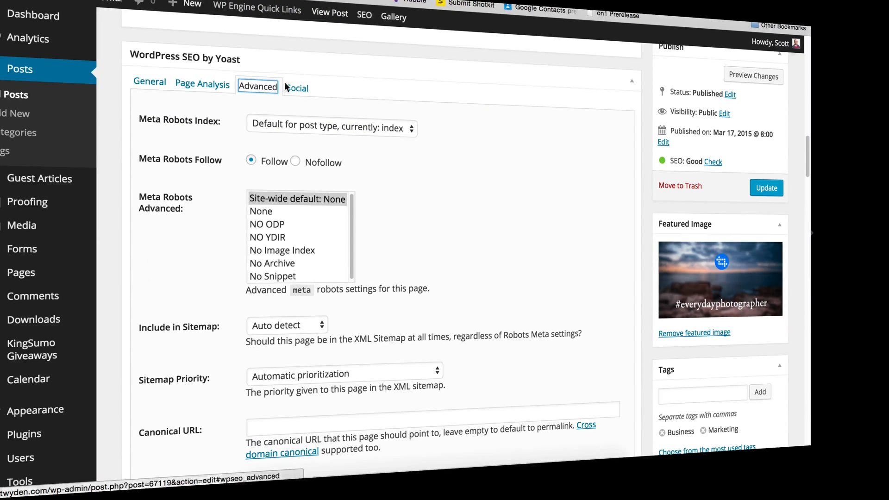
click(297, 87)
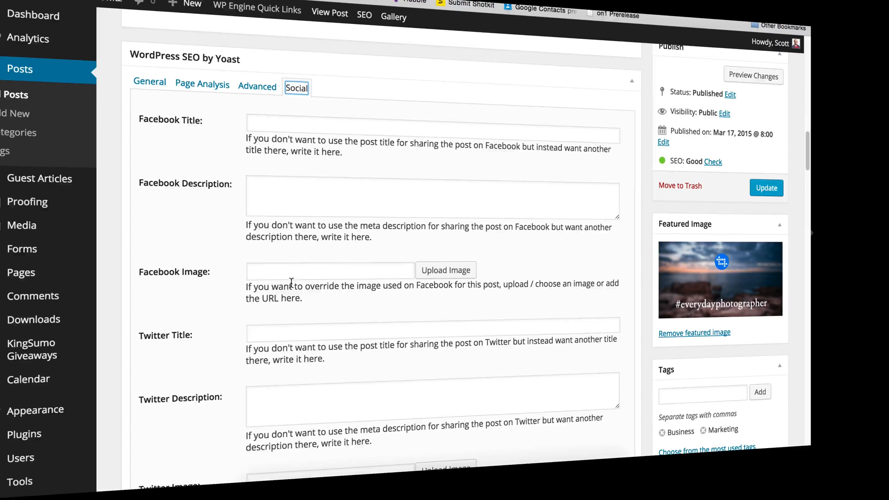
mouse_move(325, 257)
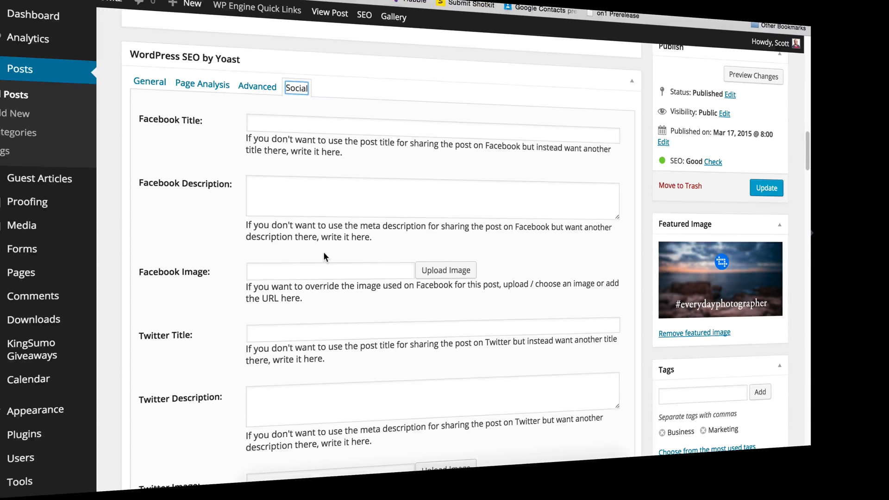
scroll(down, 3)
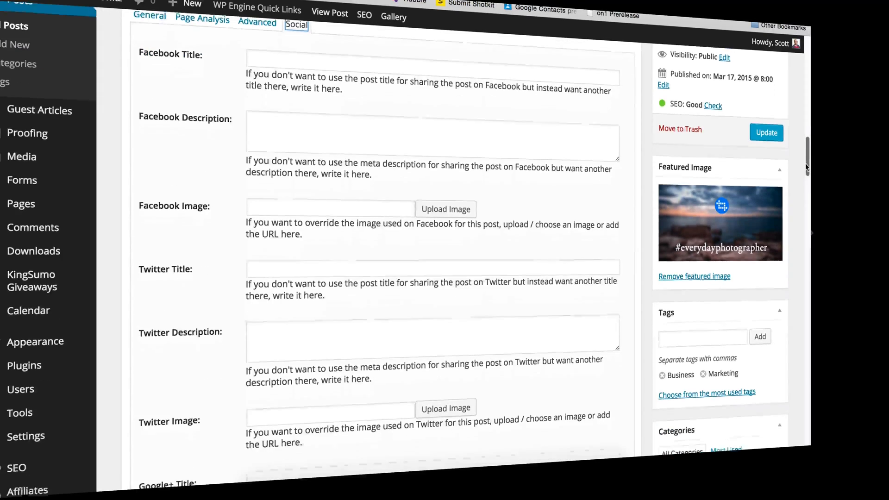
scroll(down, 3)
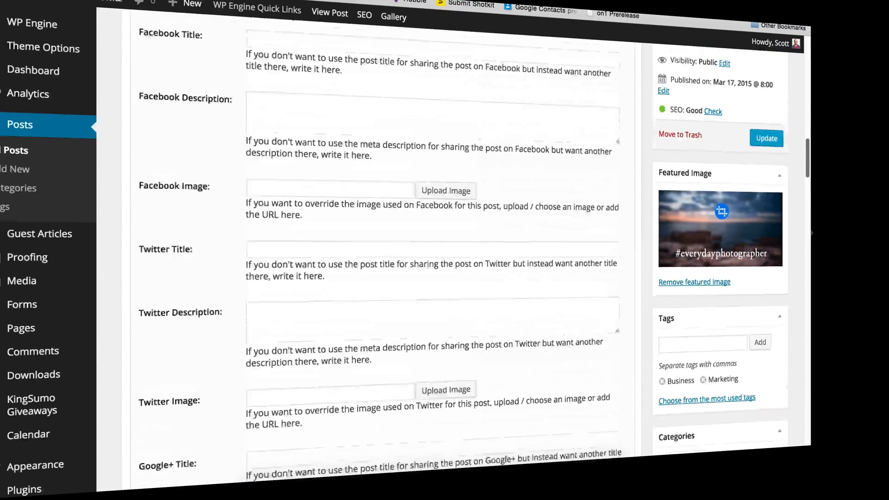
click(203, 210)
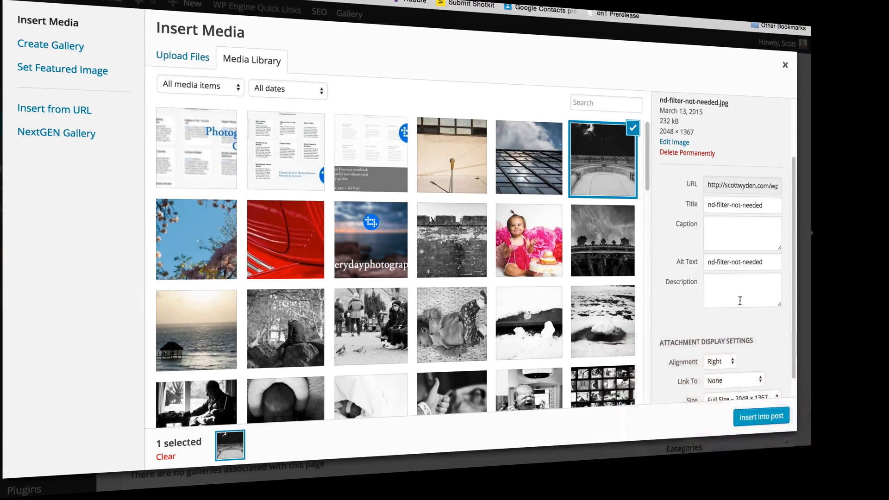
mouse_move(672, 286)
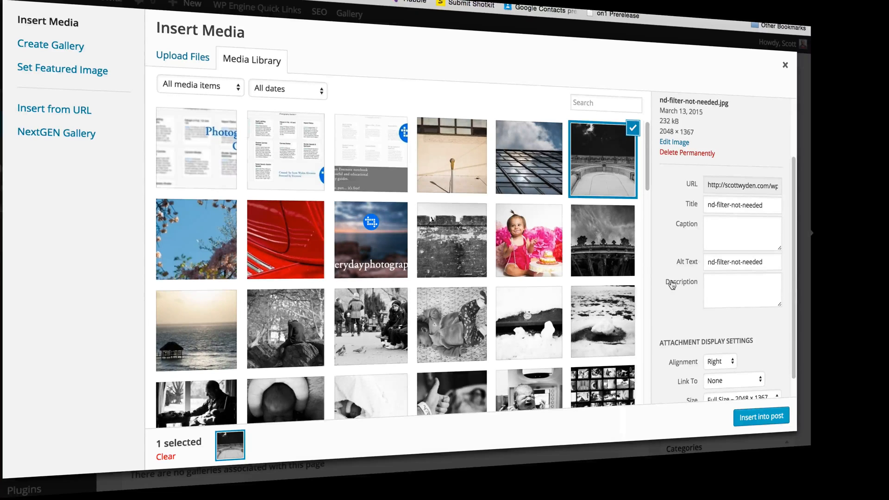
Review nd-filter-not-needed's empty caption and its 'nd-filter-not-needed' alt text and title.
click(735, 290)
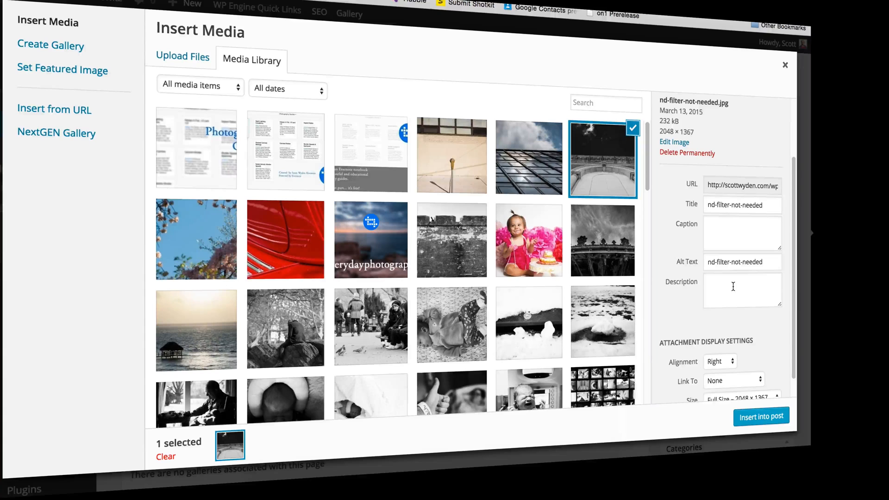
mouse_move(713, 296)
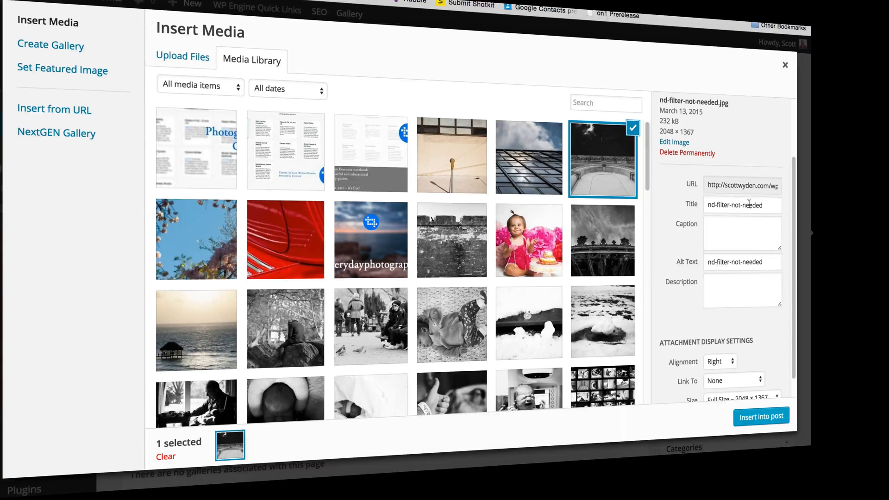
click(737, 261)
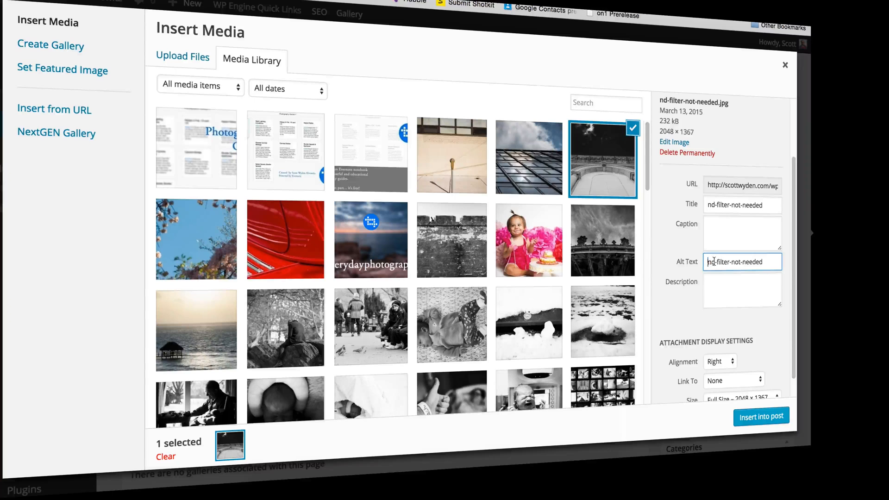
double_click(734, 261)
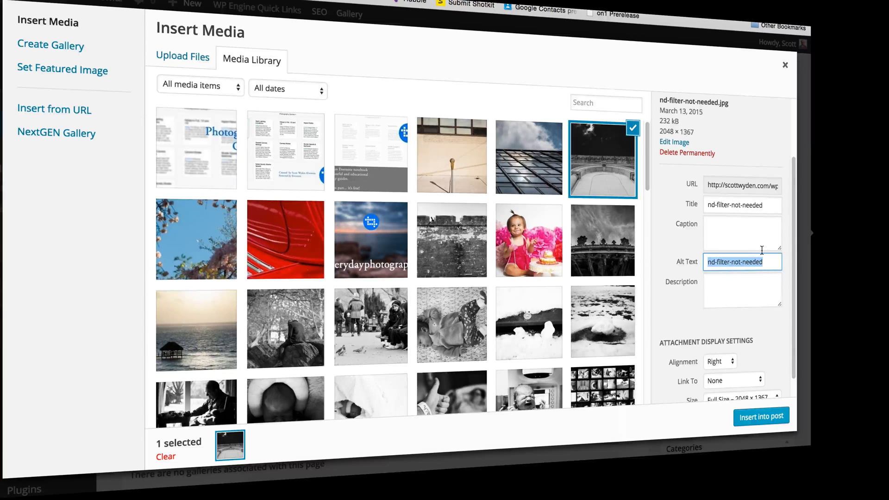
mouse_move(775, 134)
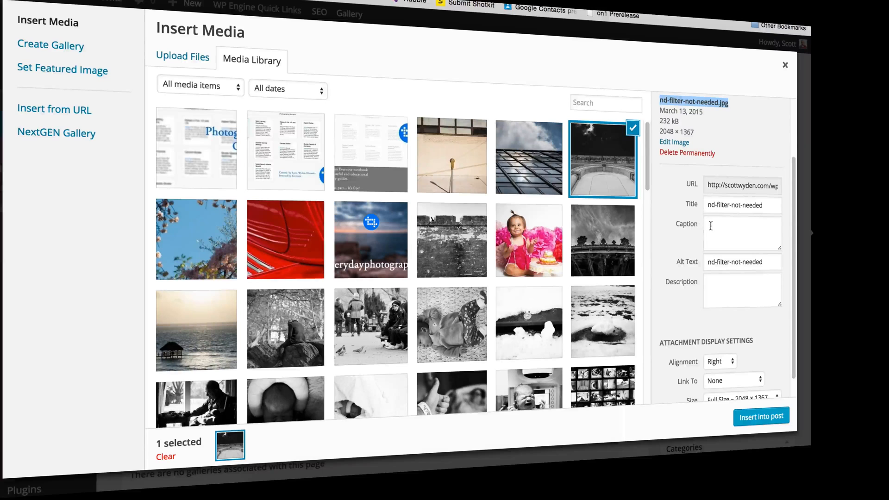
click(742, 233)
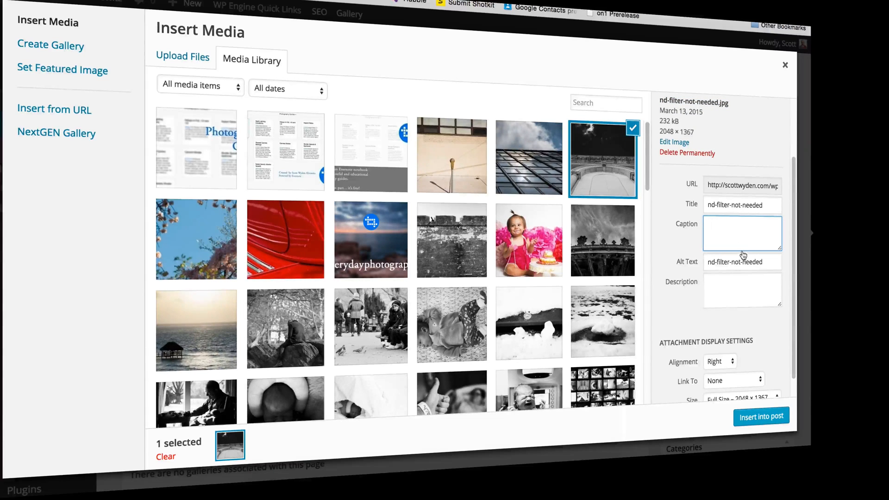
click(742, 233)
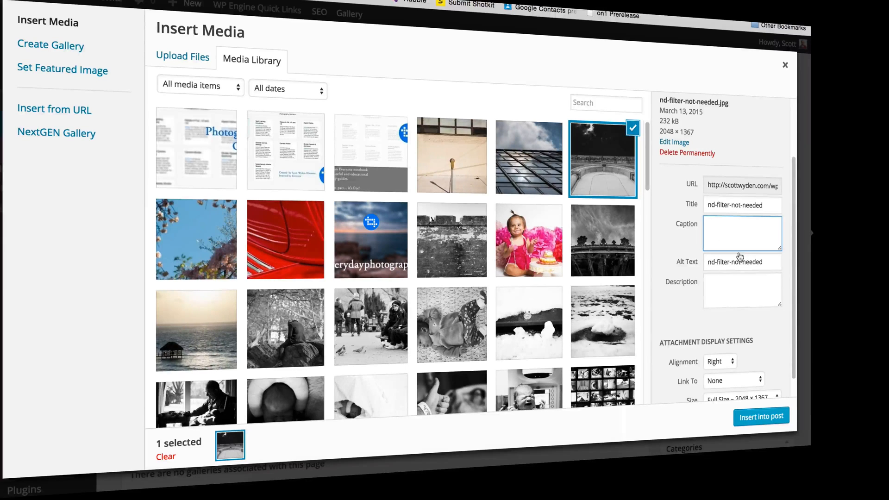
click(742, 232)
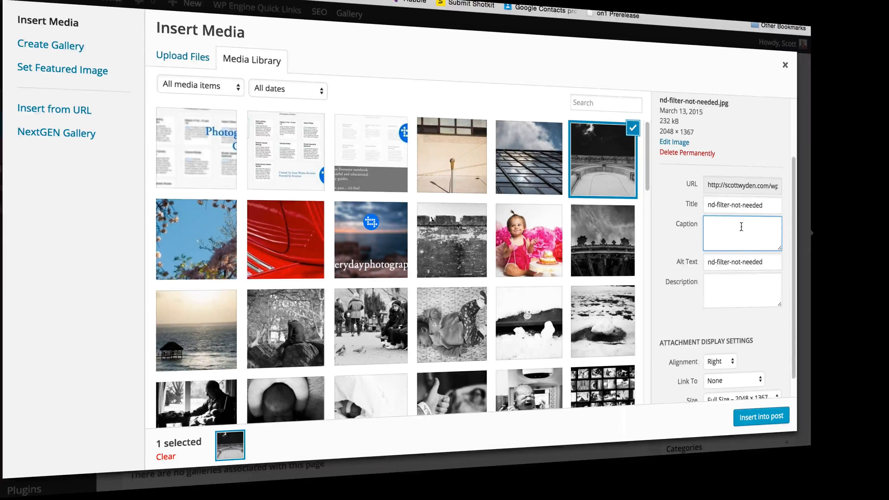
mouse_move(735, 229)
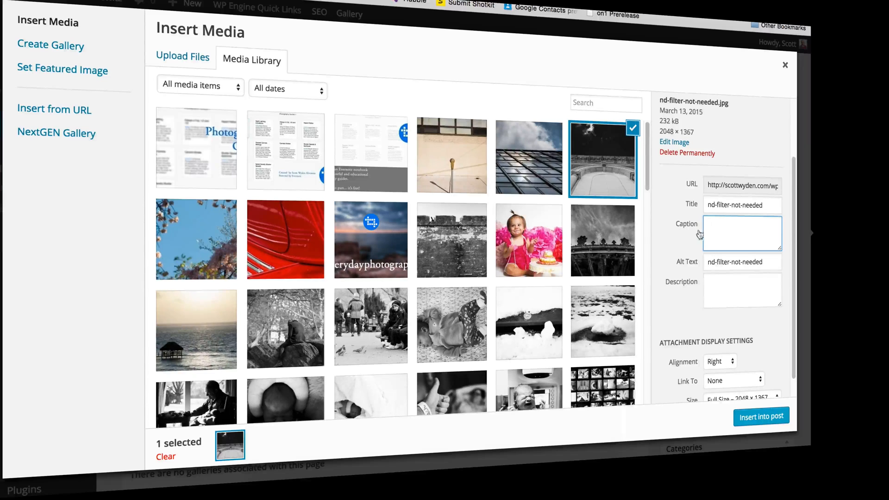
mouse_move(607, 165)
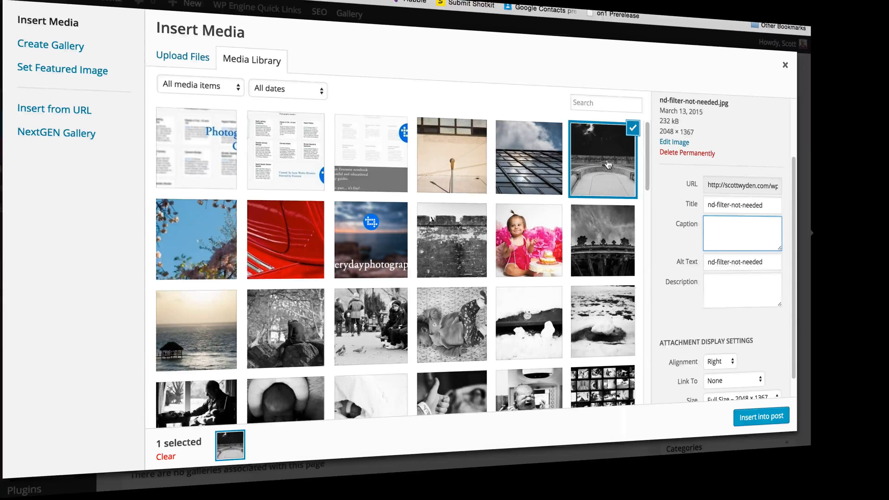
click(741, 261)
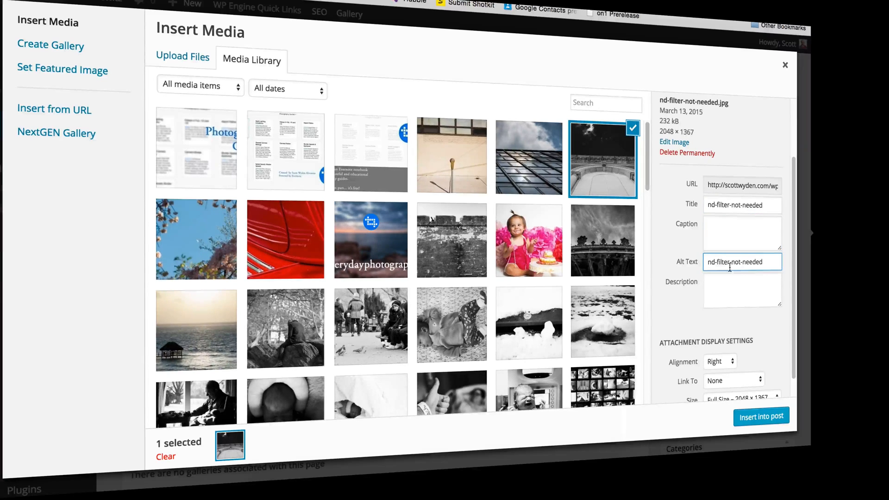
mouse_move(739, 255)
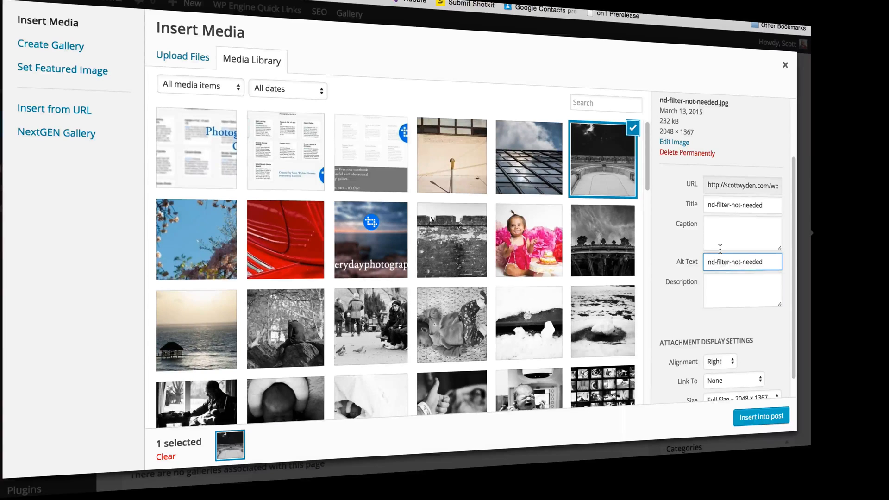
double_click(742, 262)
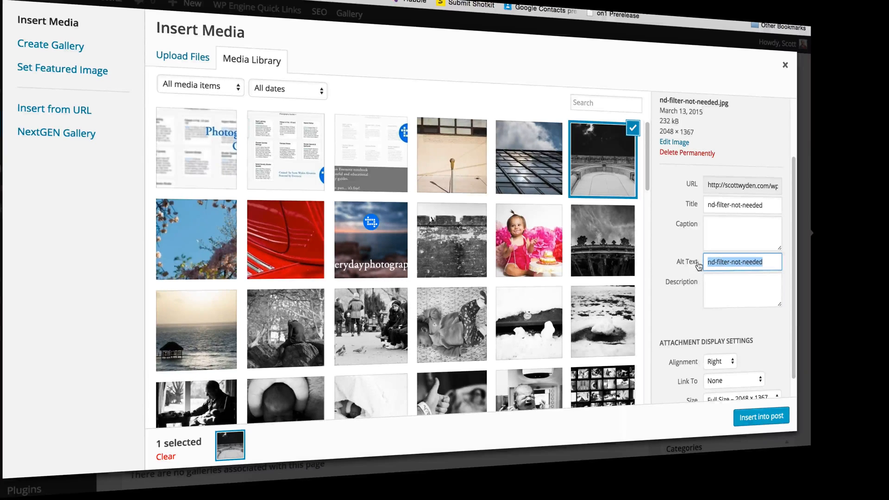
click(741, 205)
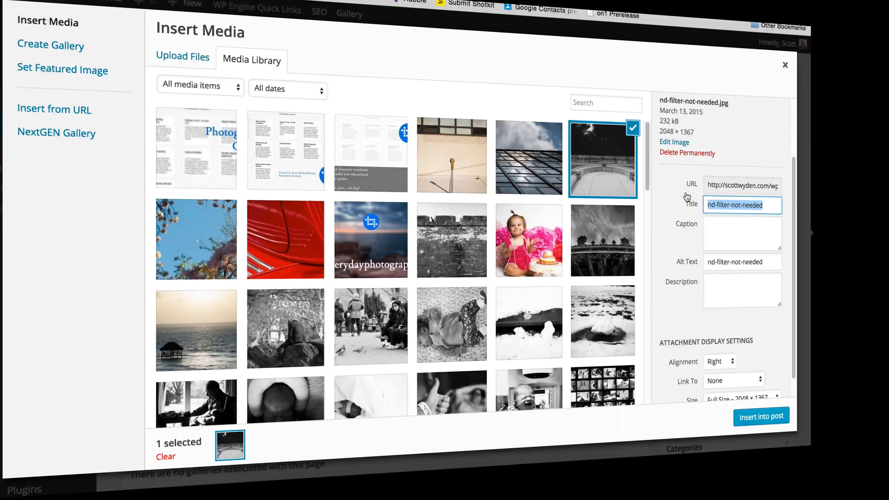
mouse_move(699, 189)
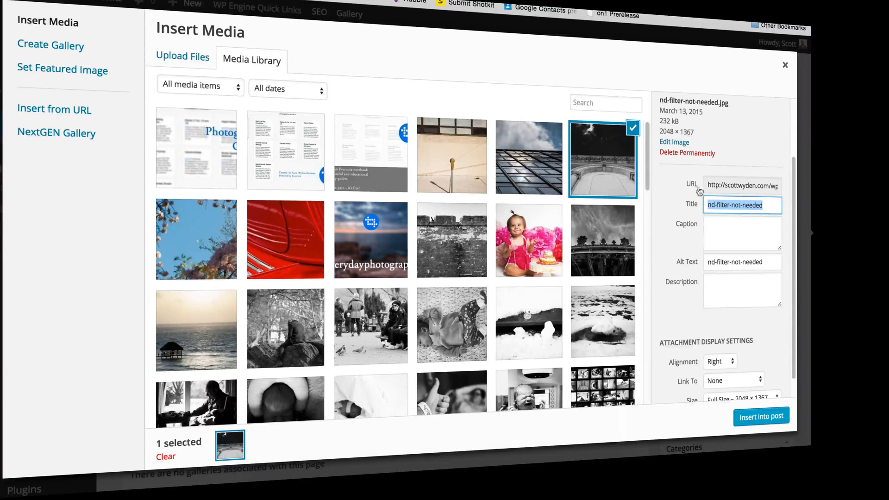
mouse_move(774, 284)
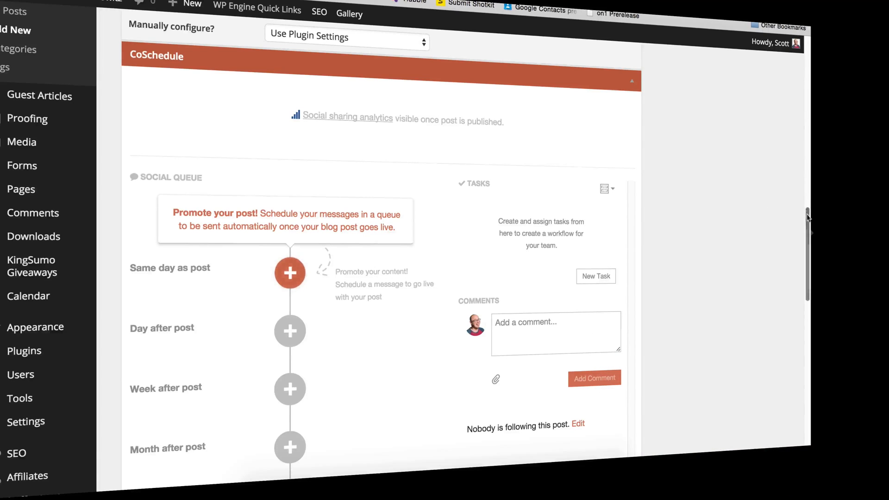
Scroll to the CoSchedule panel's empty social queue date slots and Tasks section.
scroll(down, 3)
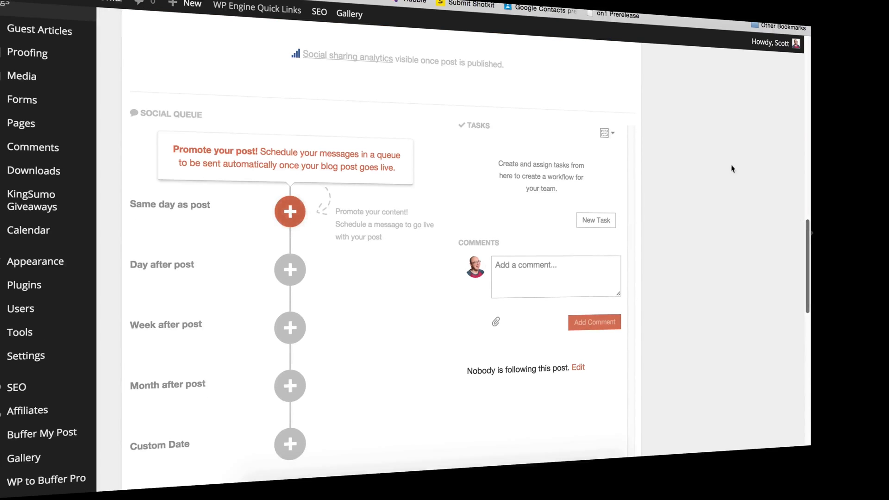
mouse_move(790, 239)
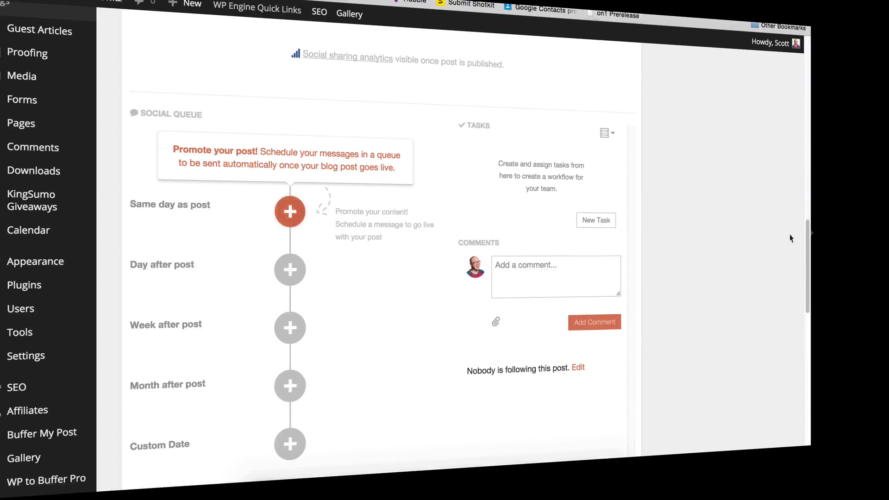
mouse_move(806, 257)
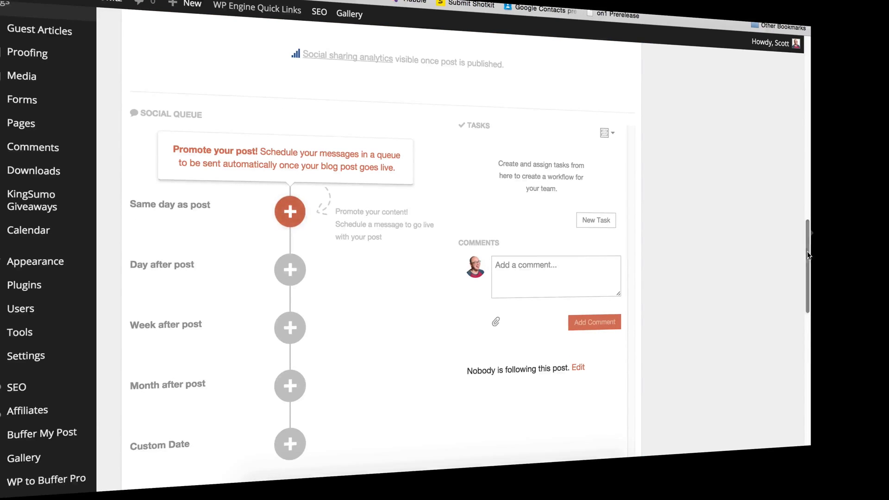
scroll(down, 3)
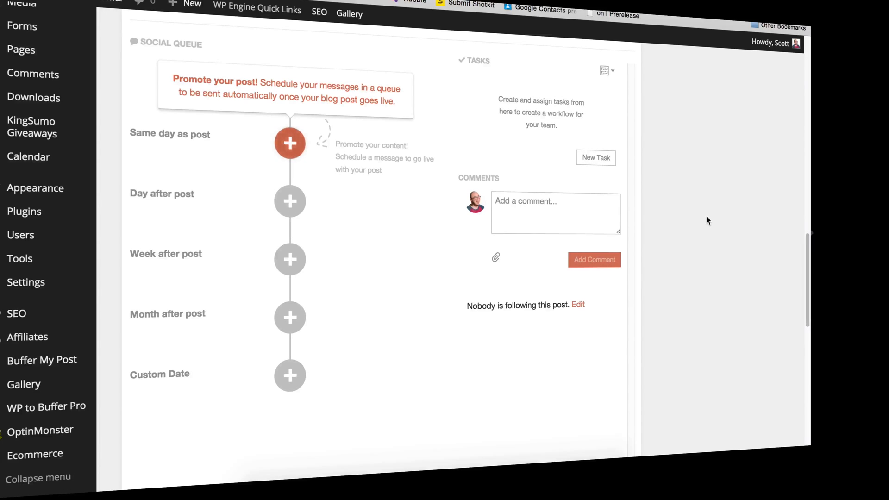
mouse_move(729, 227)
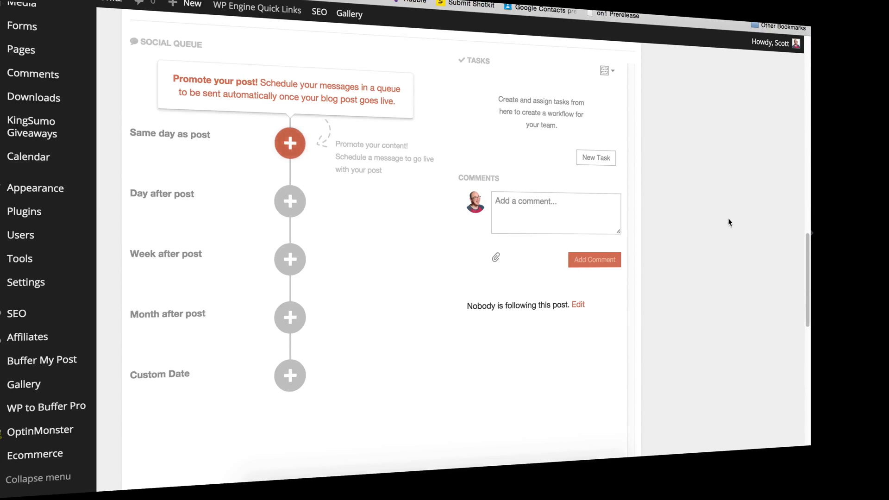
mouse_move(731, 228)
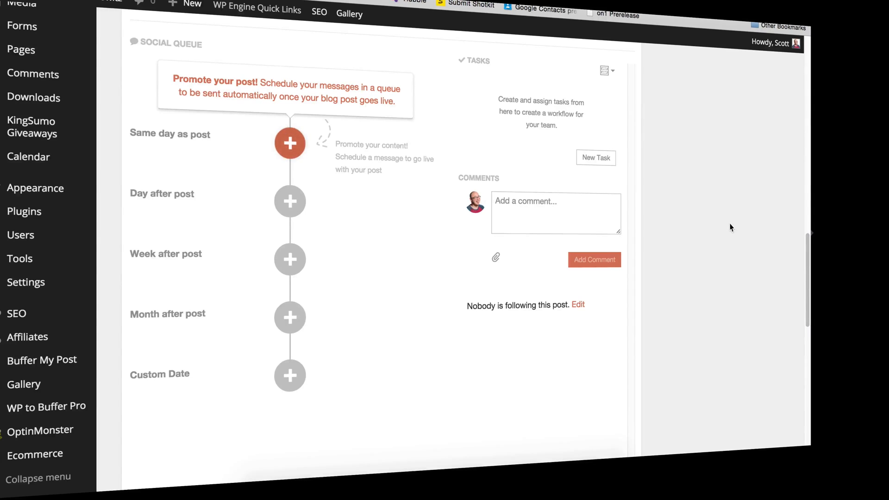
mouse_move(735, 226)
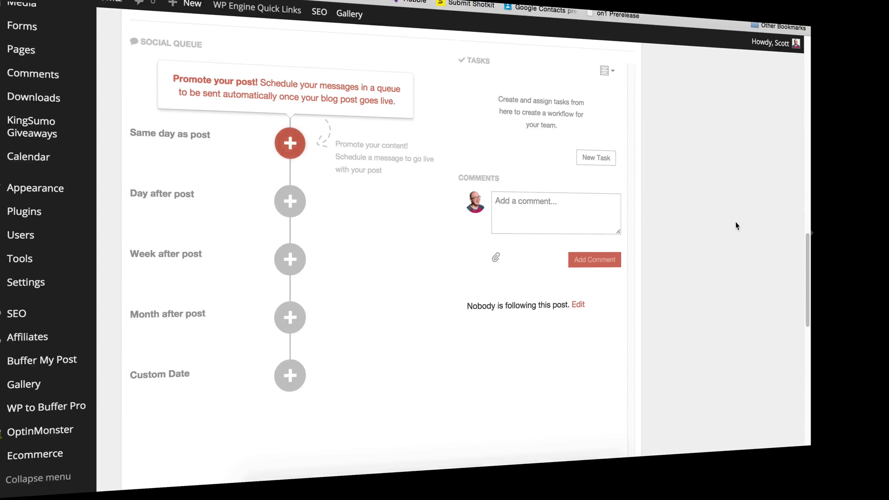
mouse_move(733, 221)
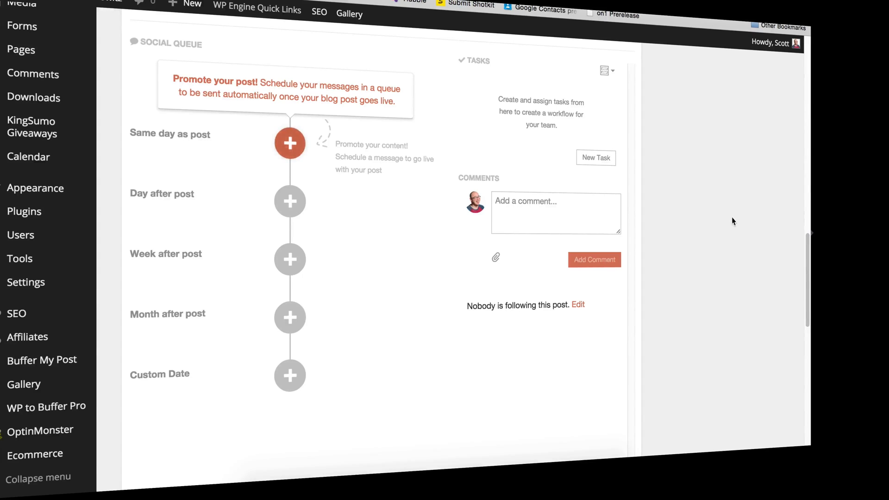
mouse_move(730, 216)
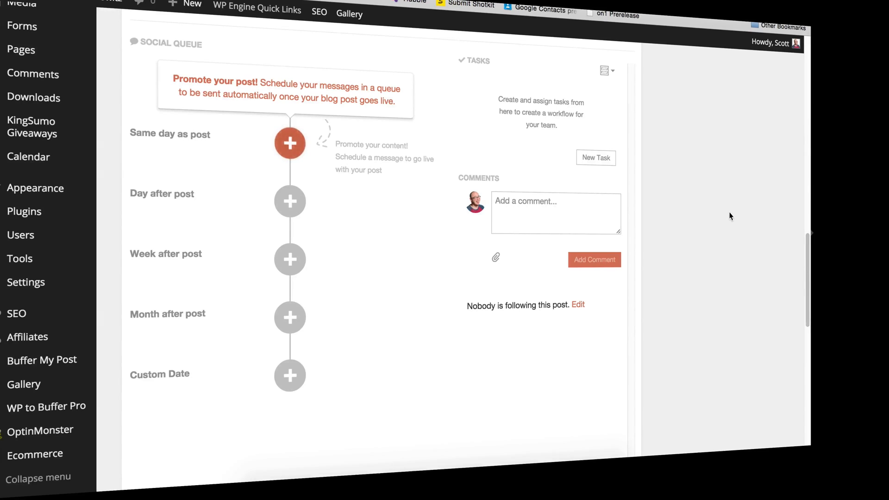
mouse_move(645, 153)
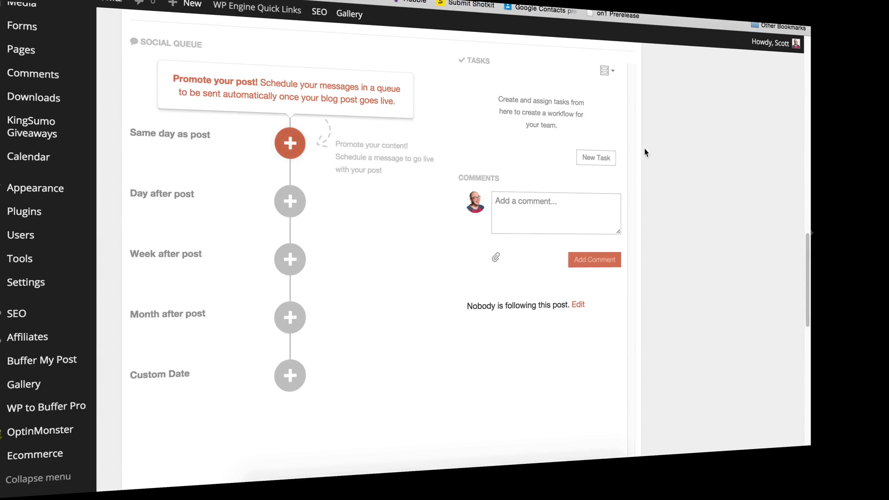
mouse_move(296, 149)
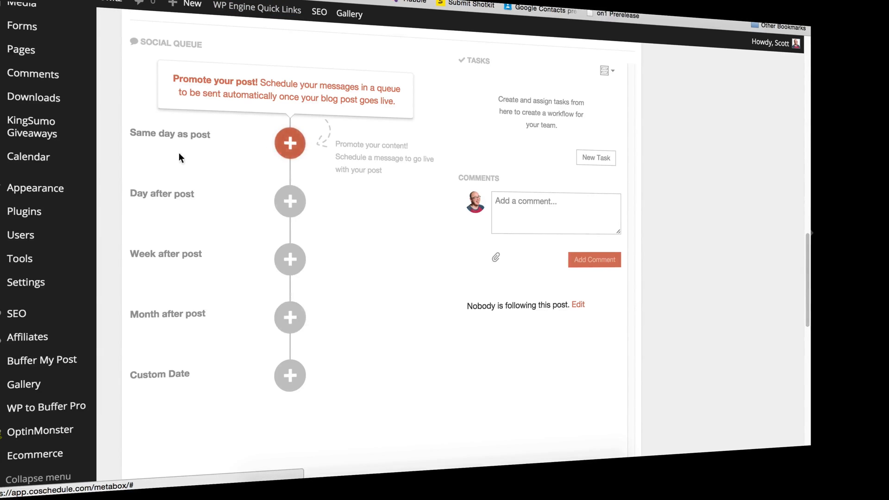
mouse_move(153, 208)
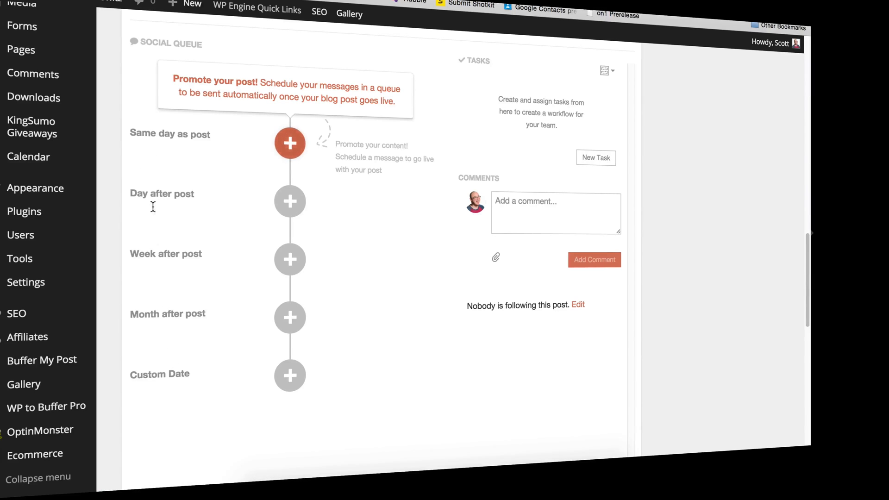
mouse_move(177, 233)
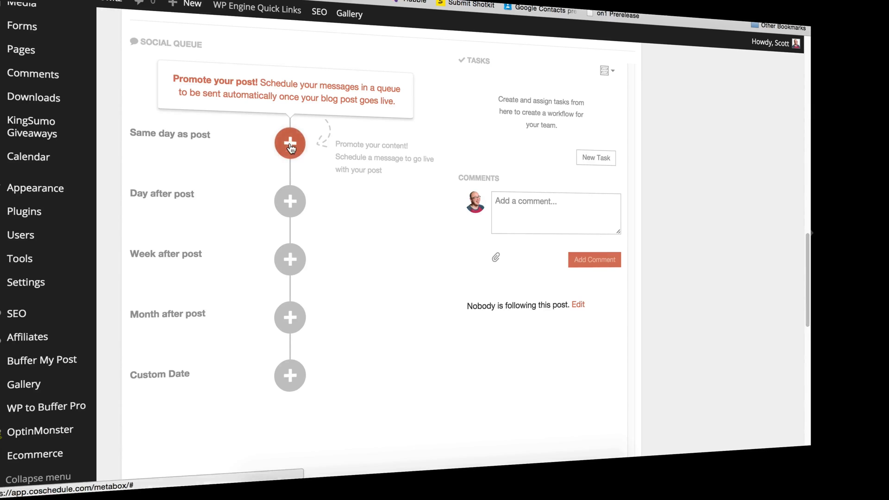
click(289, 143)
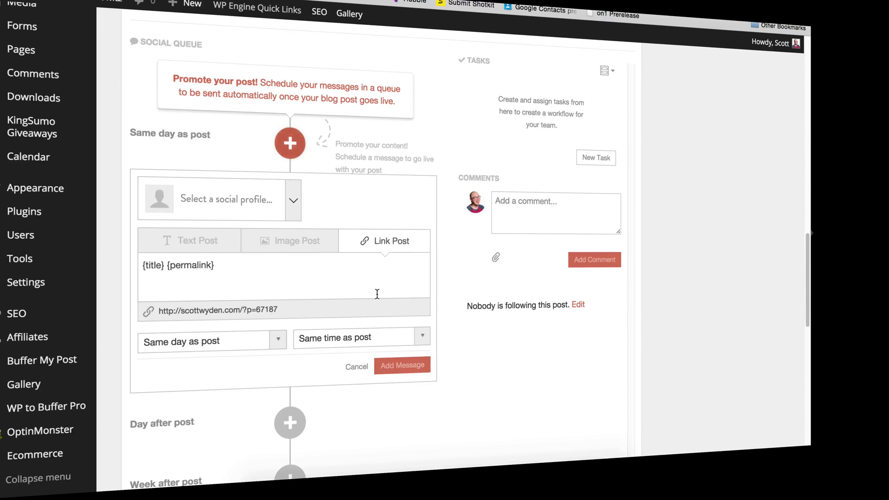
click(294, 200)
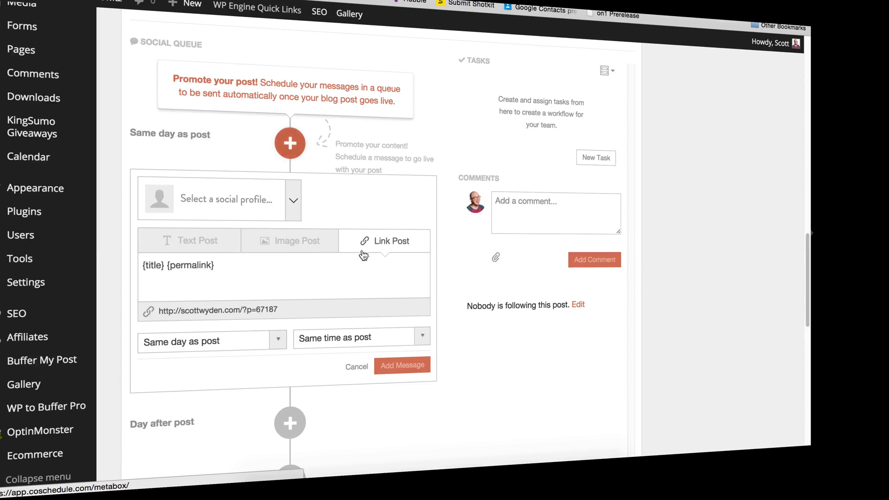
click(190, 241)
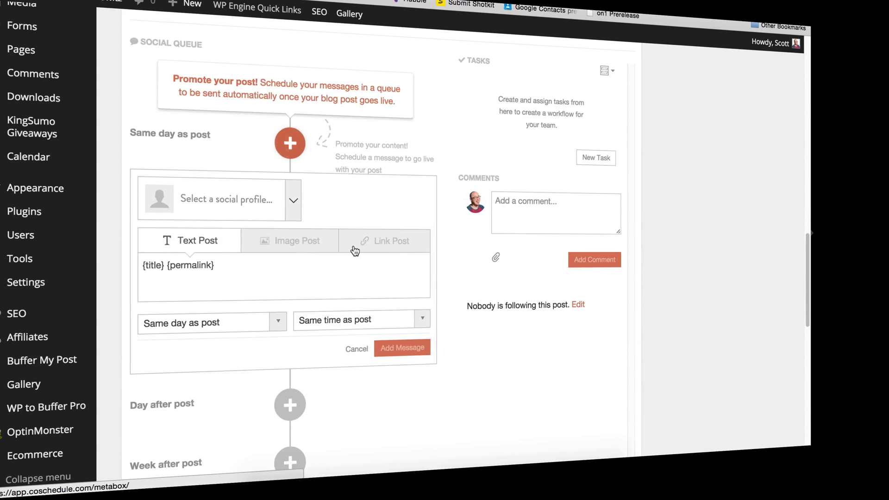
click(390, 240)
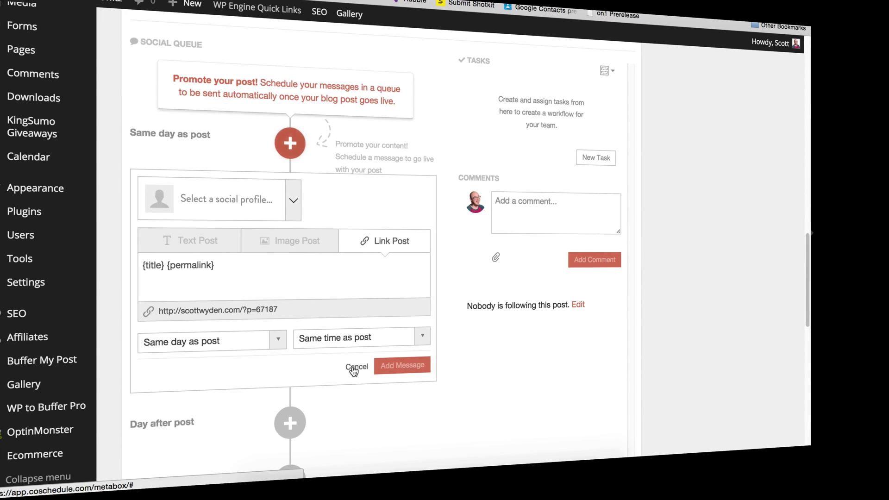
click(357, 366)
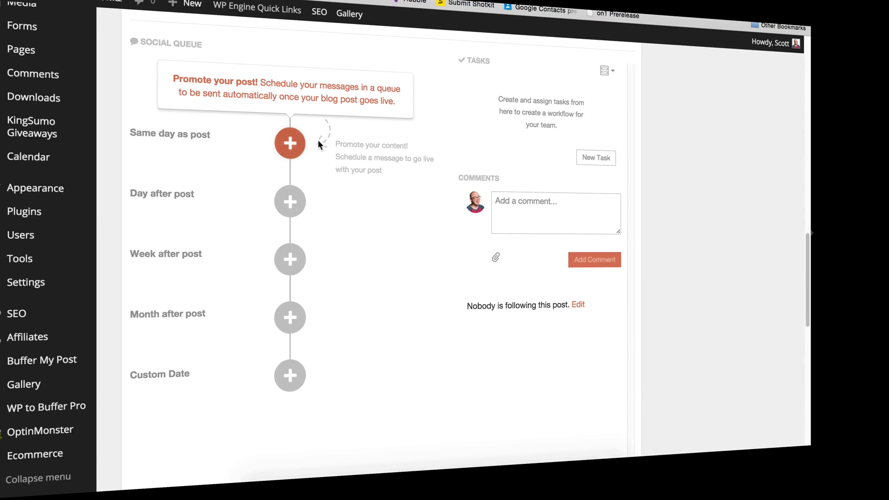
mouse_move(300, 157)
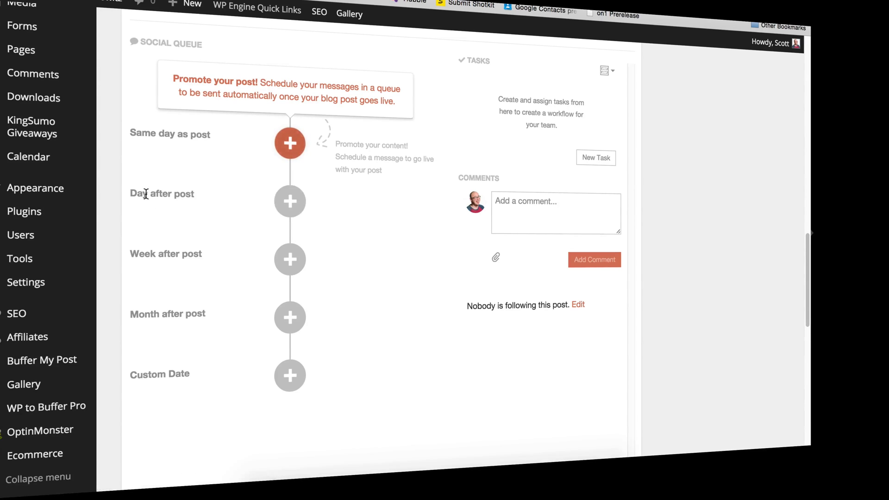
mouse_move(179, 344)
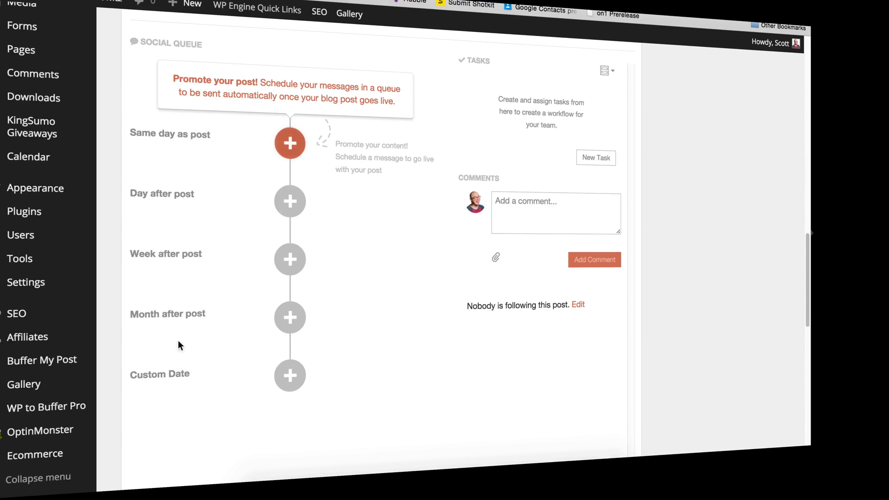
mouse_move(377, 133)
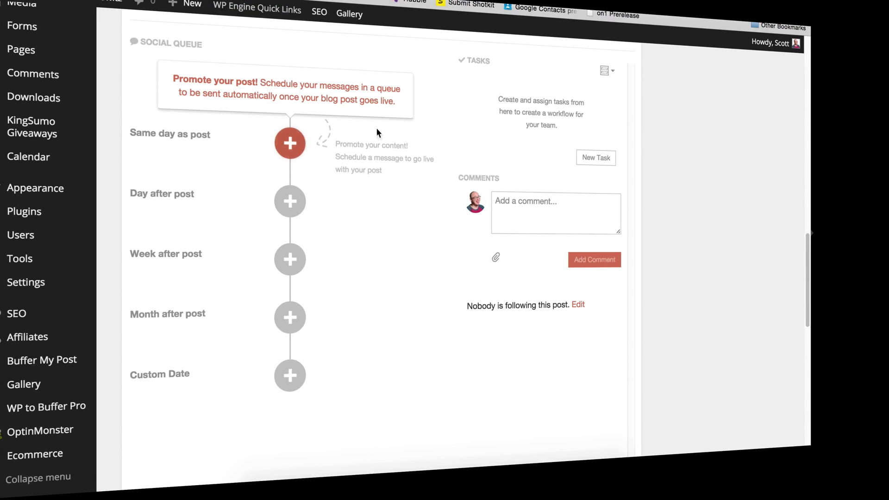
mouse_move(414, 155)
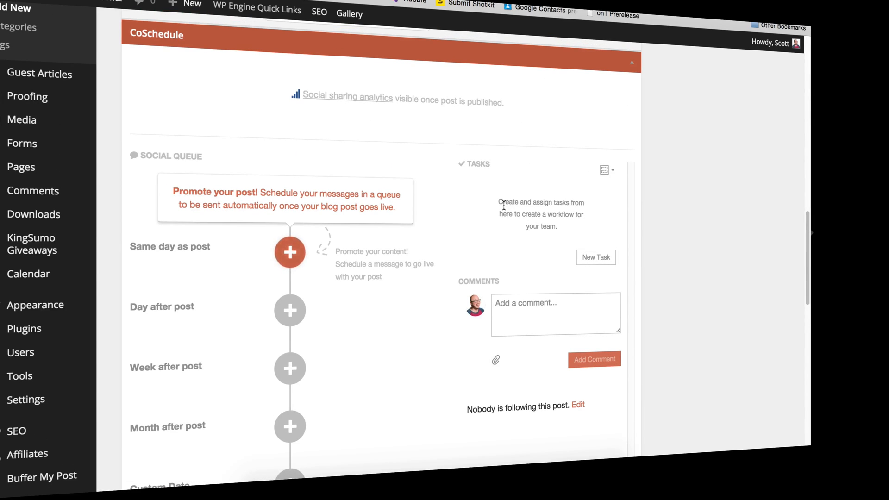
mouse_move(506, 201)
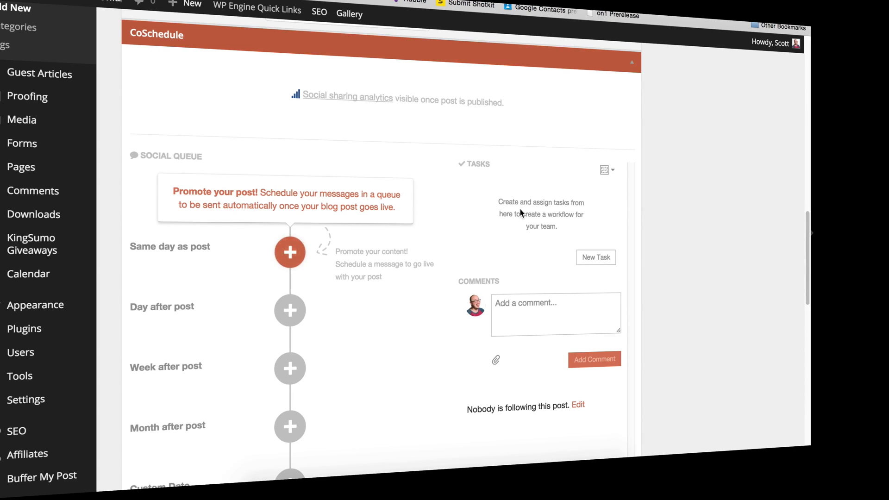
mouse_move(481, 111)
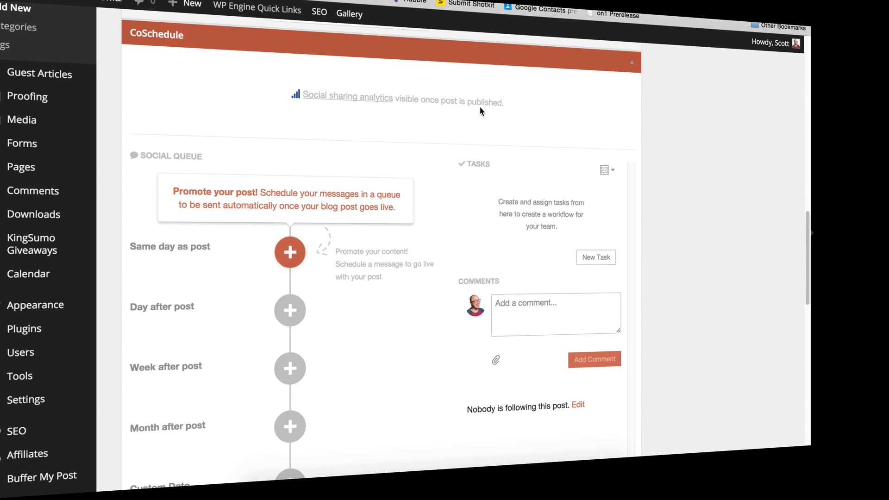
mouse_move(501, 125)
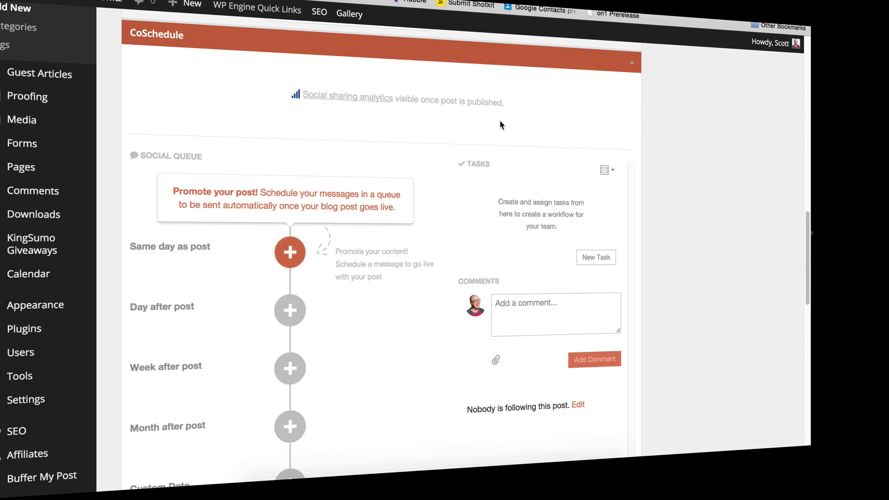
mouse_move(592, 249)
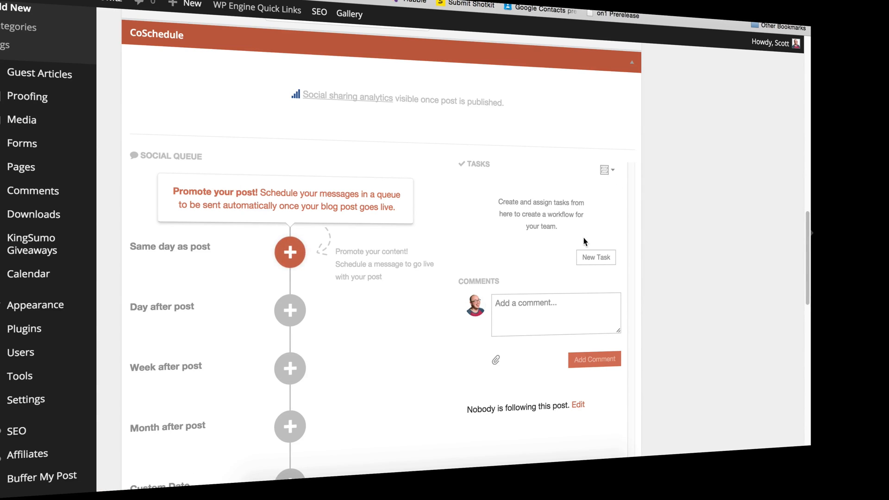
mouse_move(559, 183)
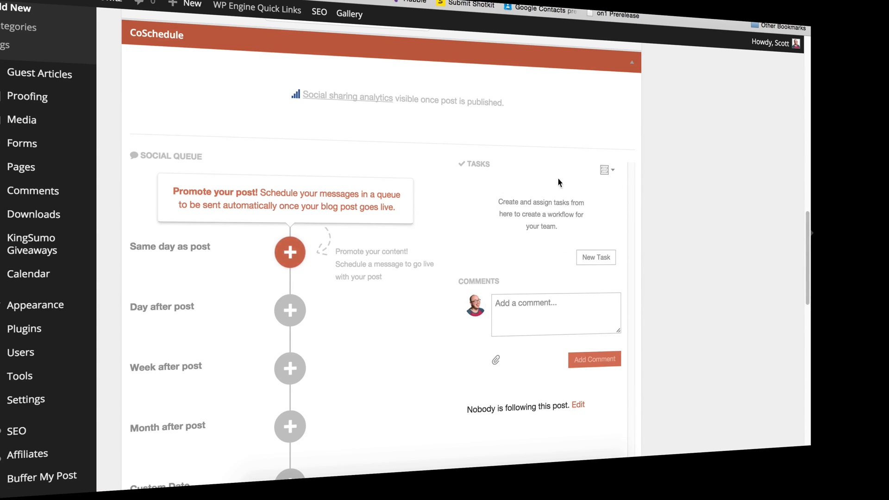
mouse_move(572, 232)
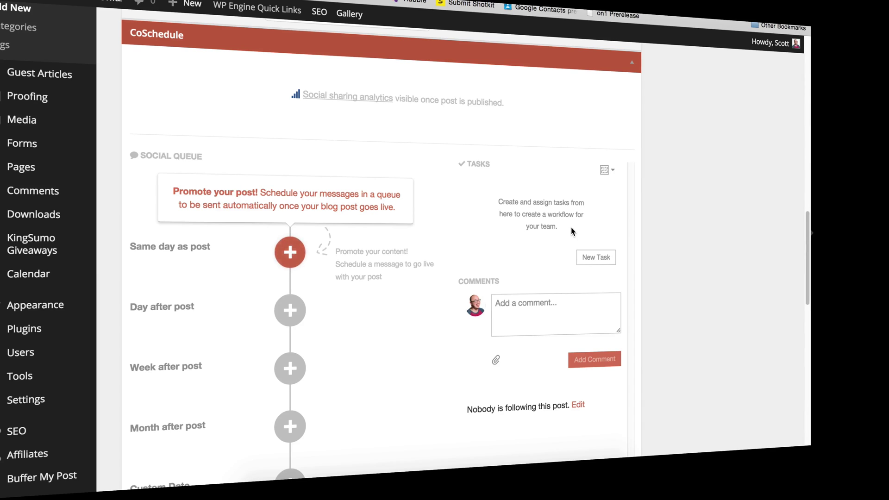
mouse_move(560, 177)
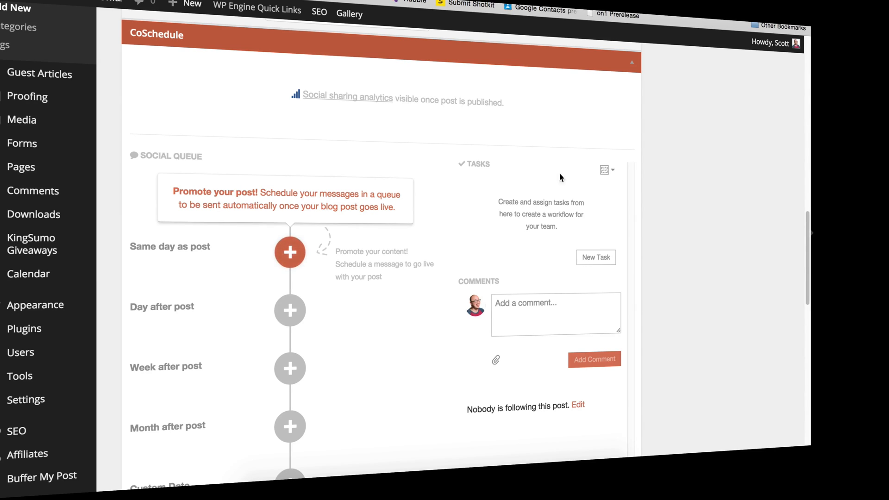
mouse_move(634, 215)
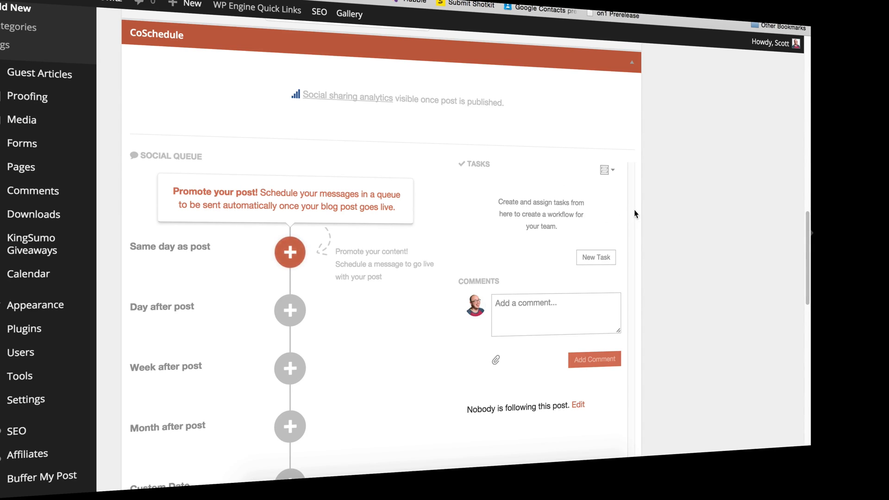
mouse_move(578, 255)
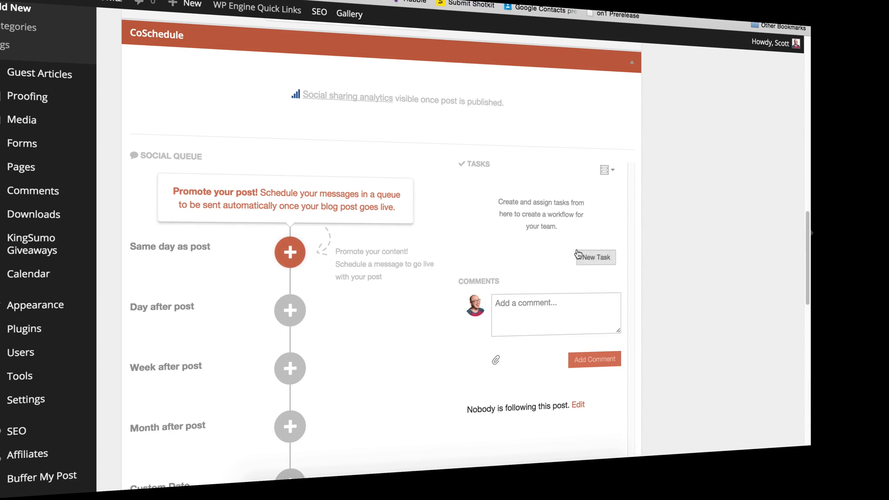
mouse_move(648, 230)
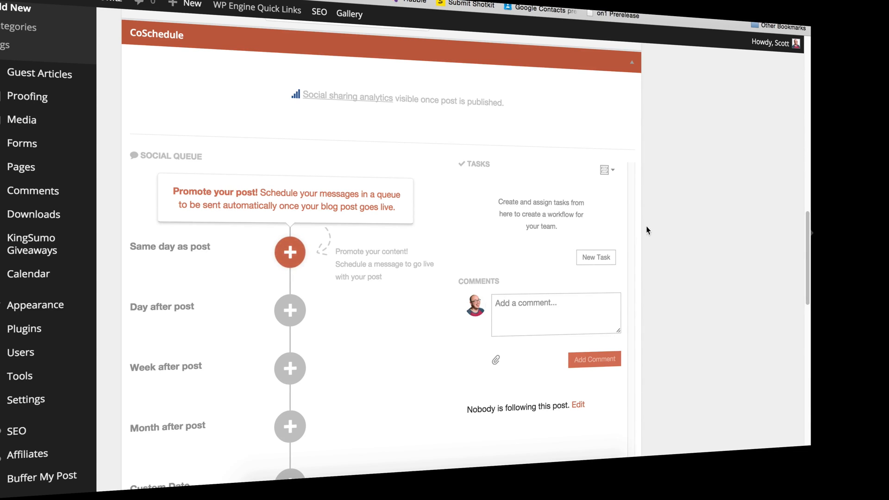
mouse_move(797, 260)
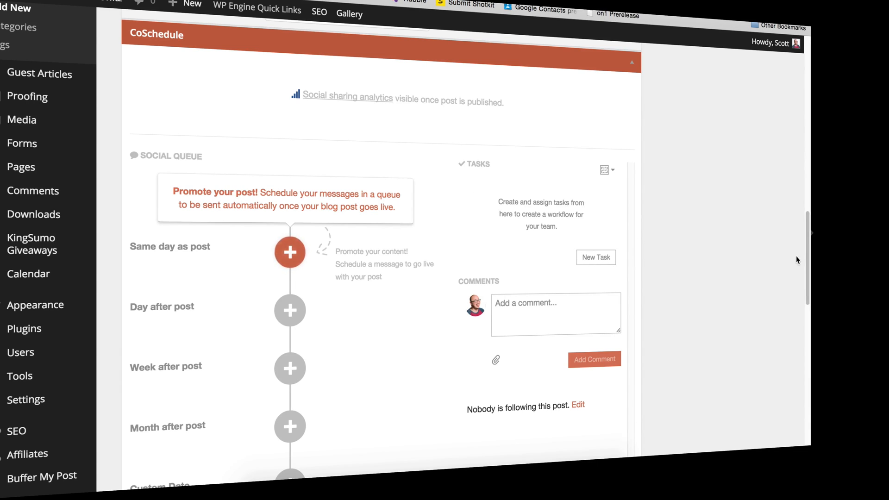
scroll(down, 3)
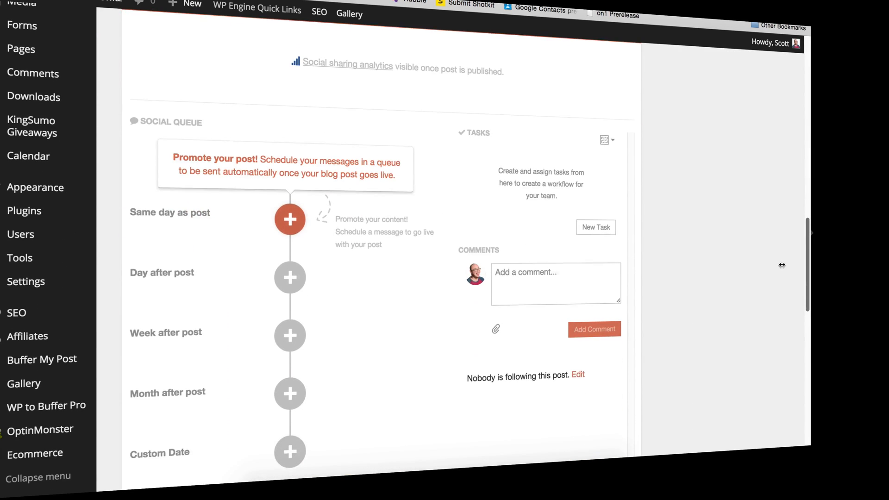
mouse_move(44, 163)
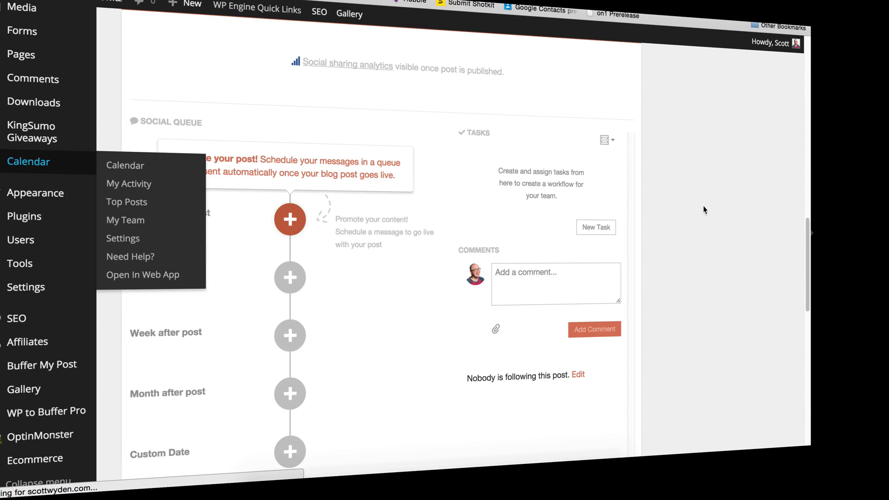
Open the CoSchedule Calendar and scroll through the month's weeks of scheduled content.
click(125, 165)
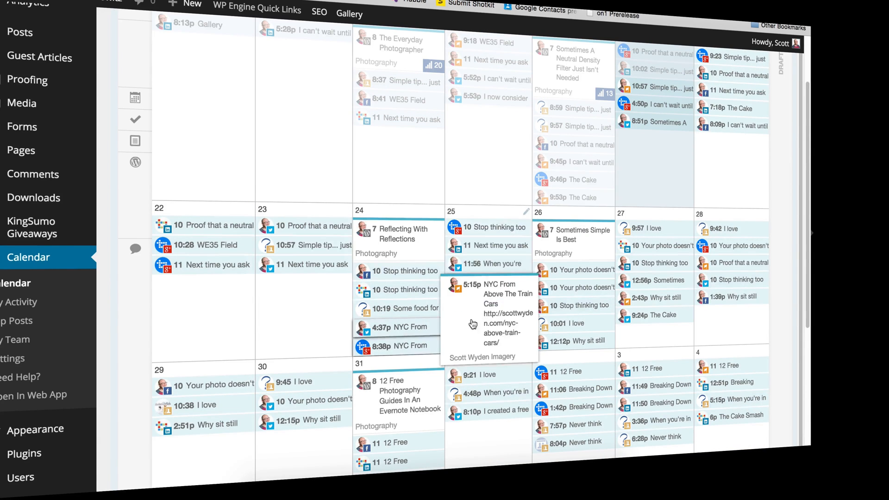
scroll(down, 3)
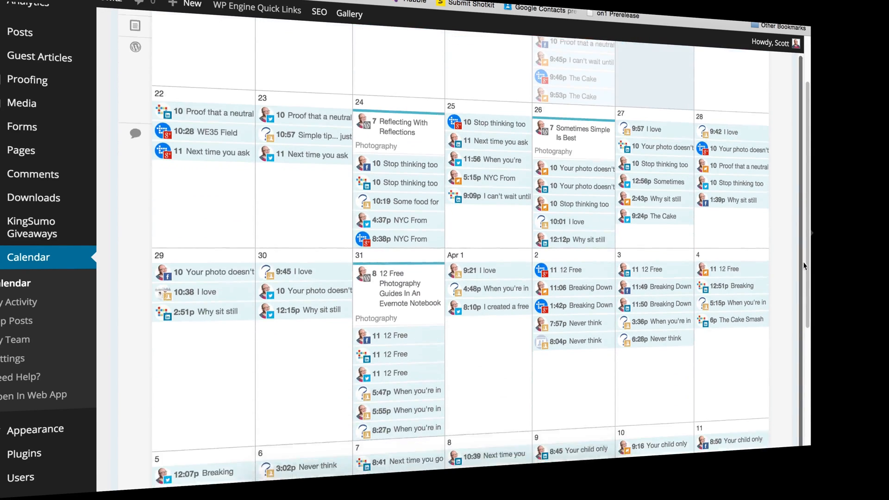
scroll(down, 3)
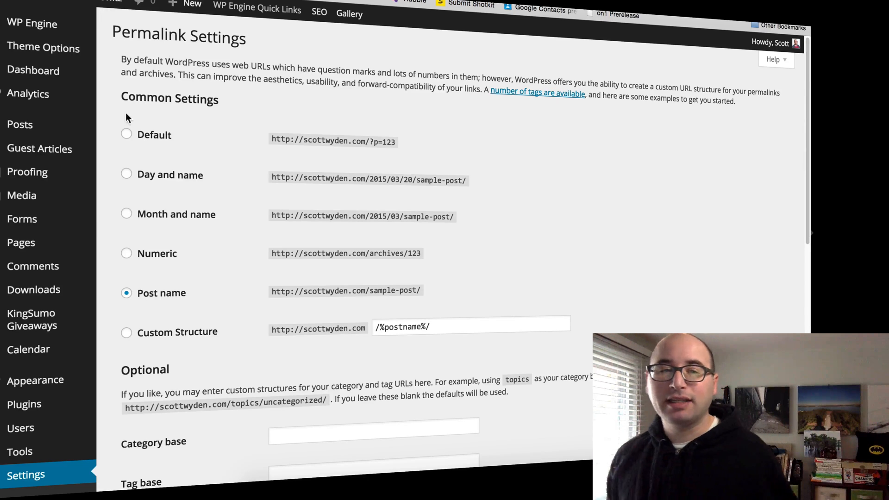
mouse_move(229, 176)
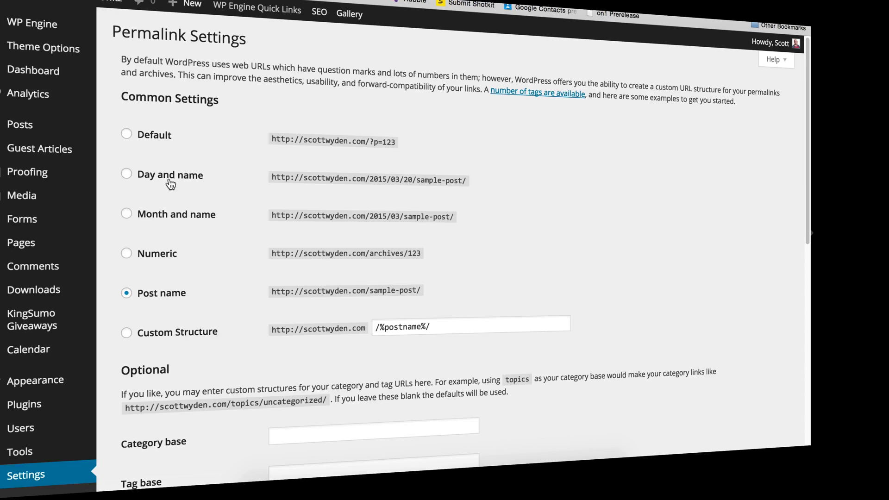
mouse_move(207, 299)
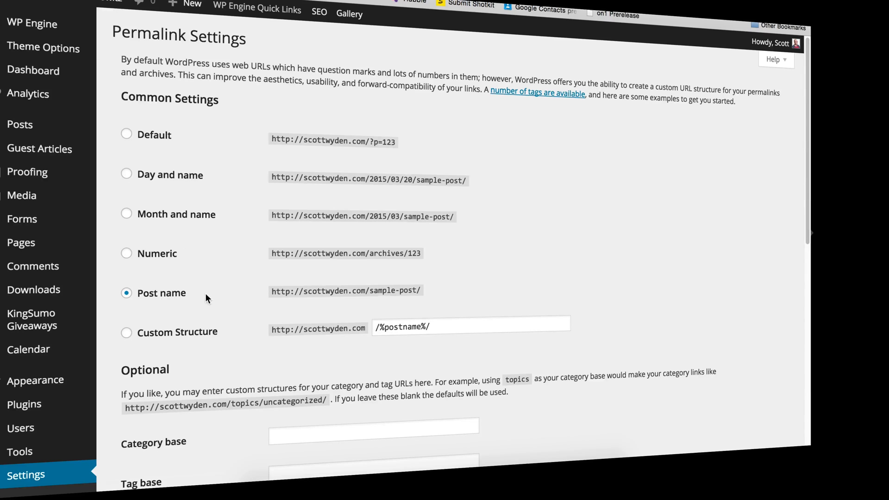
mouse_move(144, 139)
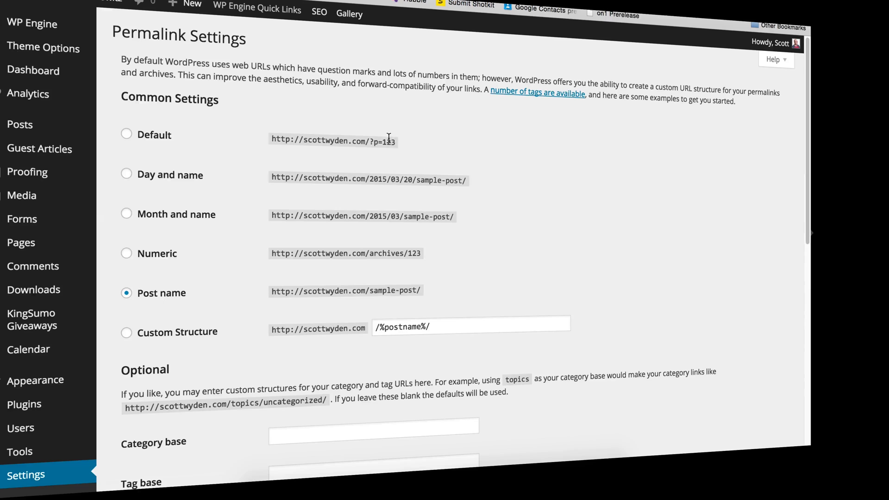
mouse_move(382, 97)
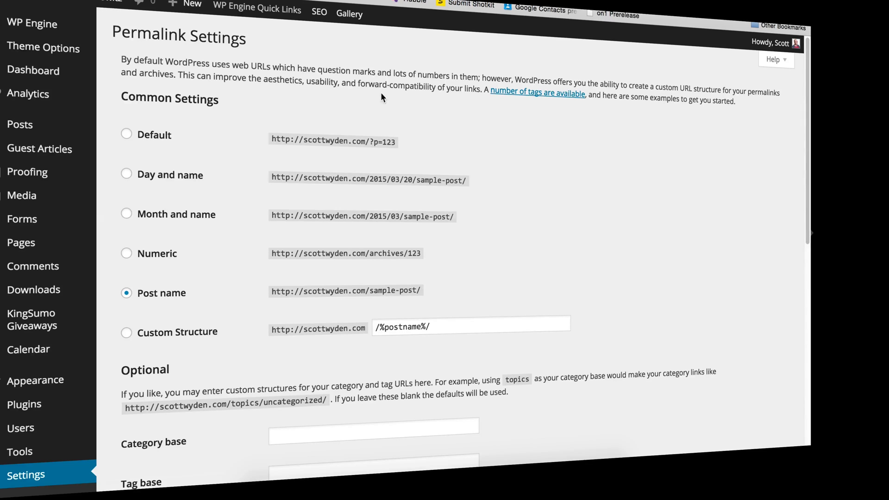
mouse_move(397, 110)
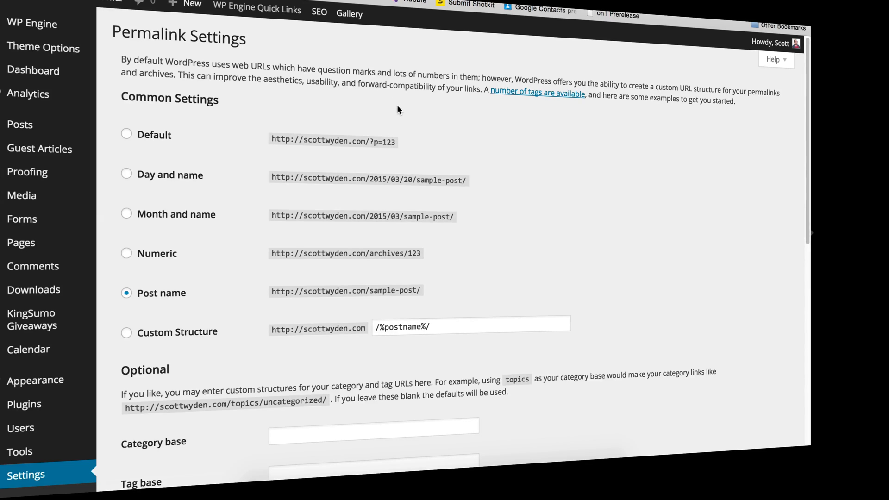
mouse_move(423, 104)
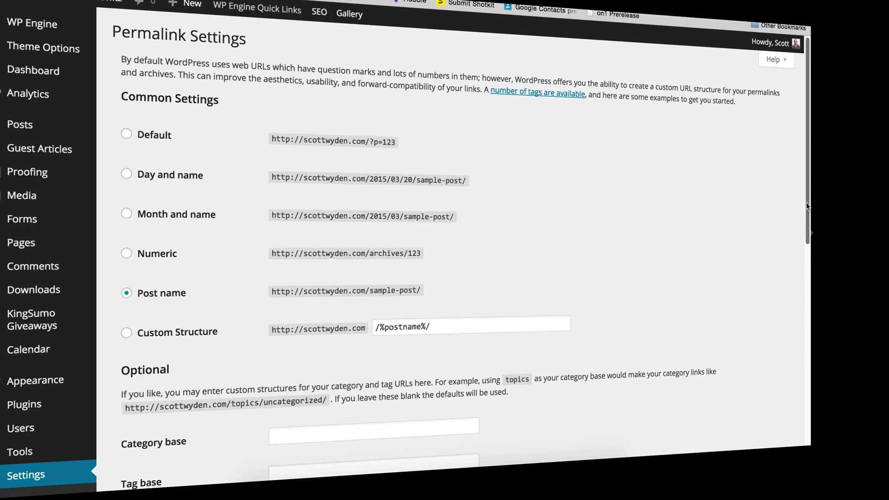
Scroll Permalink Settings to review Post name and the empty category and tag bases.
scroll(down, 3)
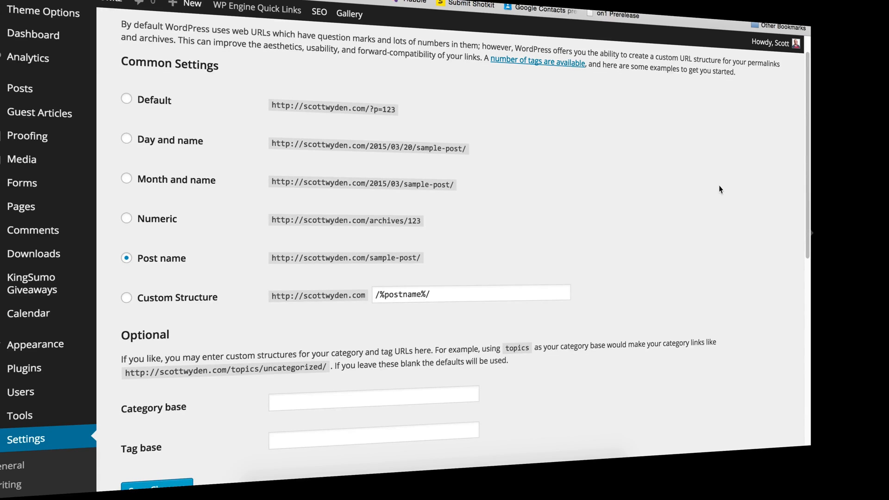
mouse_move(804, 215)
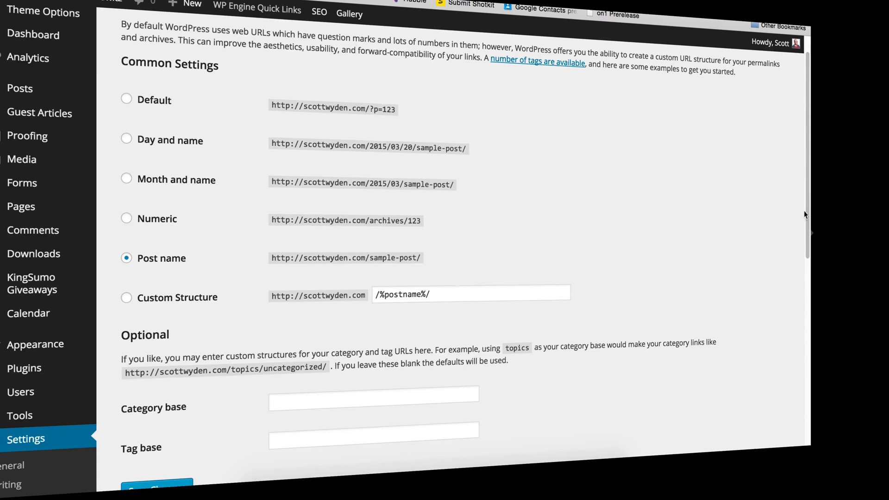
scroll(down, 3)
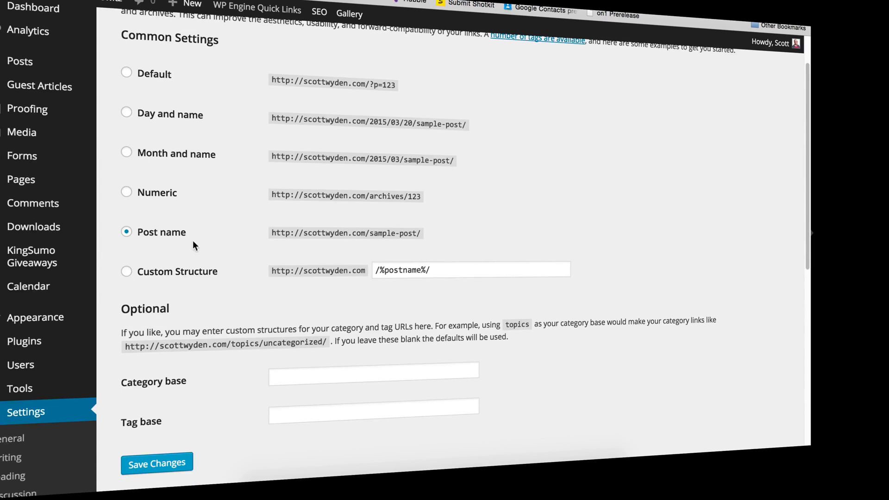
mouse_move(263, 406)
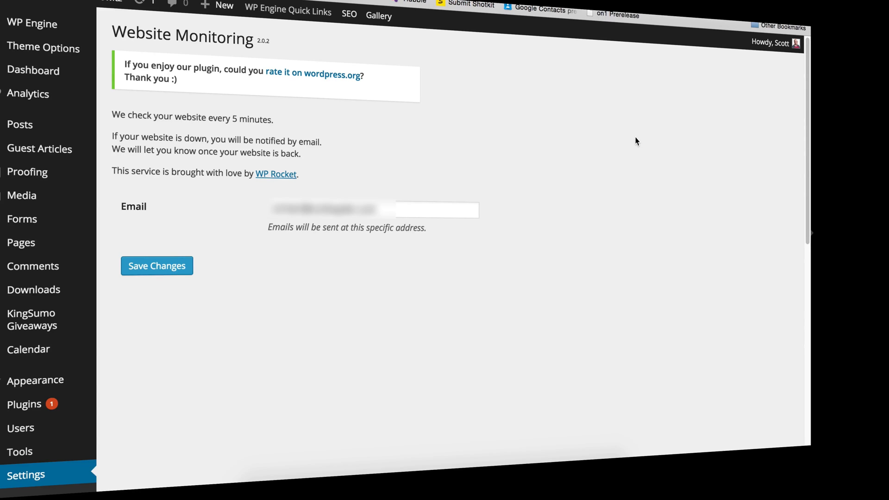
mouse_move(325, 187)
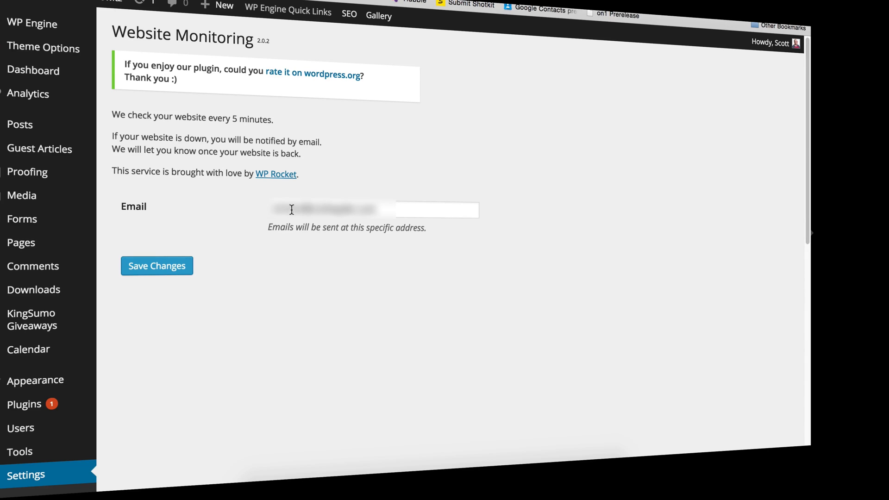
mouse_move(406, 299)
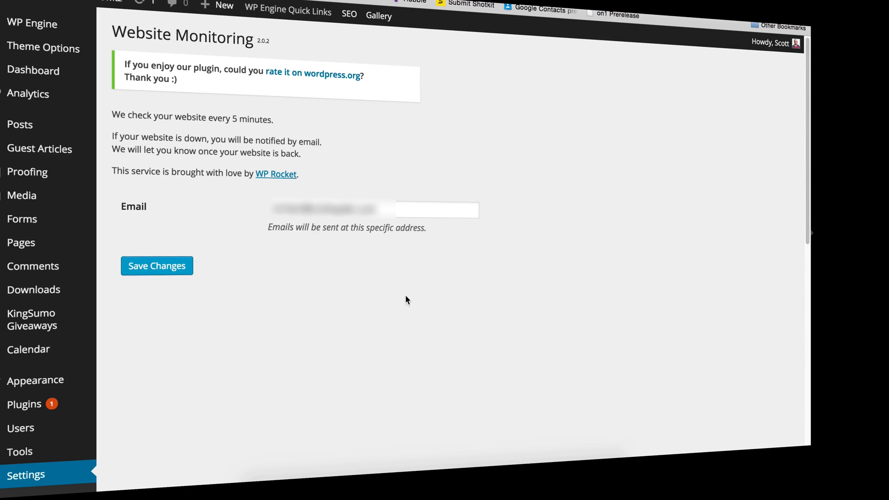
mouse_move(433, 294)
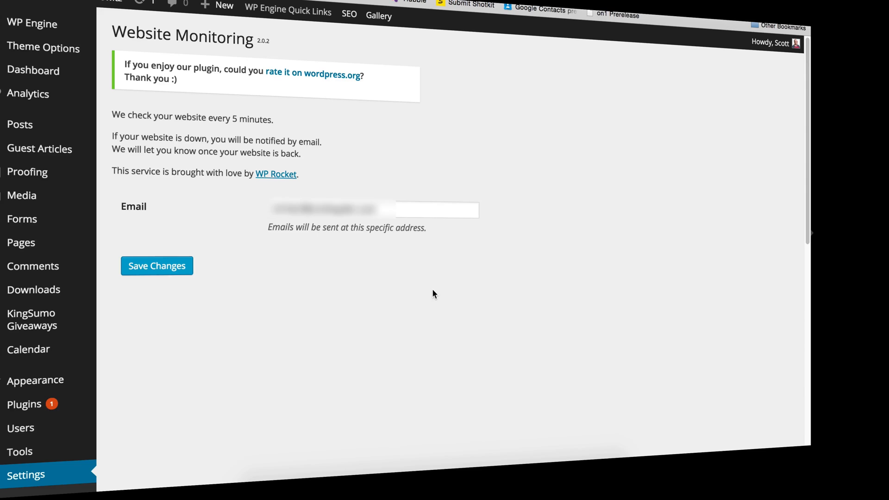
mouse_move(437, 291)
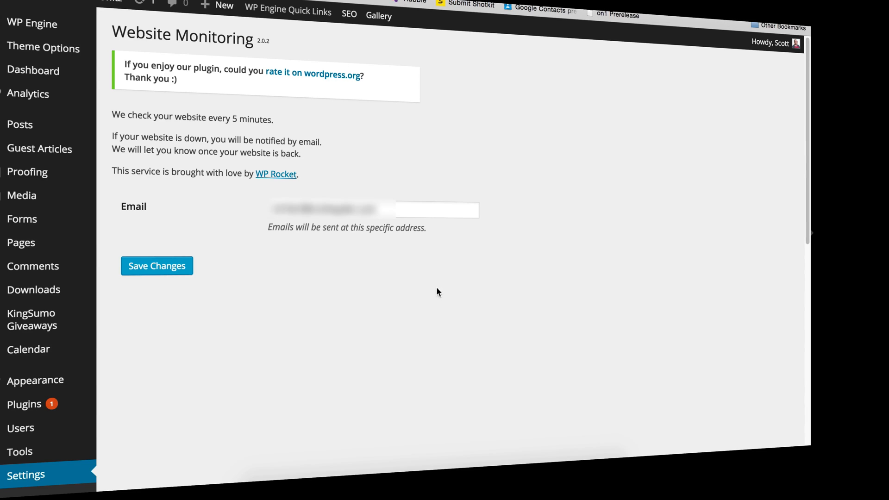
mouse_move(451, 285)
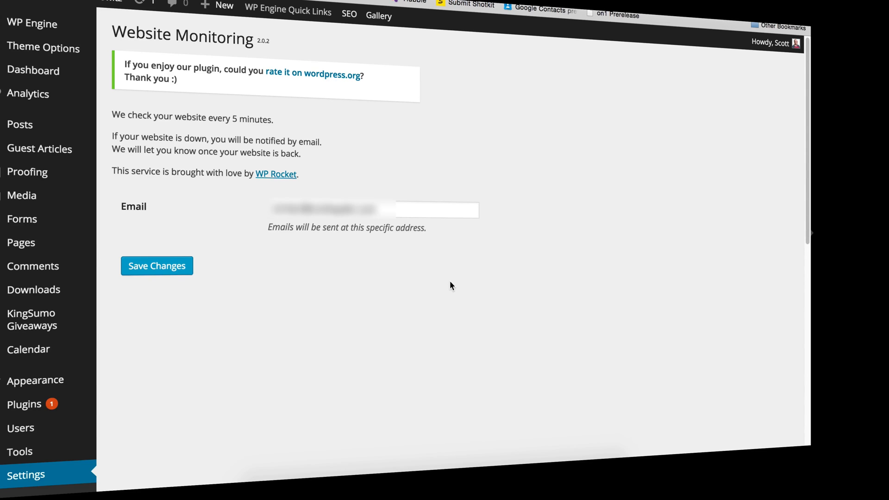
mouse_move(429, 279)
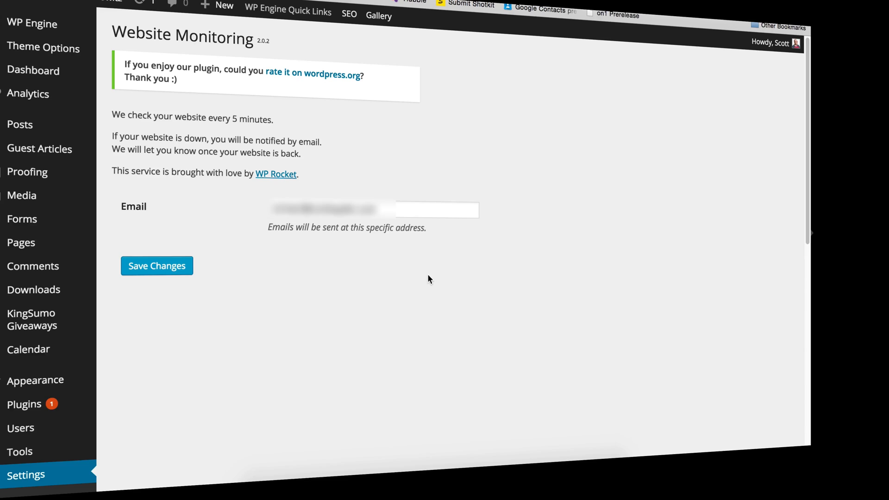
mouse_move(436, 276)
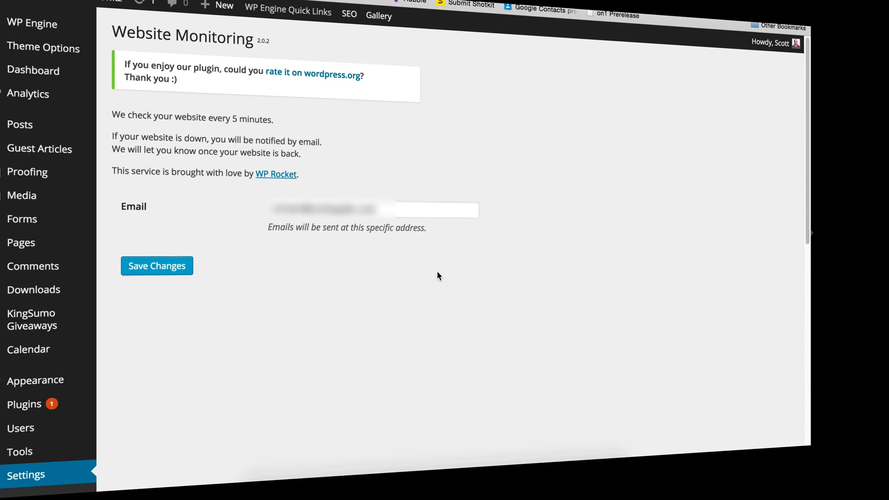
mouse_move(423, 267)
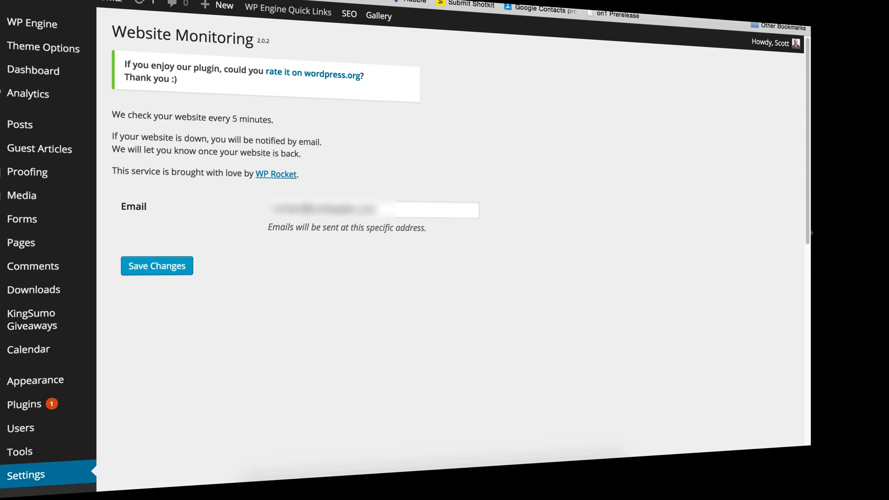
Go to the Photocrati Choose Theme page showing Scott Wyden Imagery 2015 as current.
click(43, 47)
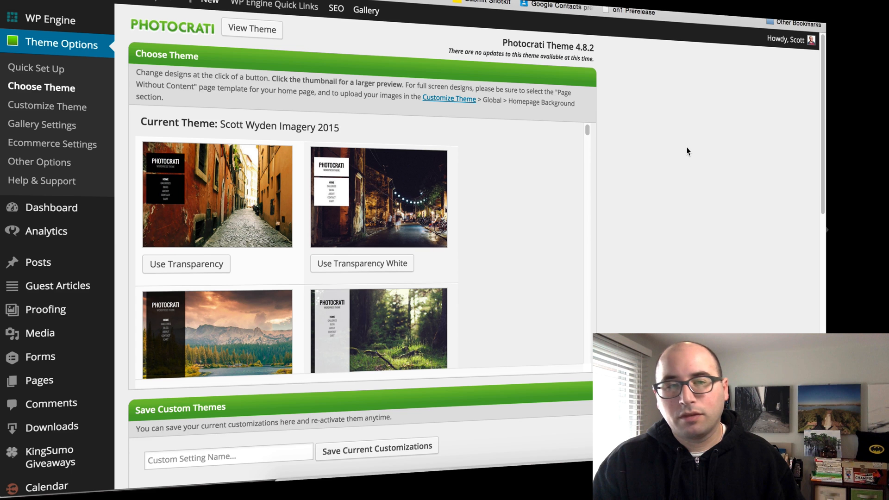
mouse_move(685, 148)
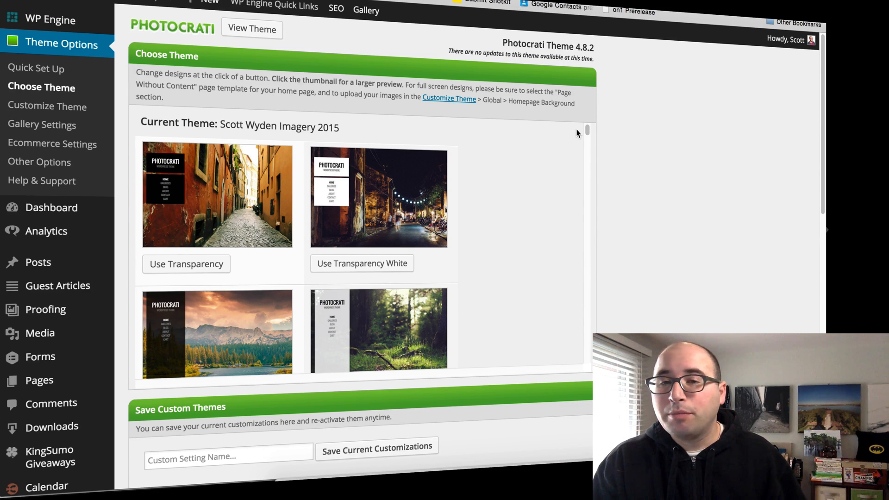
Scroll past the preset theme thumbnails to Save Custom Themes, listing SWI and SWI 2014.
scroll(down, 3)
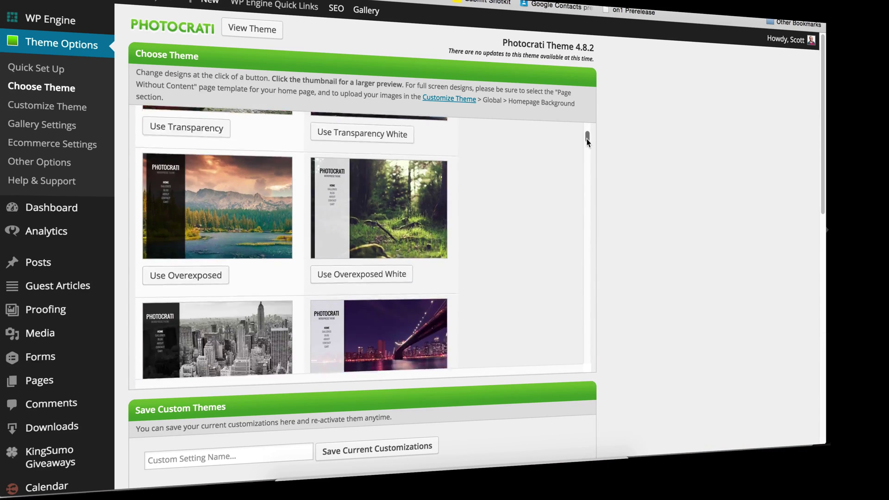
scroll(down, 3)
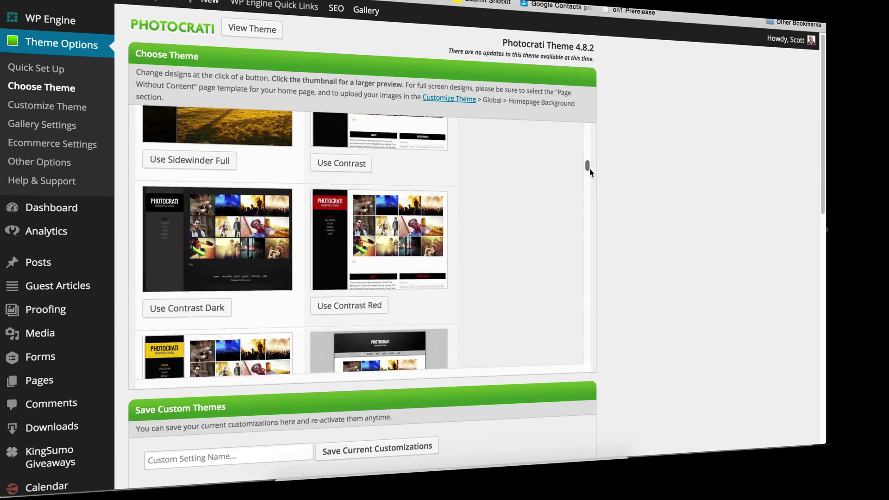
scroll(down, 3)
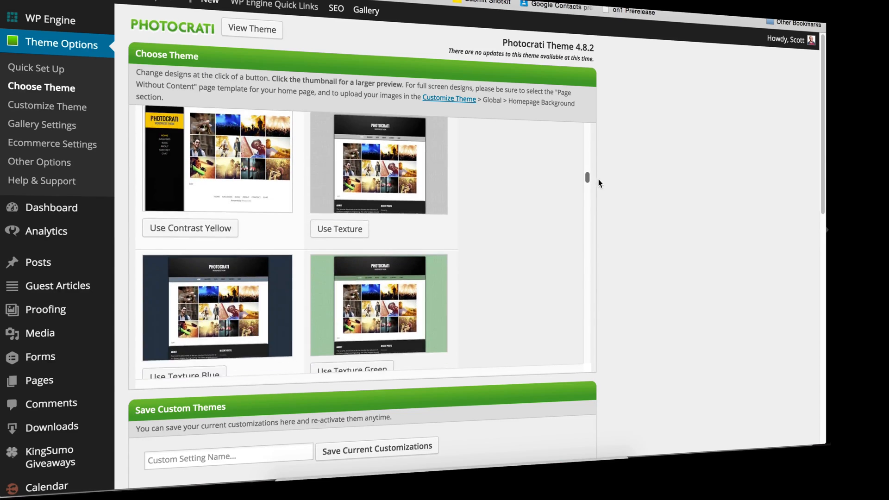
scroll(down, 3)
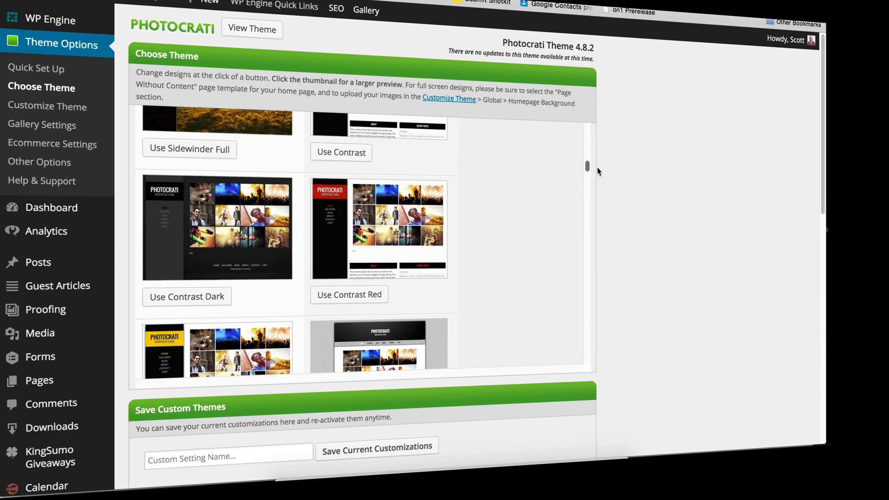
scroll(down, 3)
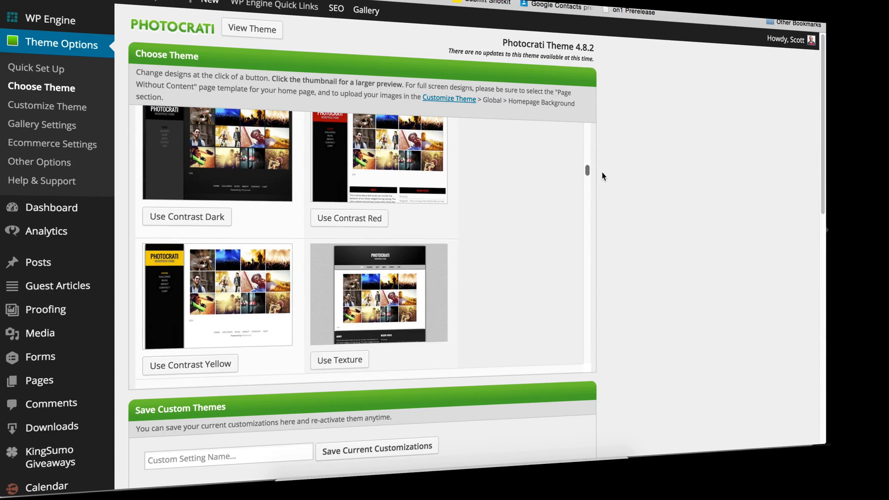
scroll(down, 3)
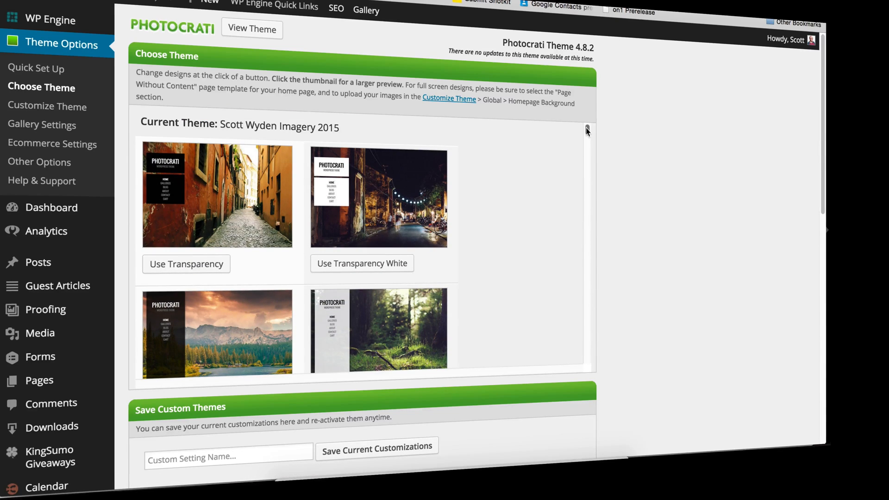
scroll(down, 3)
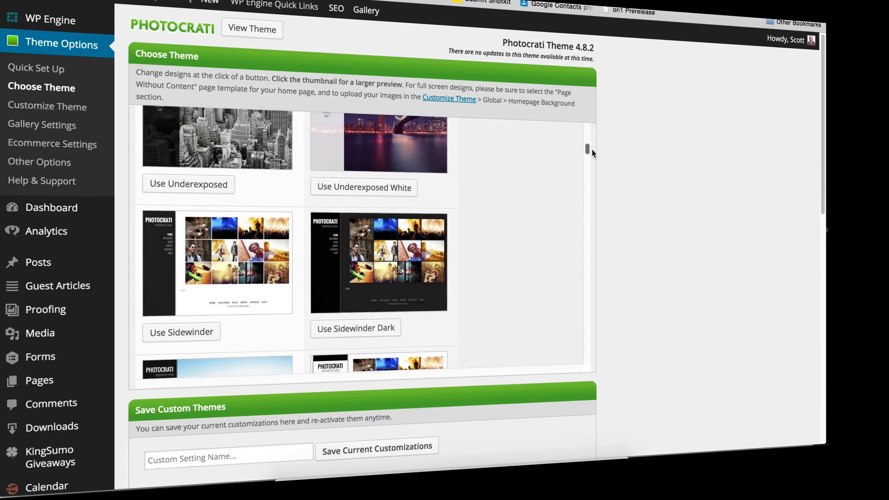
scroll(down, 3)
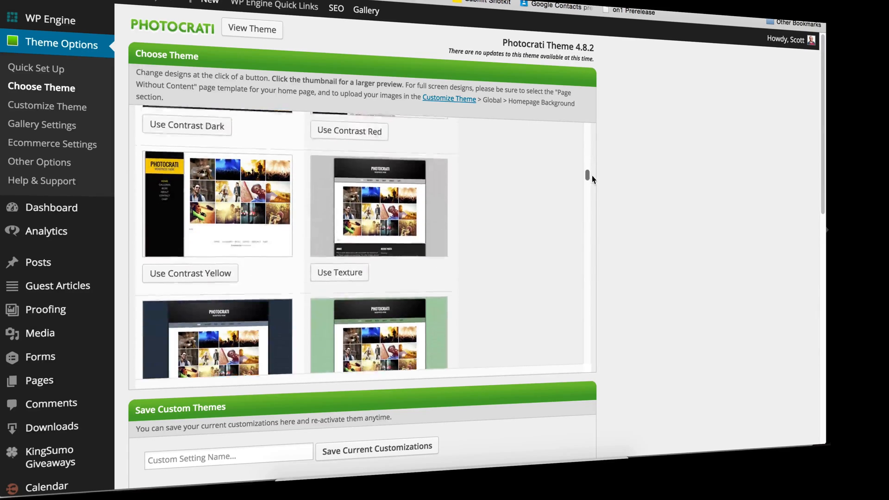
scroll(down, 3)
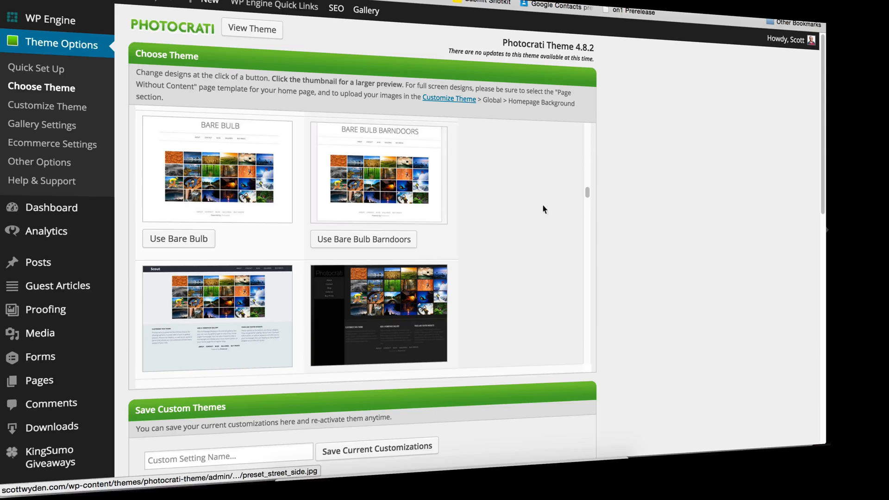
scroll(down, 3)
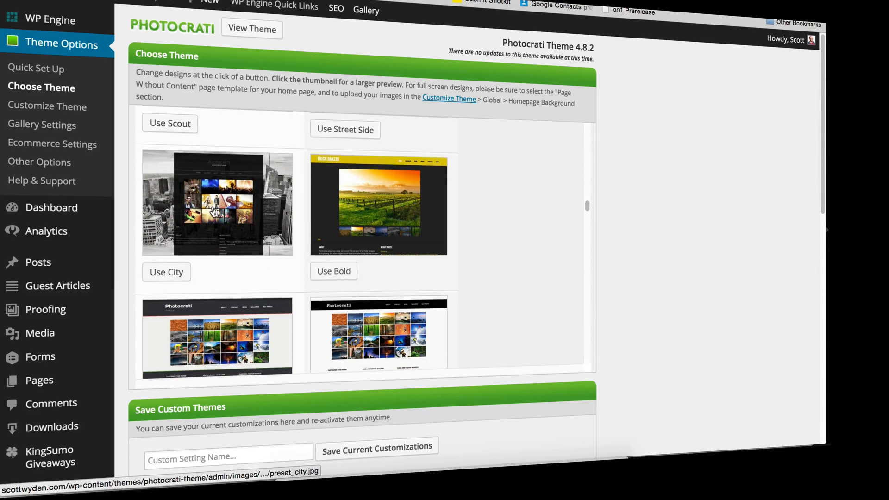
mouse_move(171, 227)
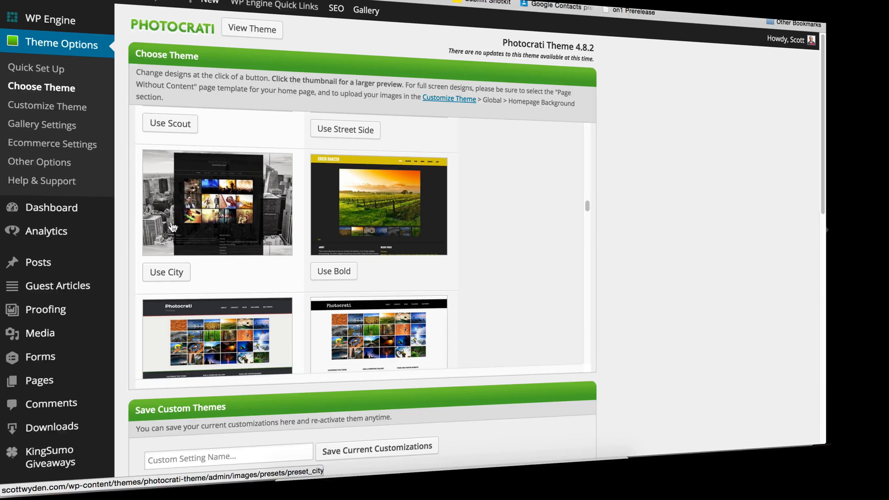
scroll(down, 3)
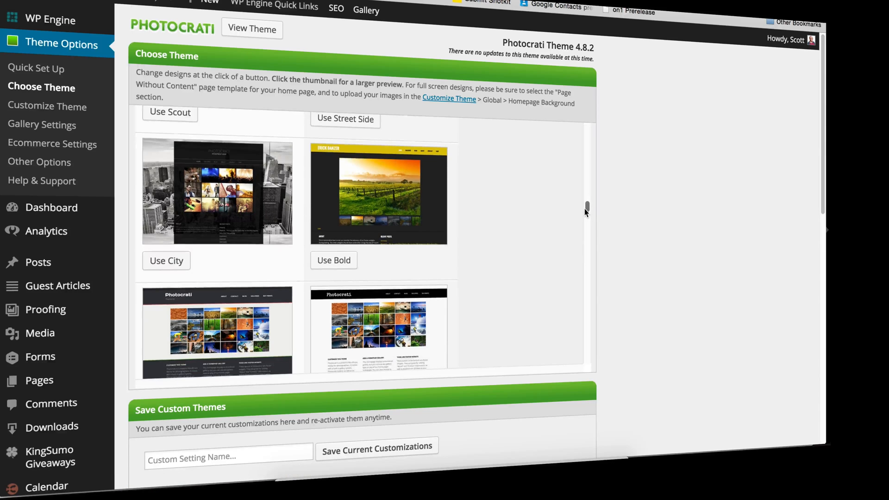
scroll(down, 3)
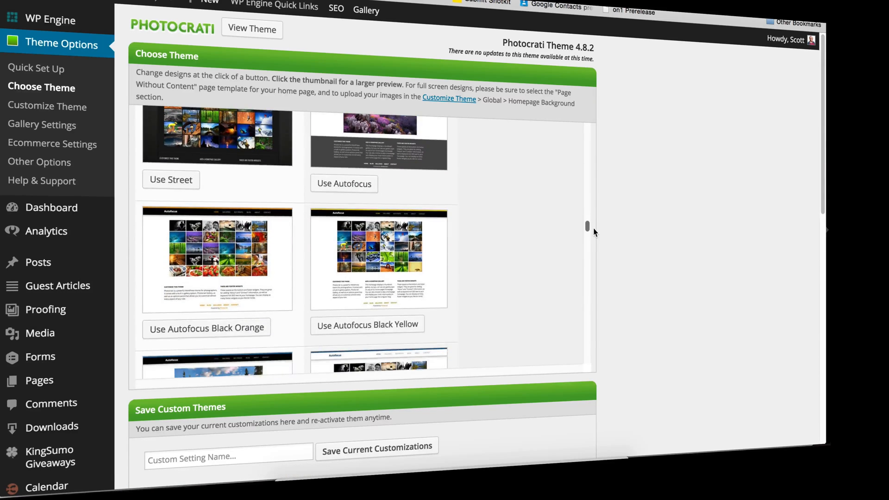
scroll(down, 3)
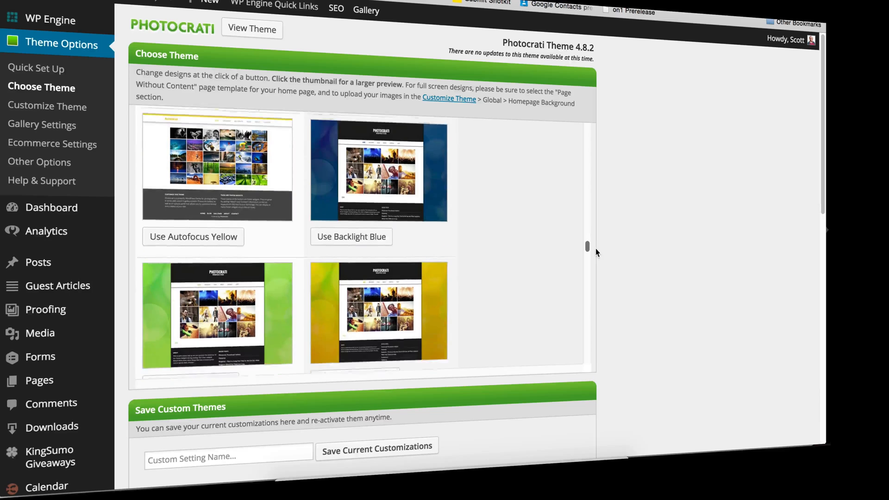
scroll(down, 3)
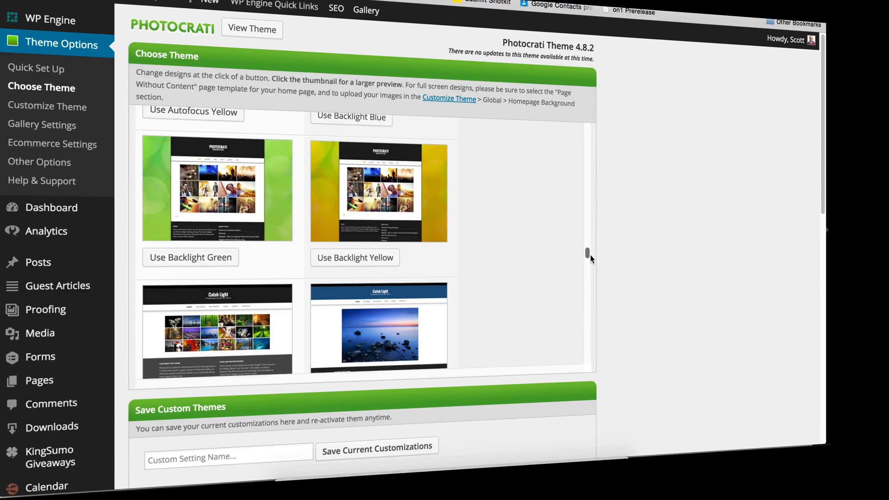
scroll(down, 3)
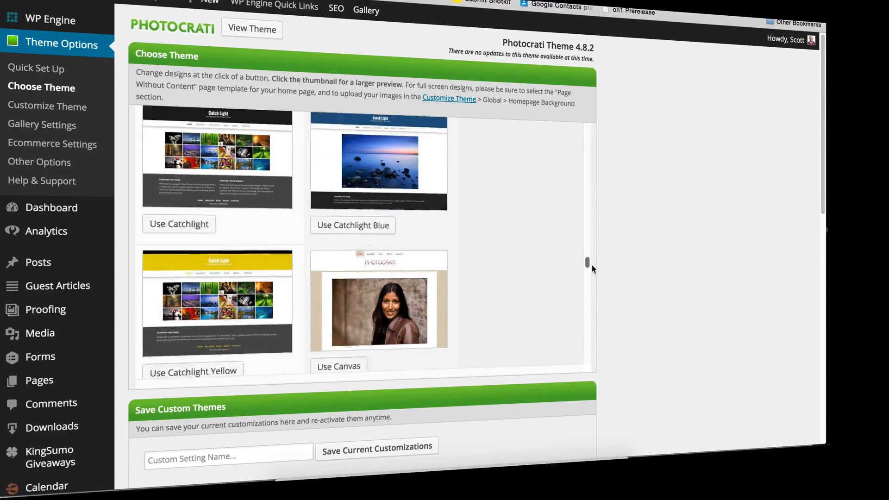
scroll(down, 3)
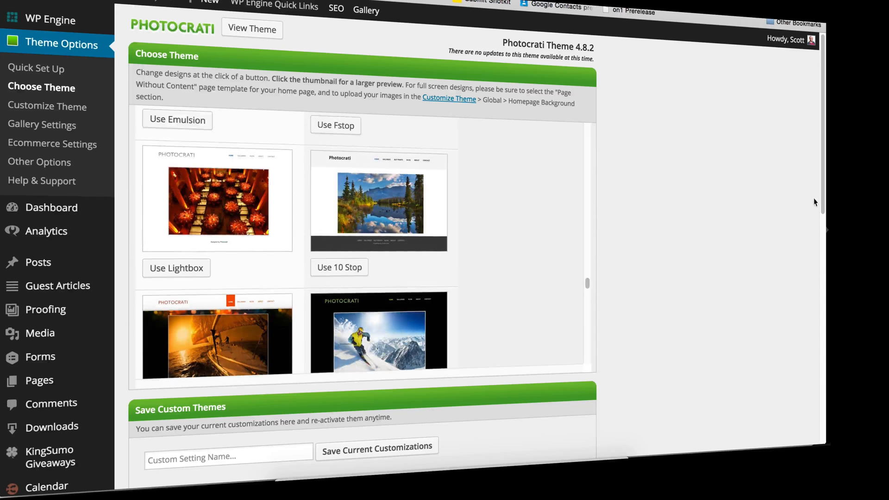
scroll(down, 3)
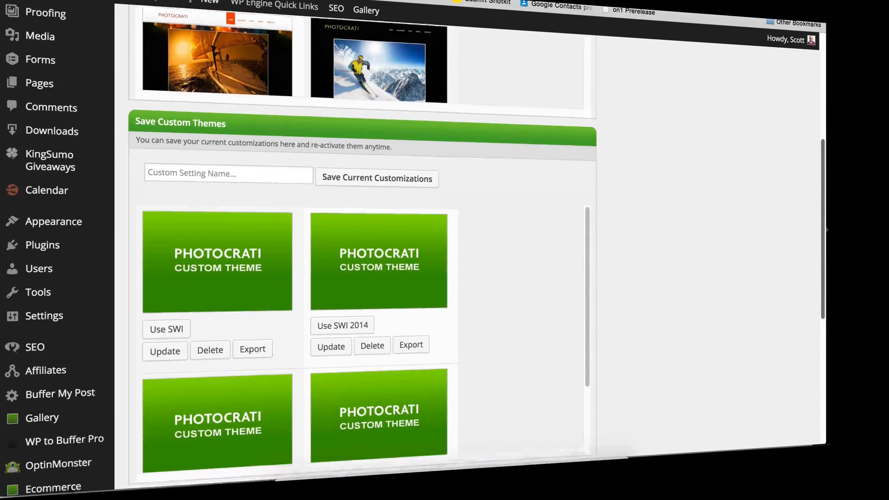
scroll(down, 3)
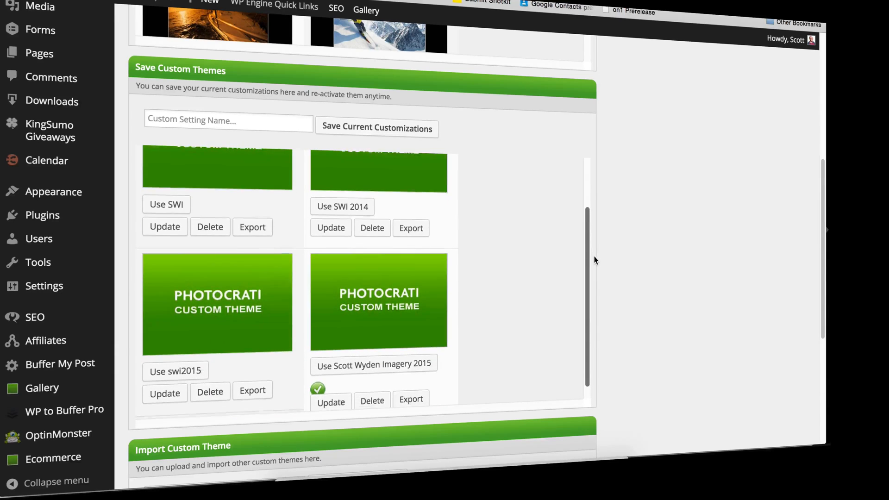
mouse_move(389, 135)
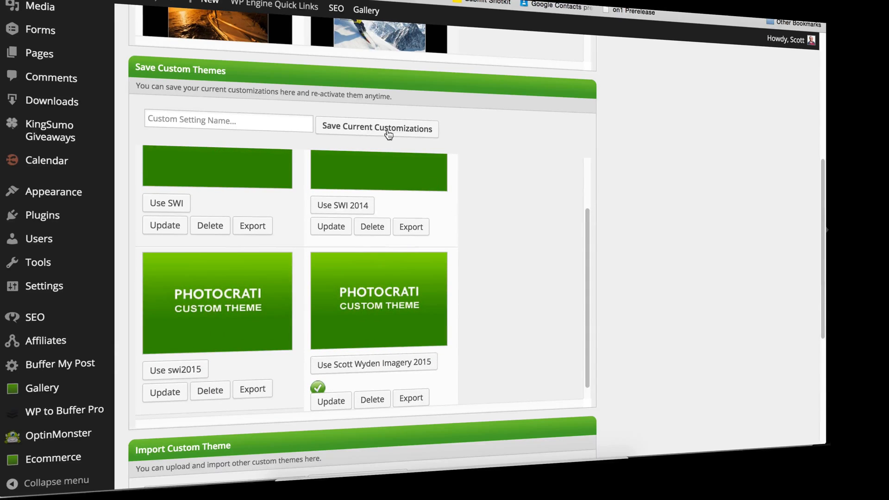
mouse_move(498, 297)
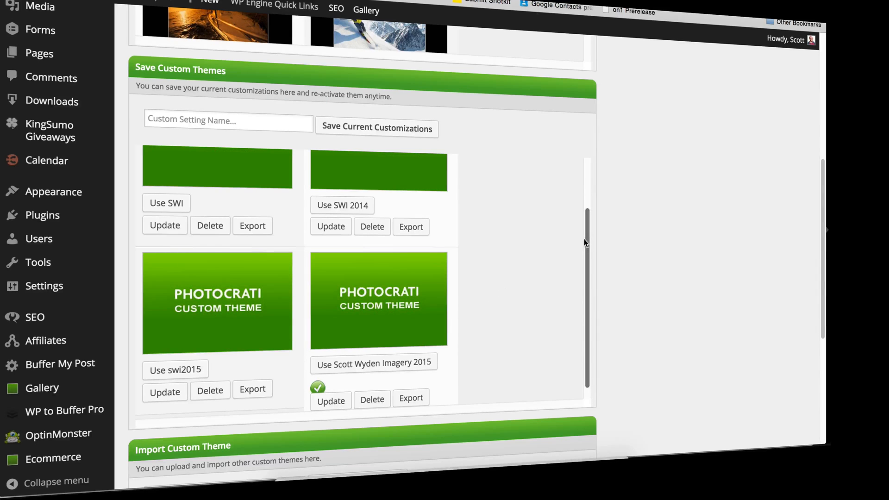
scroll(up, 3)
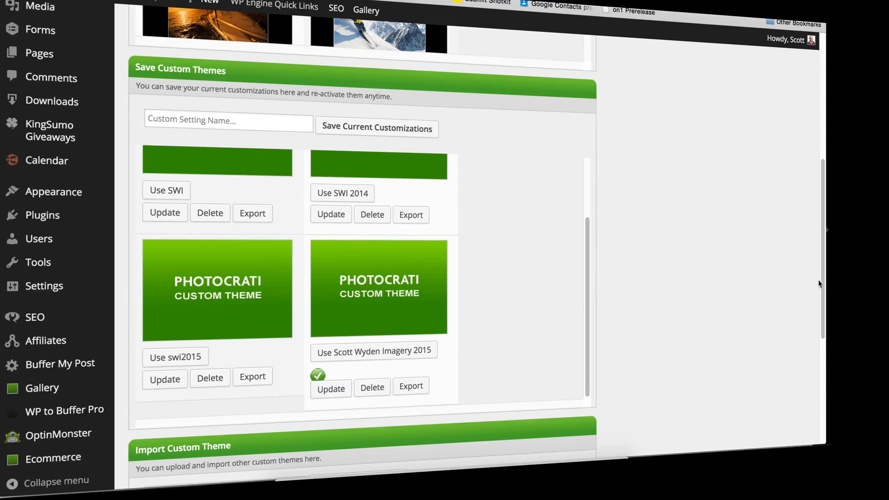
mouse_move(336, 202)
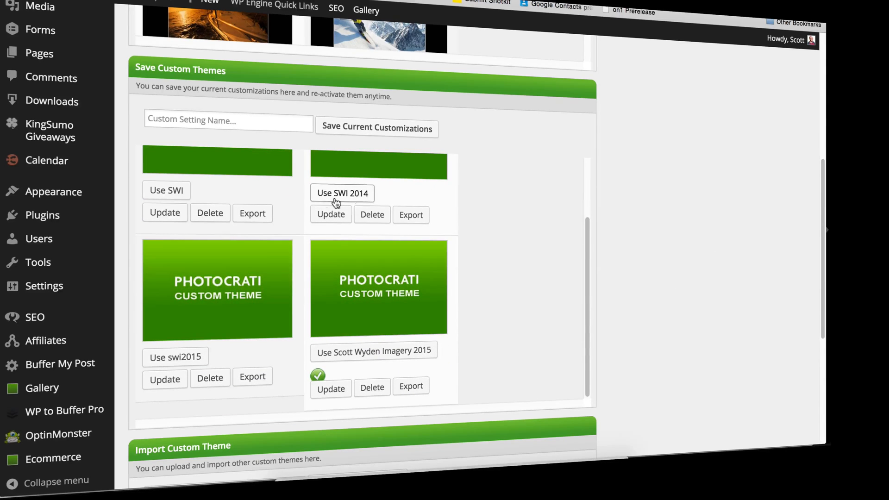
scroll(down, 3)
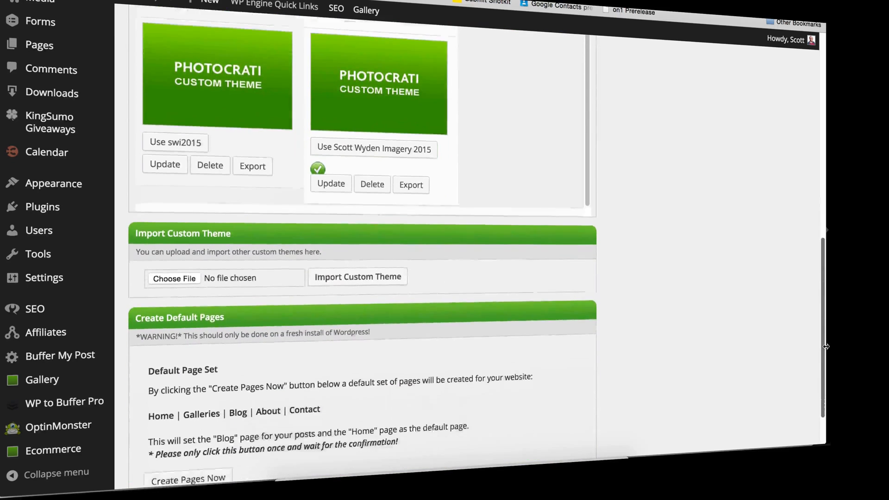
scroll(down, 3)
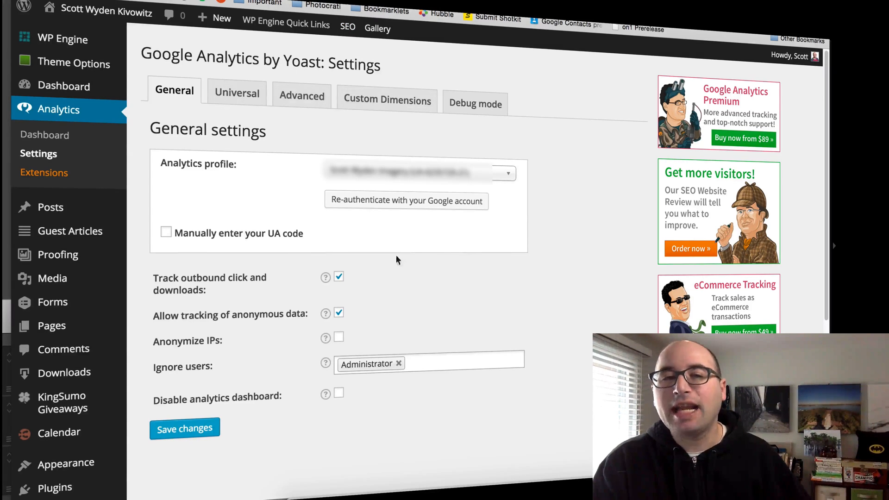
Review Yoast Analytics Universal settings, including tracking, demographics and link attribution, then Debug mode and General.
click(237, 94)
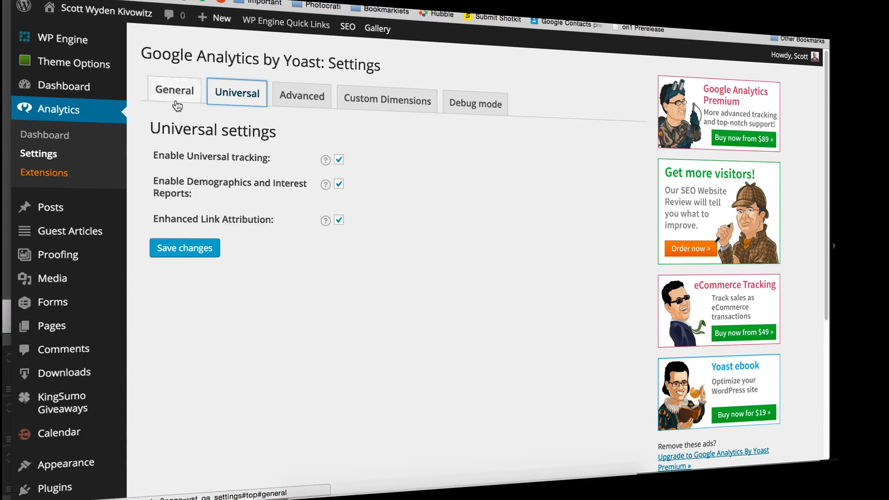
mouse_move(254, 152)
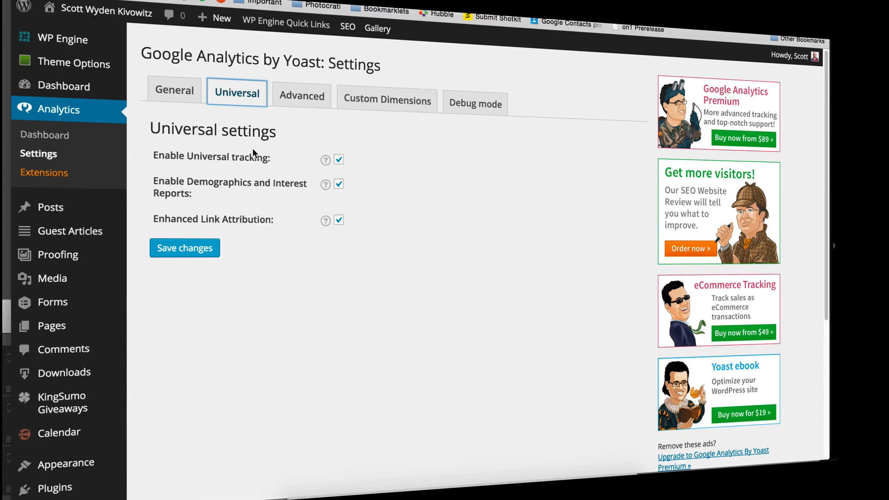
mouse_move(364, 216)
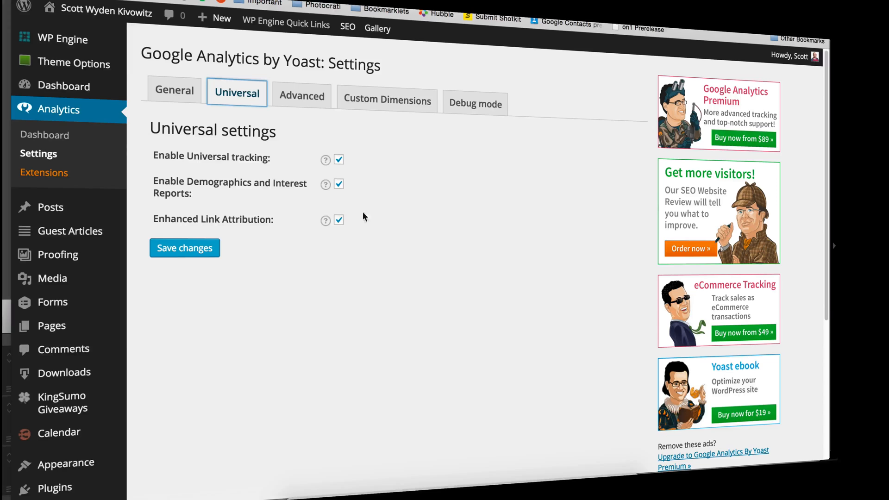
mouse_move(411, 260)
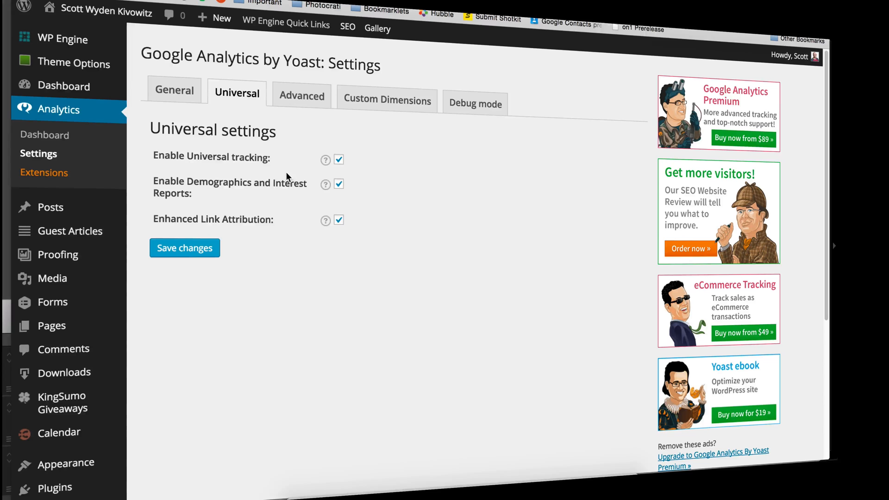
mouse_move(279, 108)
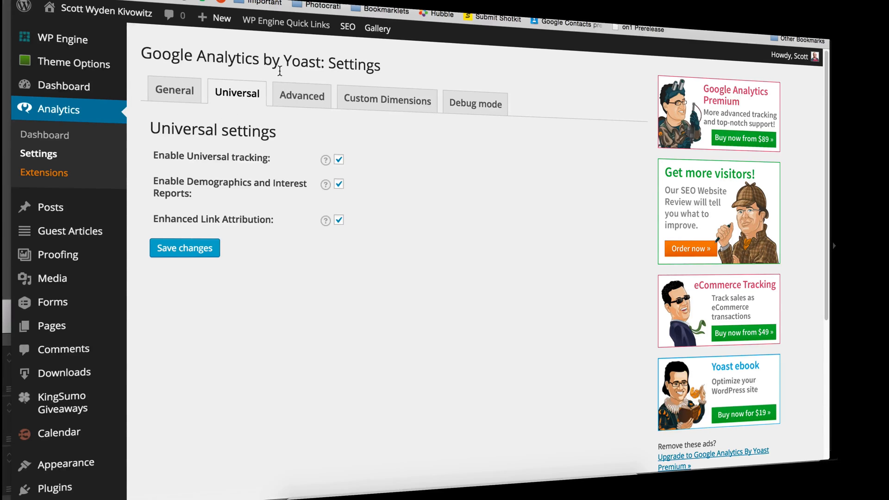
click(386, 100)
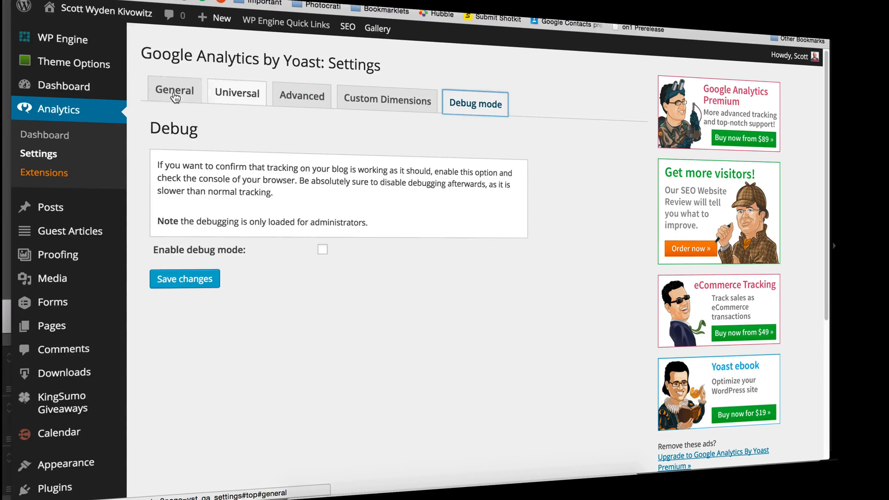
click(175, 91)
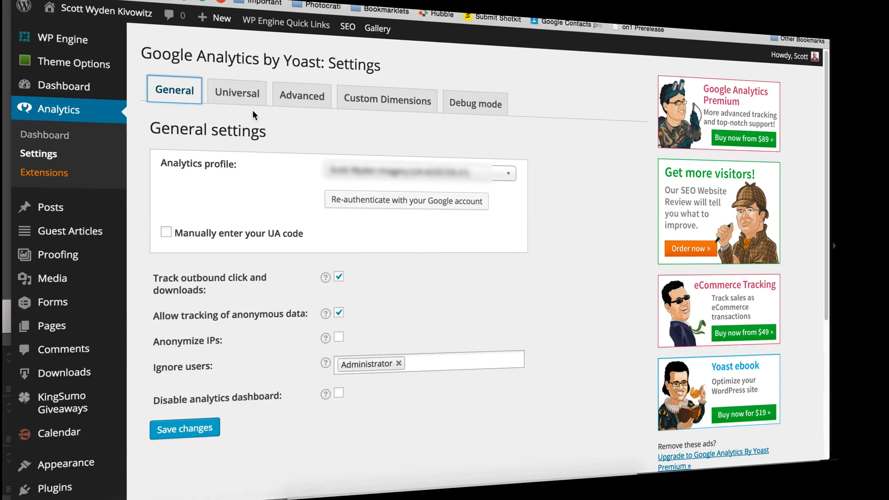
mouse_move(339, 83)
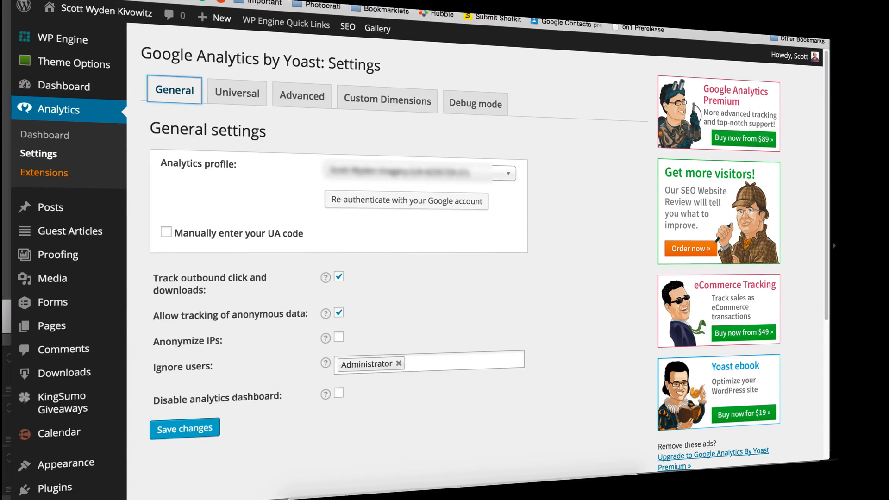
View the Yoast Analytics dashboard Sessions chart and the traffic sources report of sessions per source.
click(44, 134)
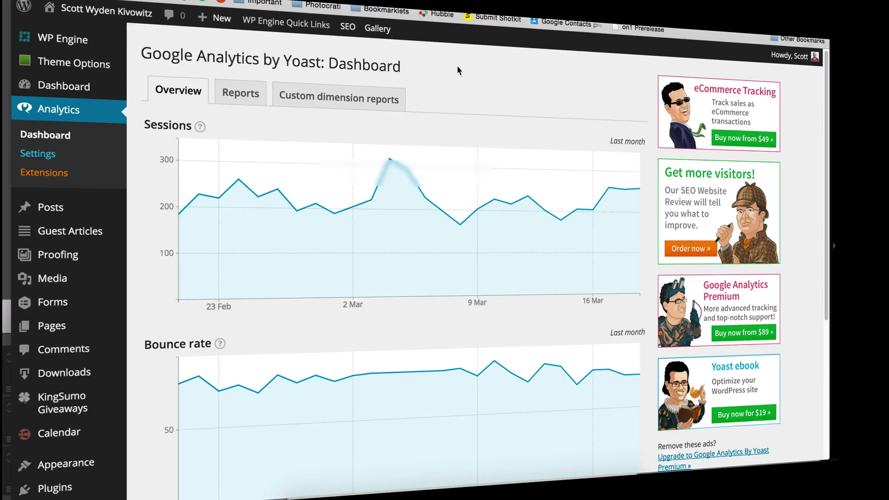
mouse_move(312, 136)
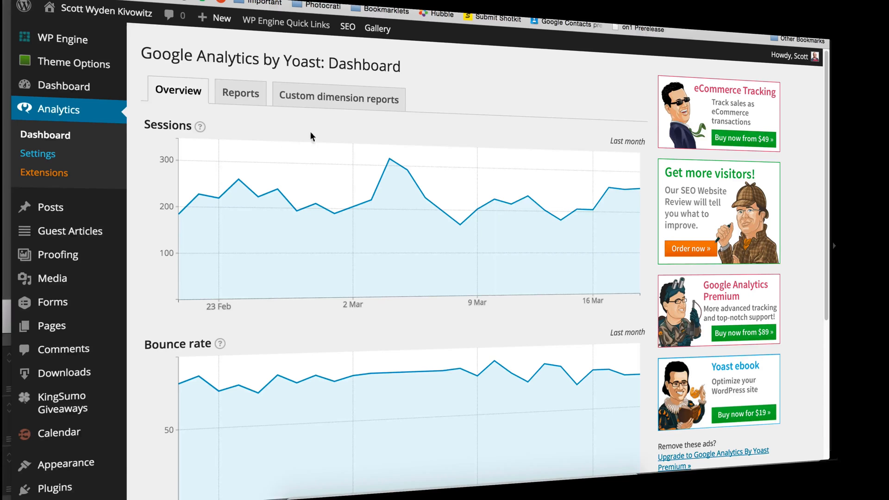
scroll(down, 3)
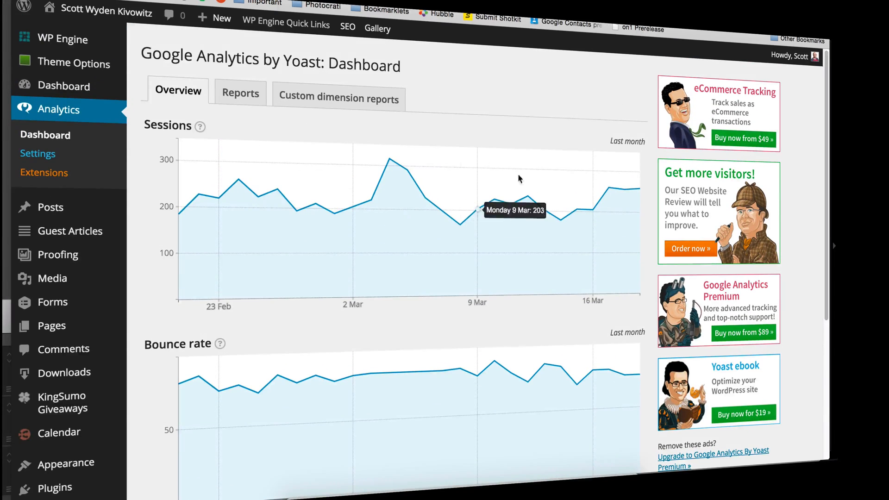
click(241, 93)
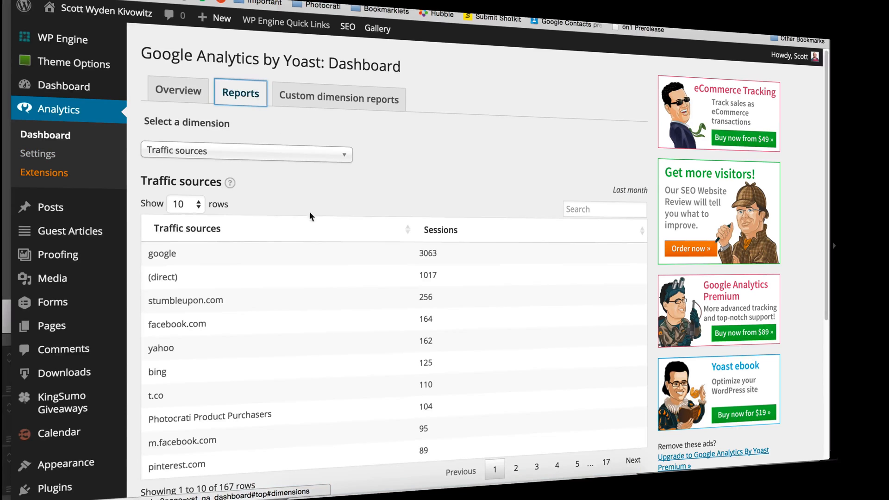
click(339, 98)
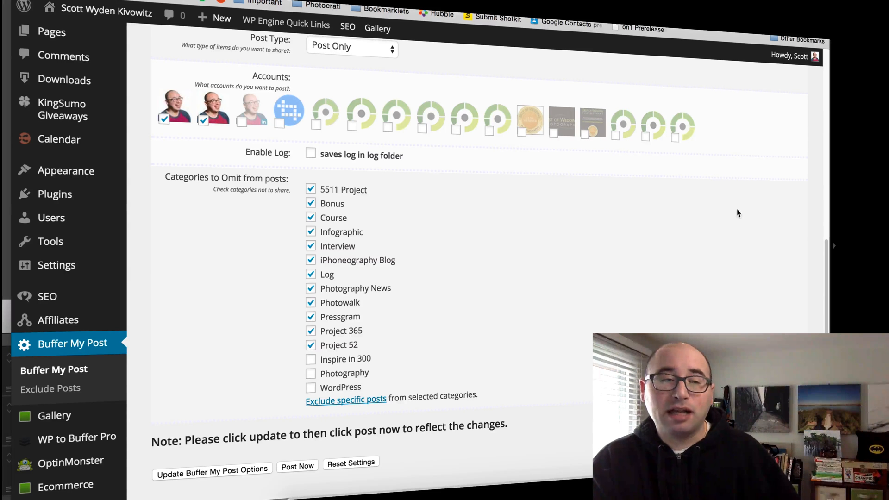
mouse_move(745, 189)
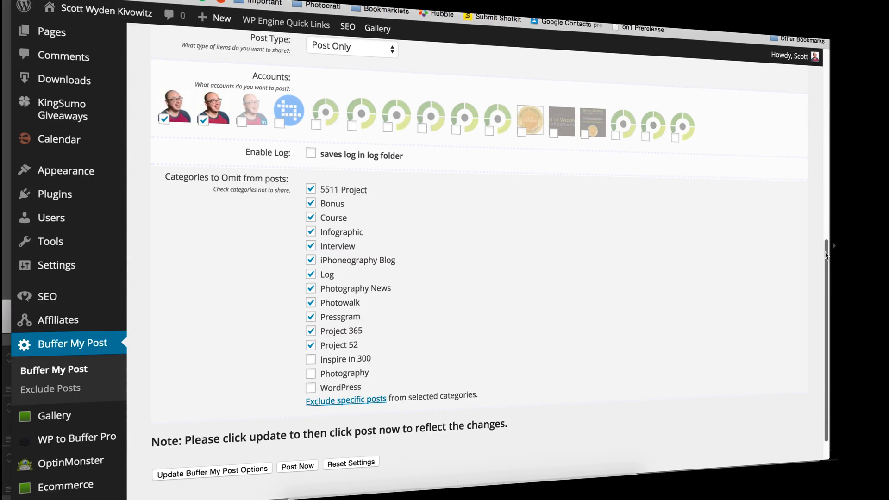
Scroll to the Buffer My Post rules: 8-hour interval, posts 30–365 days old, one at a time.
scroll(up, 3)
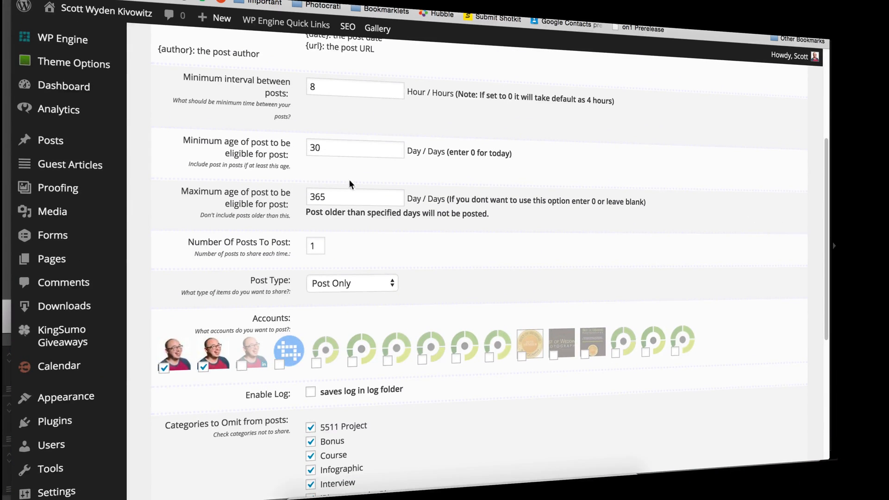
mouse_move(378, 179)
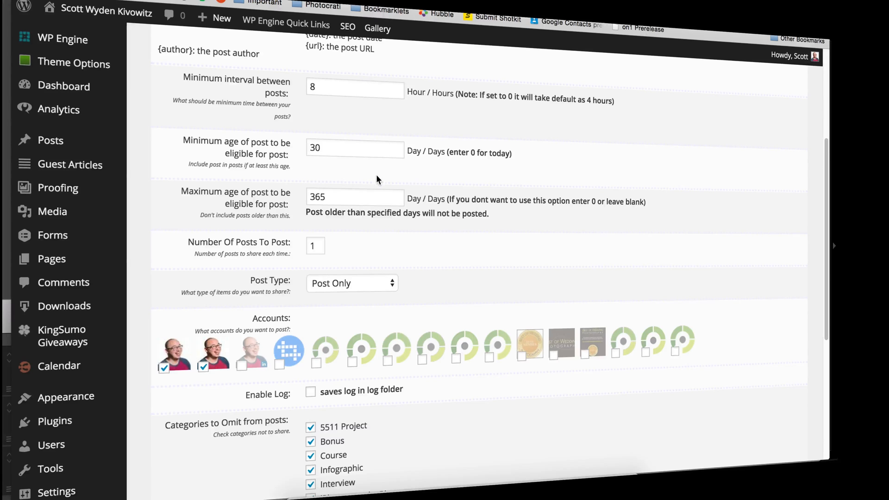
mouse_move(807, 260)
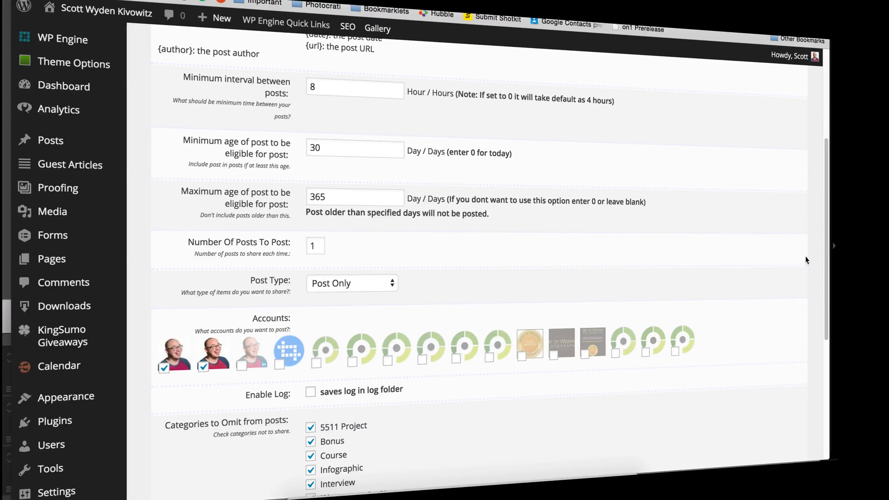
scroll(up, 3)
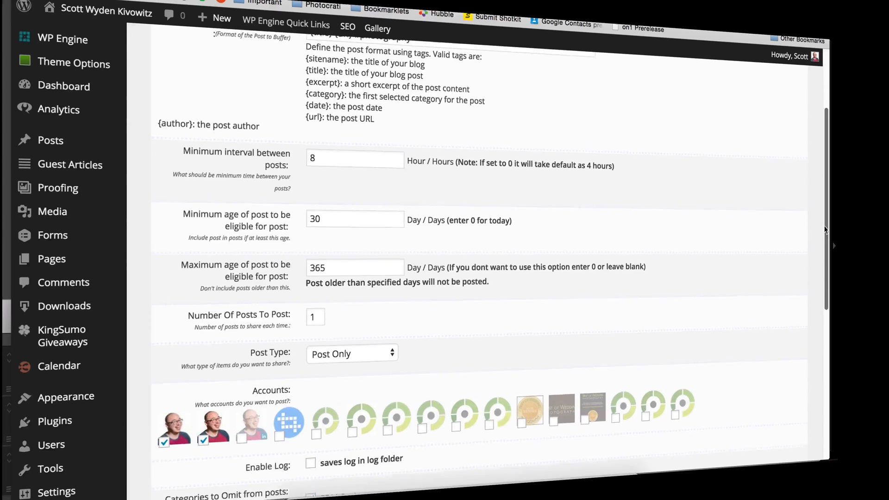
scroll(down, 3)
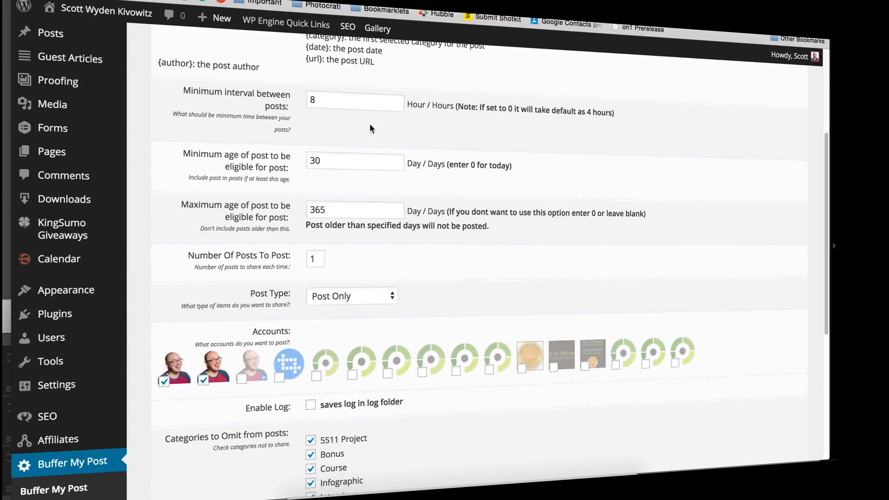
click(355, 101)
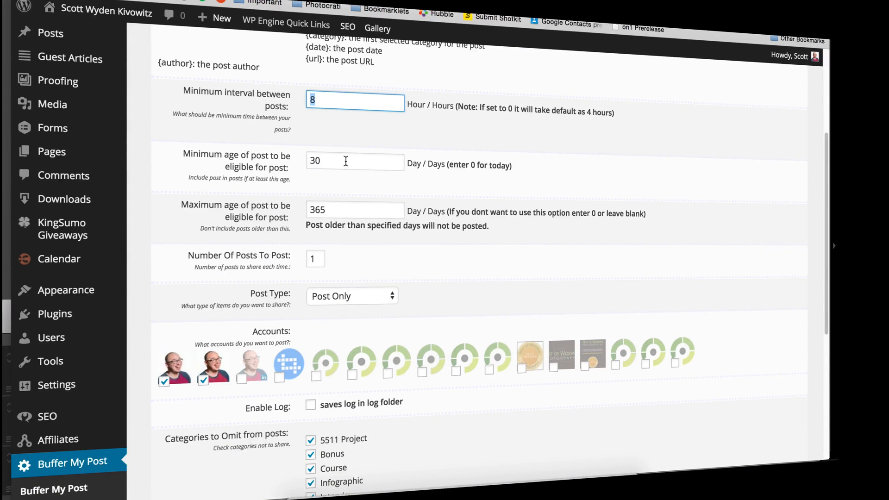
click(347, 162)
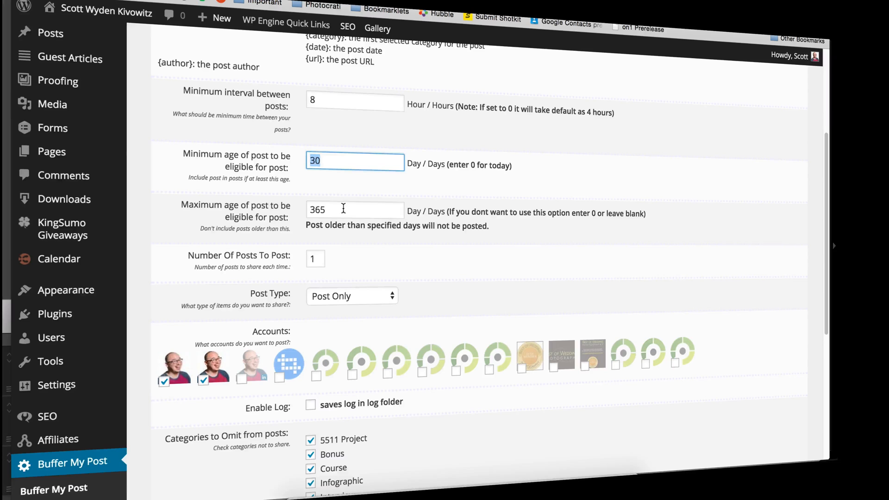
click(316, 258)
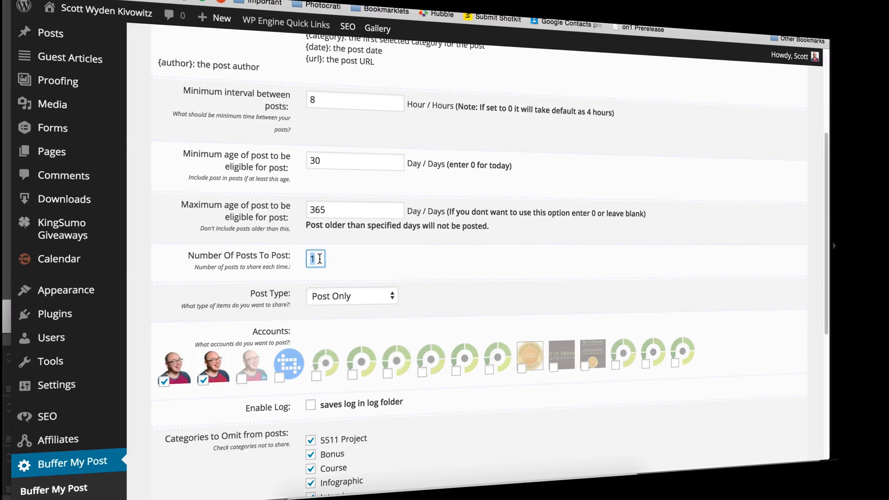
click(351, 296)
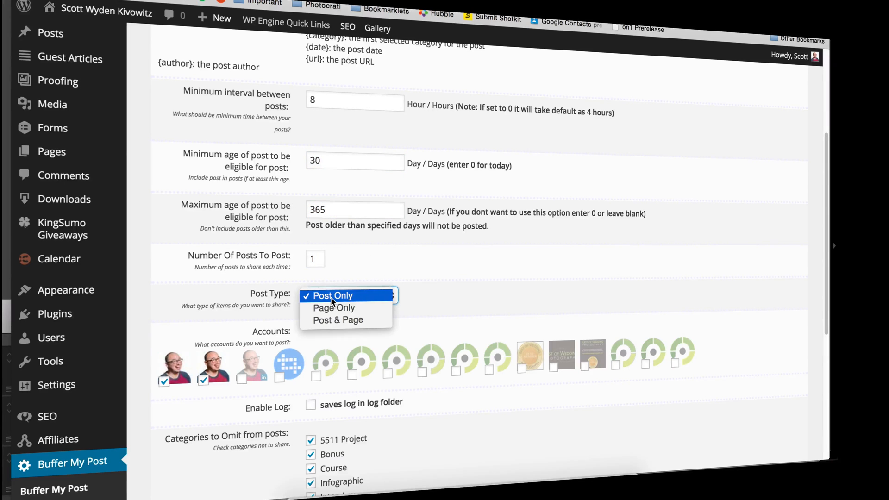
click(333, 295)
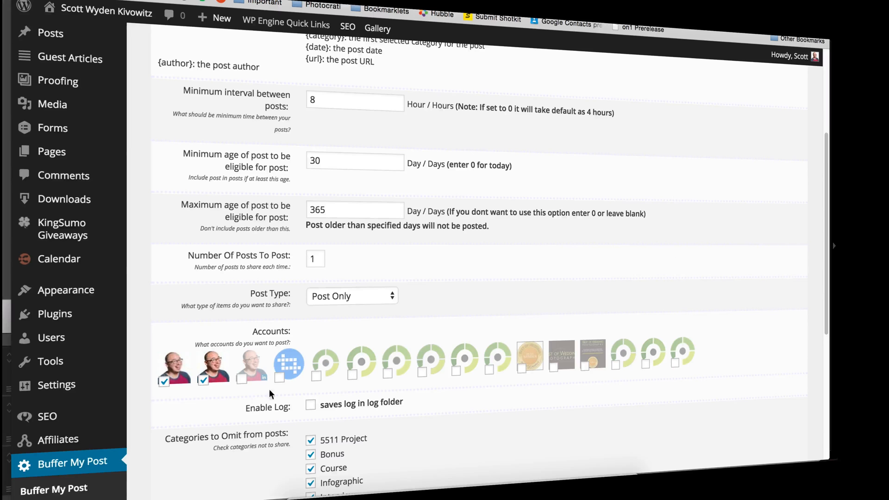
click(241, 379)
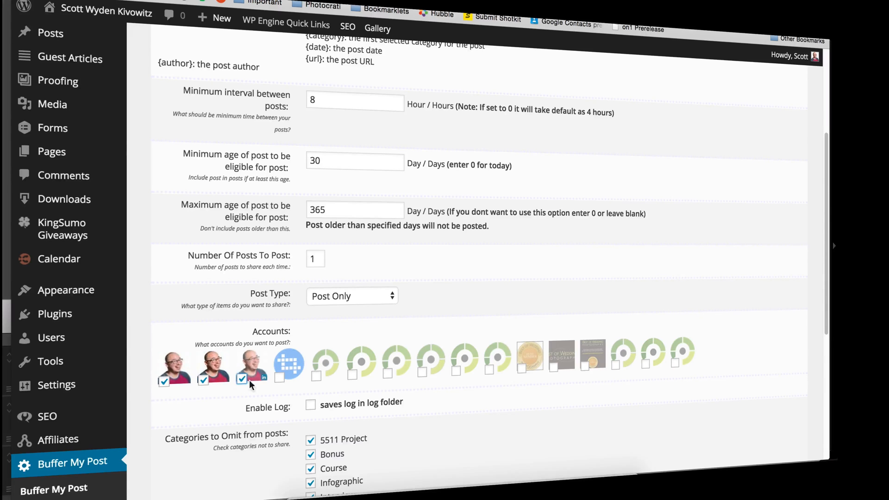
click(241, 378)
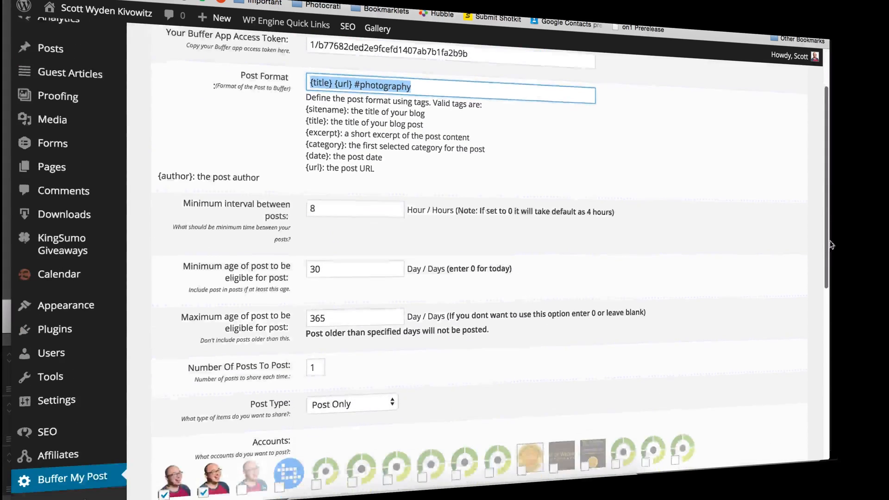
scroll(down, 3)
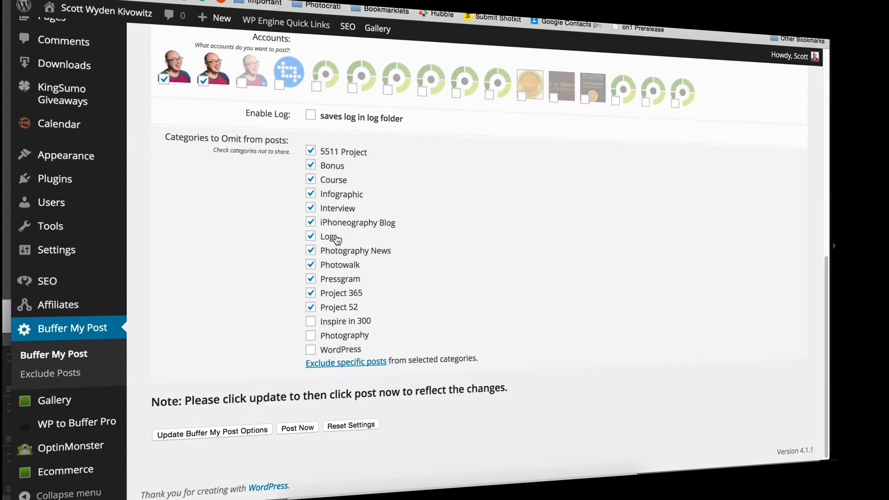
mouse_move(463, 187)
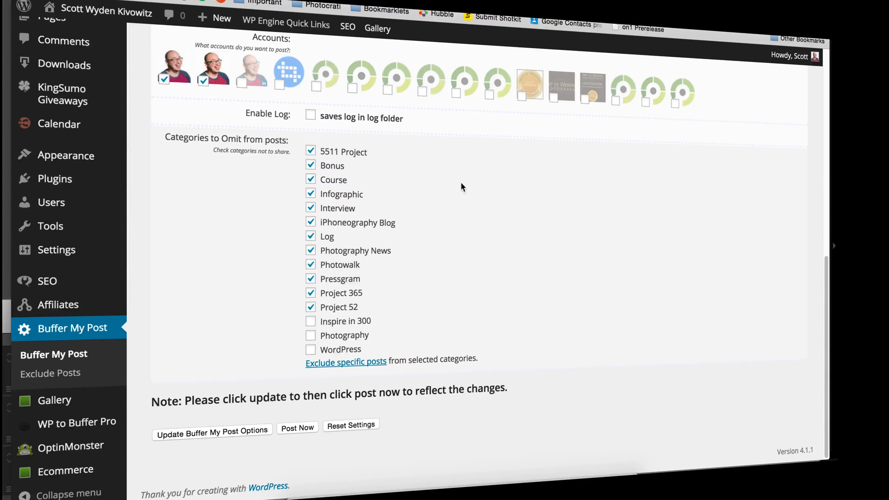
mouse_move(607, 180)
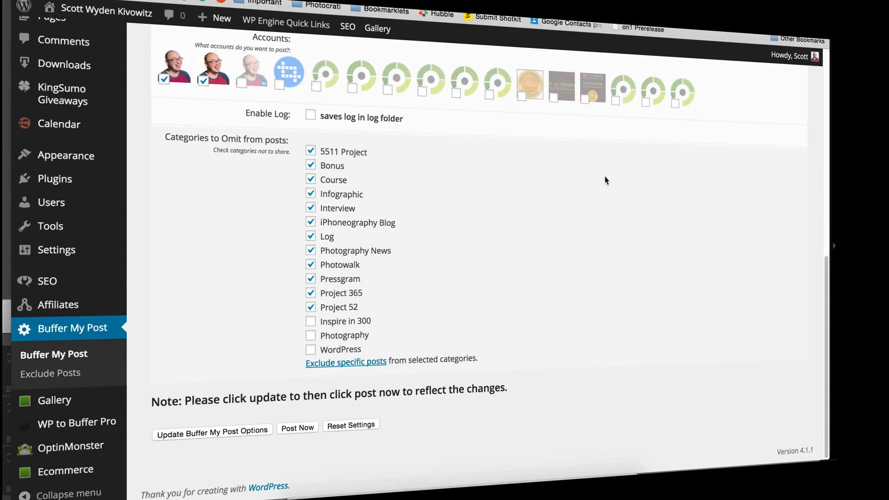
mouse_move(625, 197)
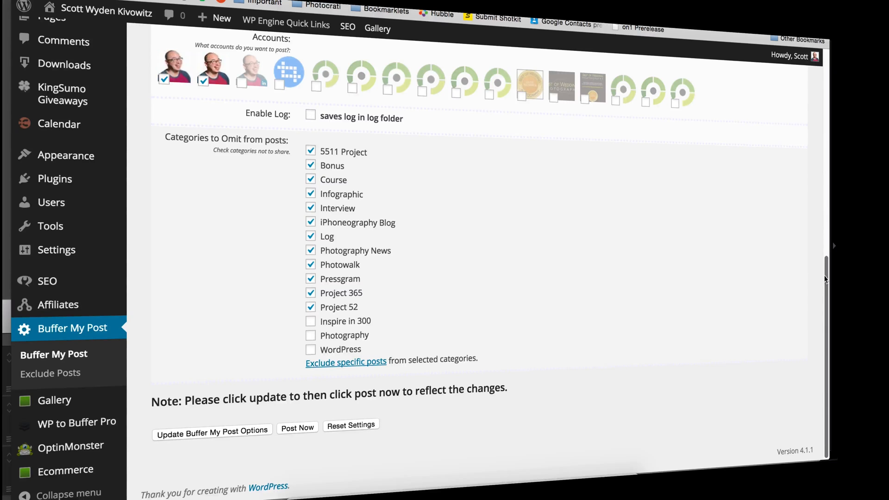
scroll(up, 3)
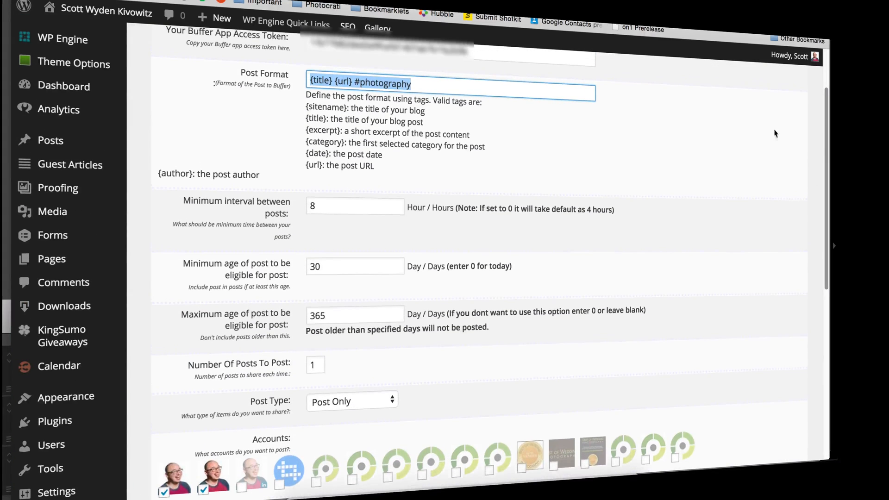
mouse_move(674, 123)
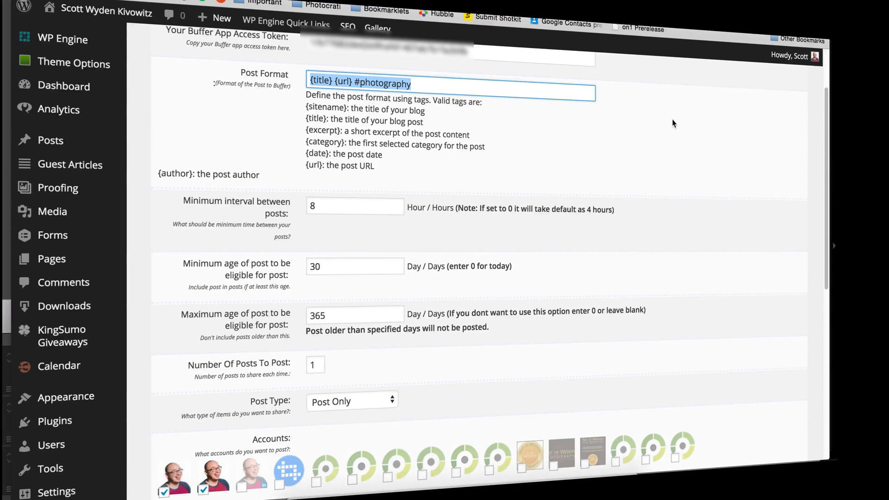
mouse_move(476, 25)
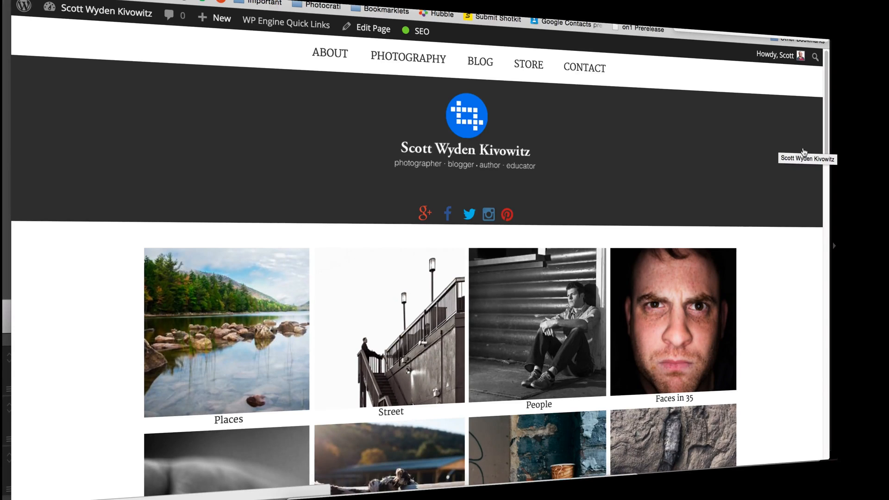
mouse_move(793, 209)
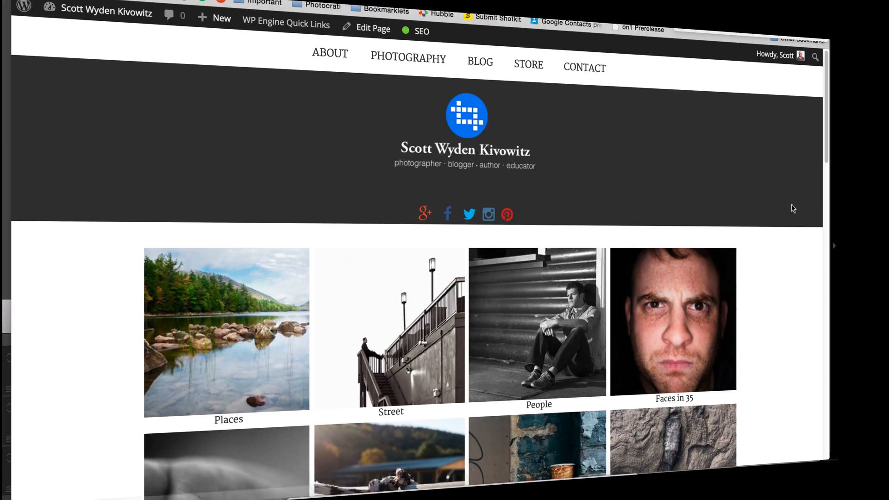
mouse_move(811, 175)
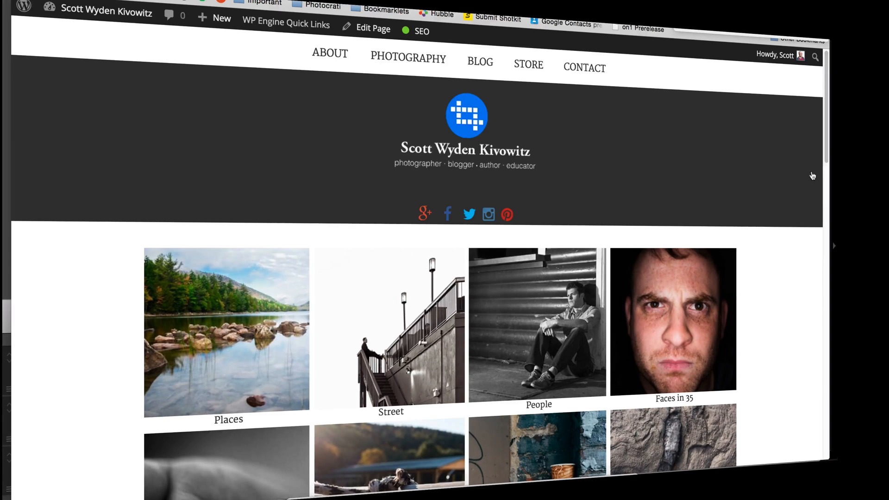
Scroll the live Scott Wyden Kivowitz site and go to its Photography page.
scroll(down, 3)
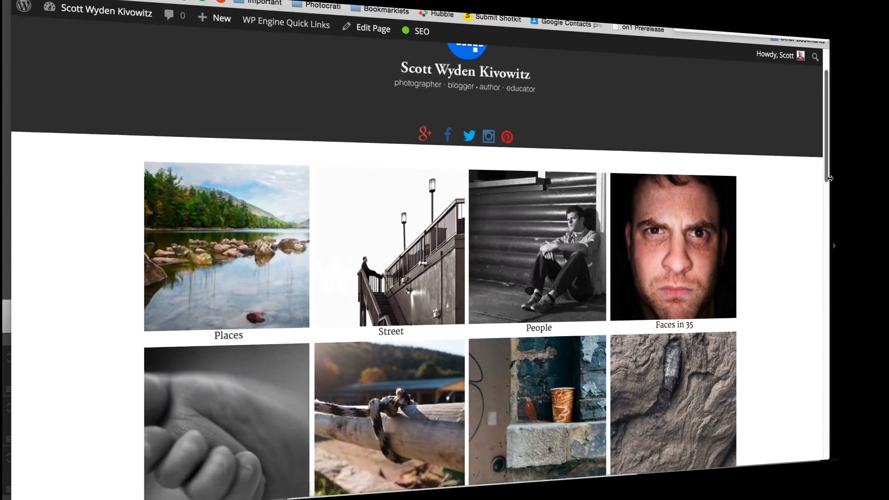
scroll(down, 3)
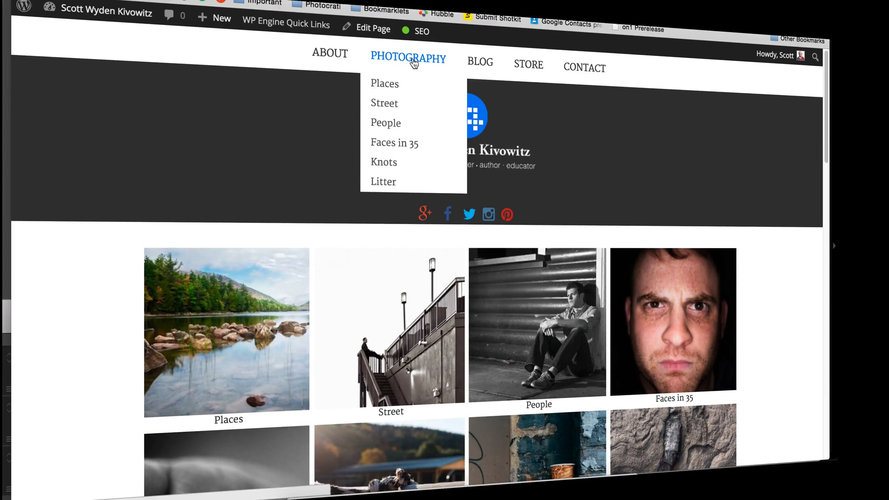
mouse_move(443, 72)
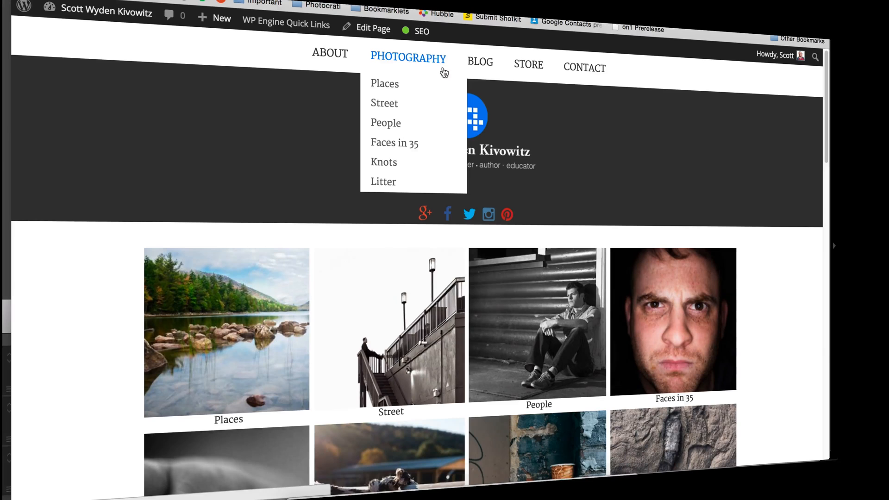
click(408, 58)
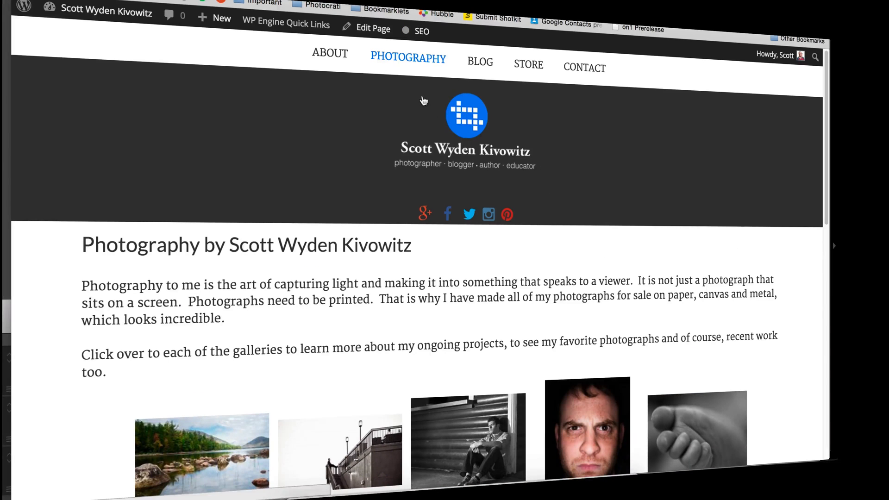
mouse_move(408, 58)
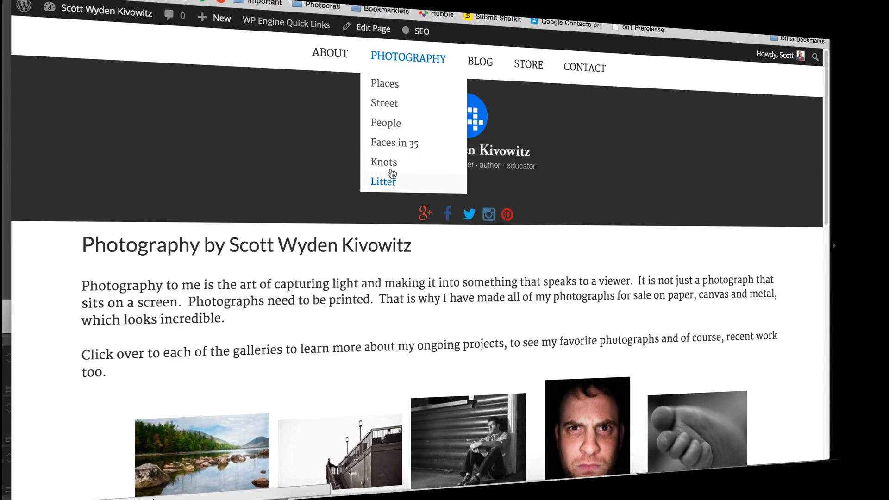
mouse_move(556, 144)
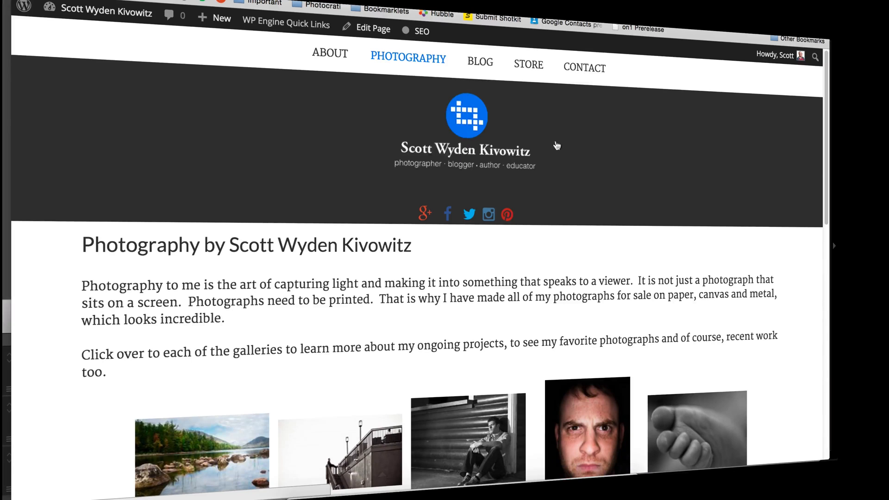
Scroll through the Places Around The World photo grid and back to the top.
scroll(down, 3)
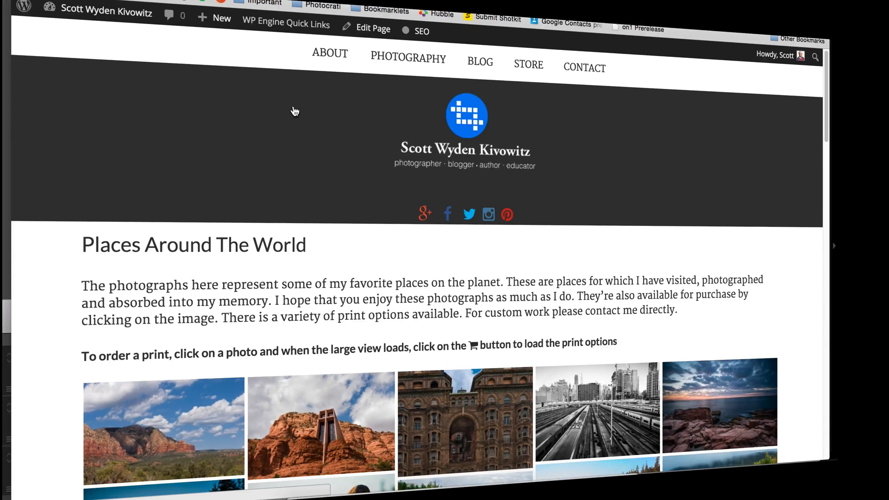
mouse_move(316, 113)
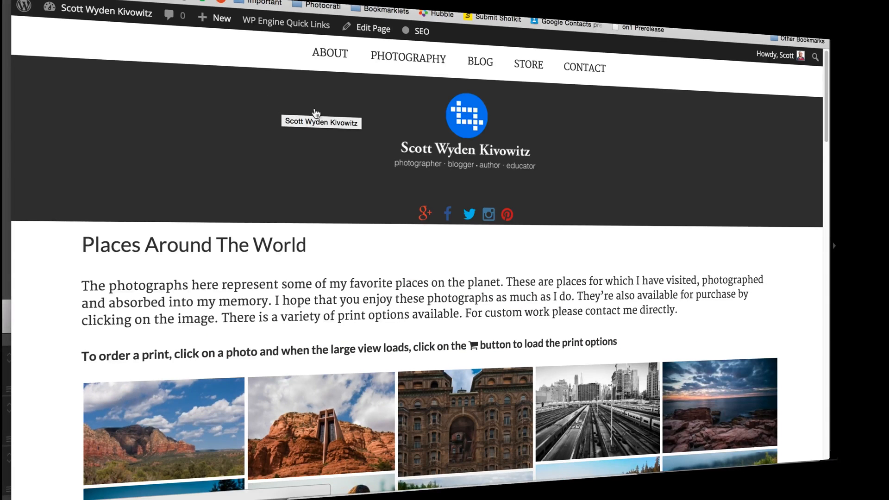
mouse_move(801, 122)
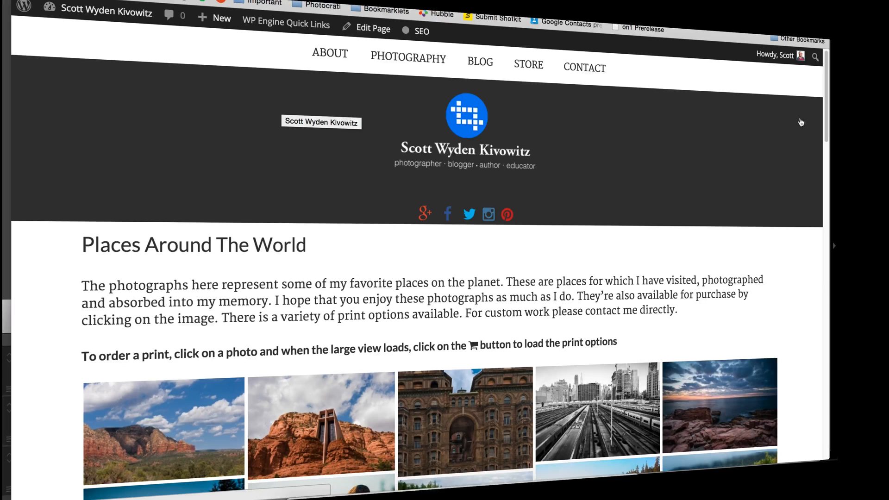
mouse_move(808, 131)
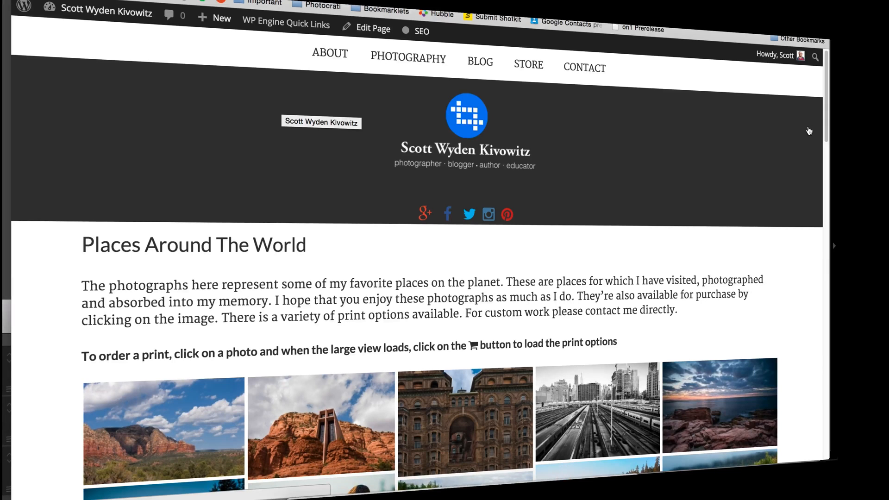
scroll(down, 3)
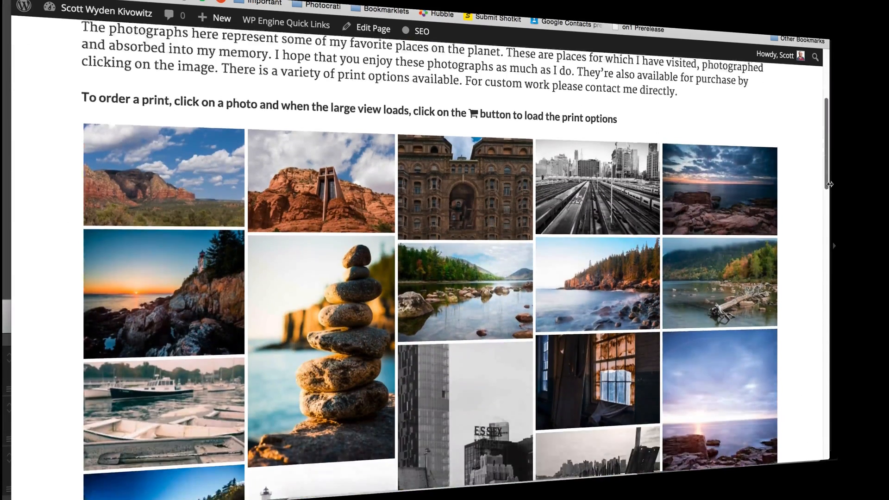
scroll(down, 3)
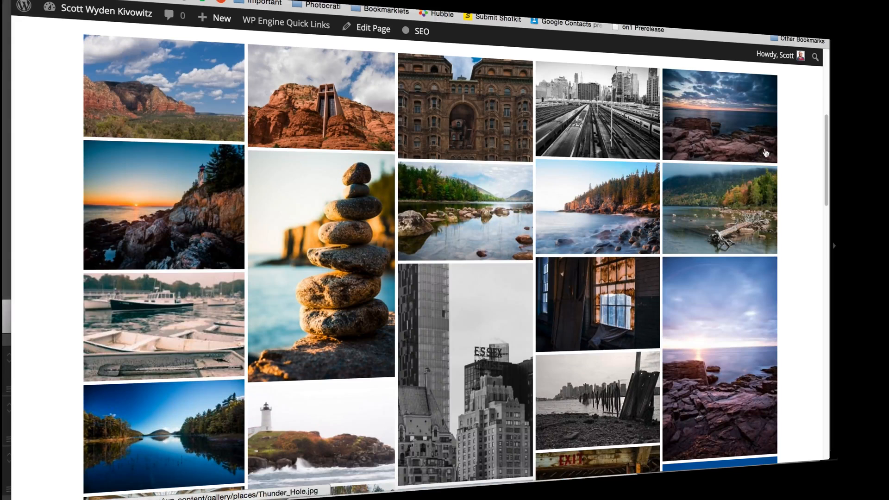
mouse_move(796, 167)
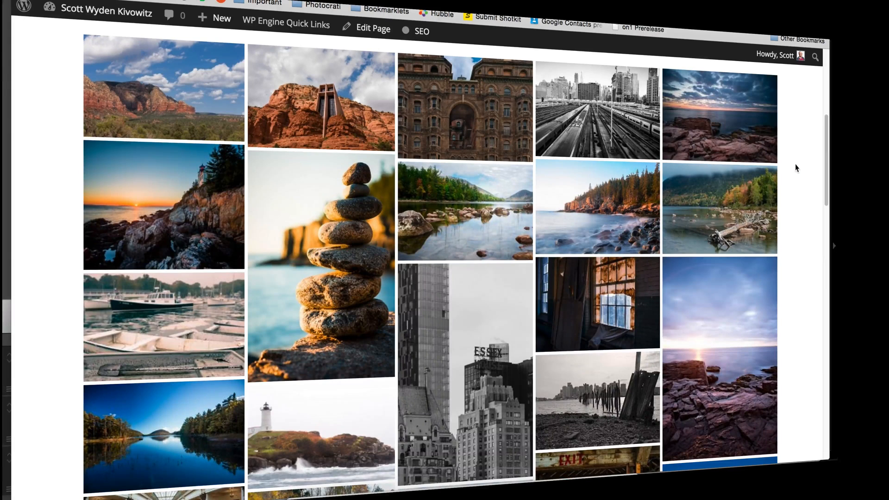
mouse_move(804, 169)
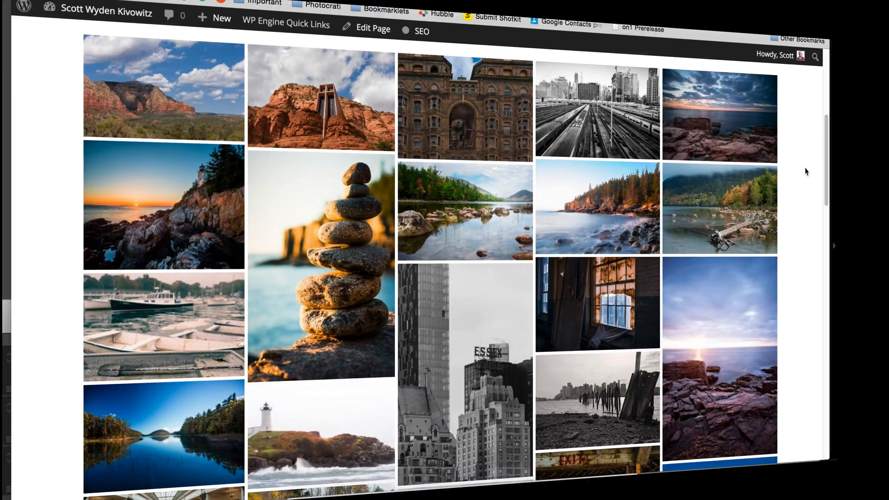
mouse_move(820, 173)
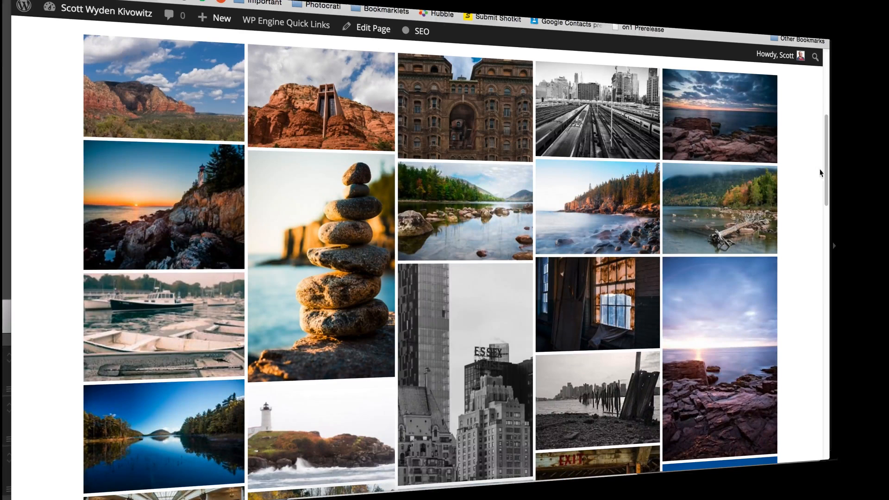
scroll(up, 3)
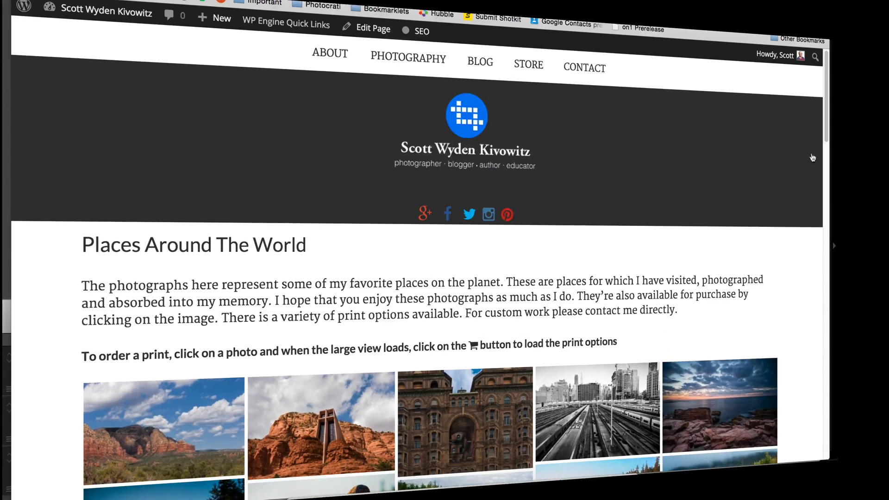
mouse_move(522, 247)
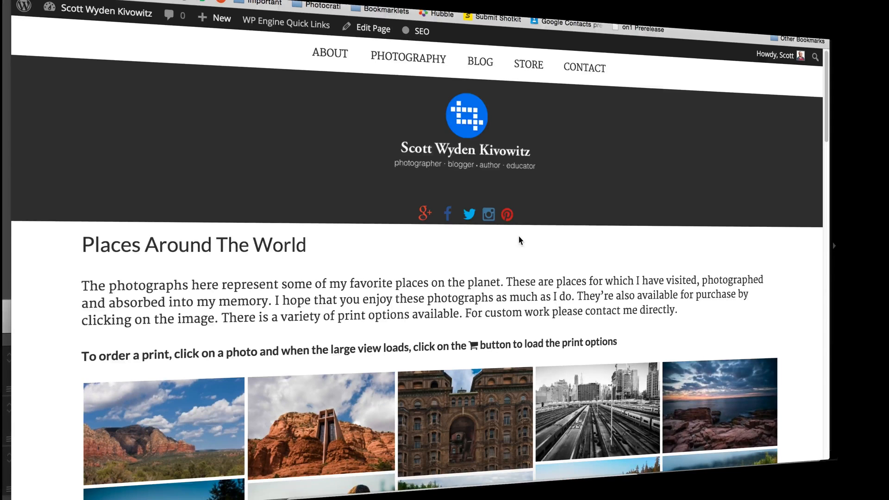
mouse_move(523, 237)
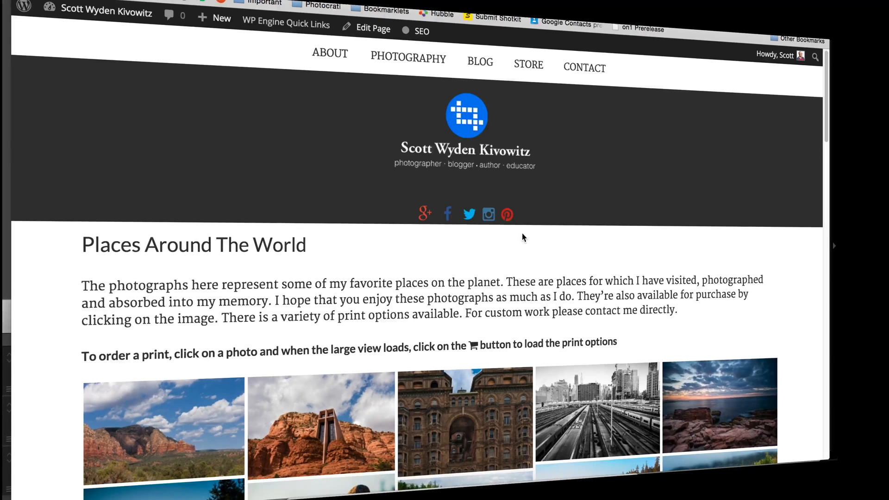
mouse_move(526, 242)
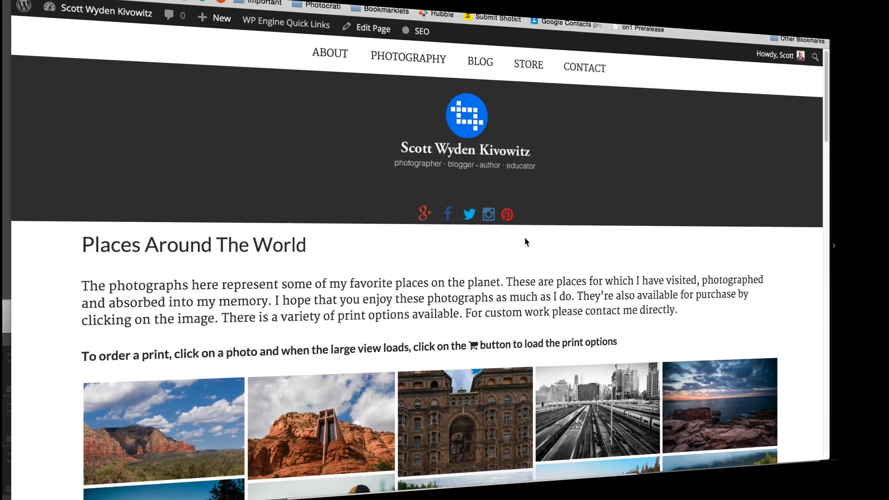
mouse_move(530, 241)
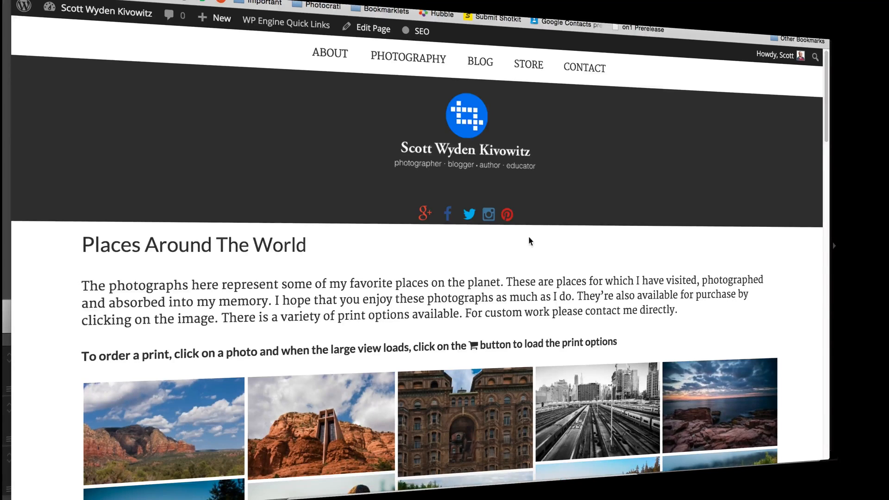